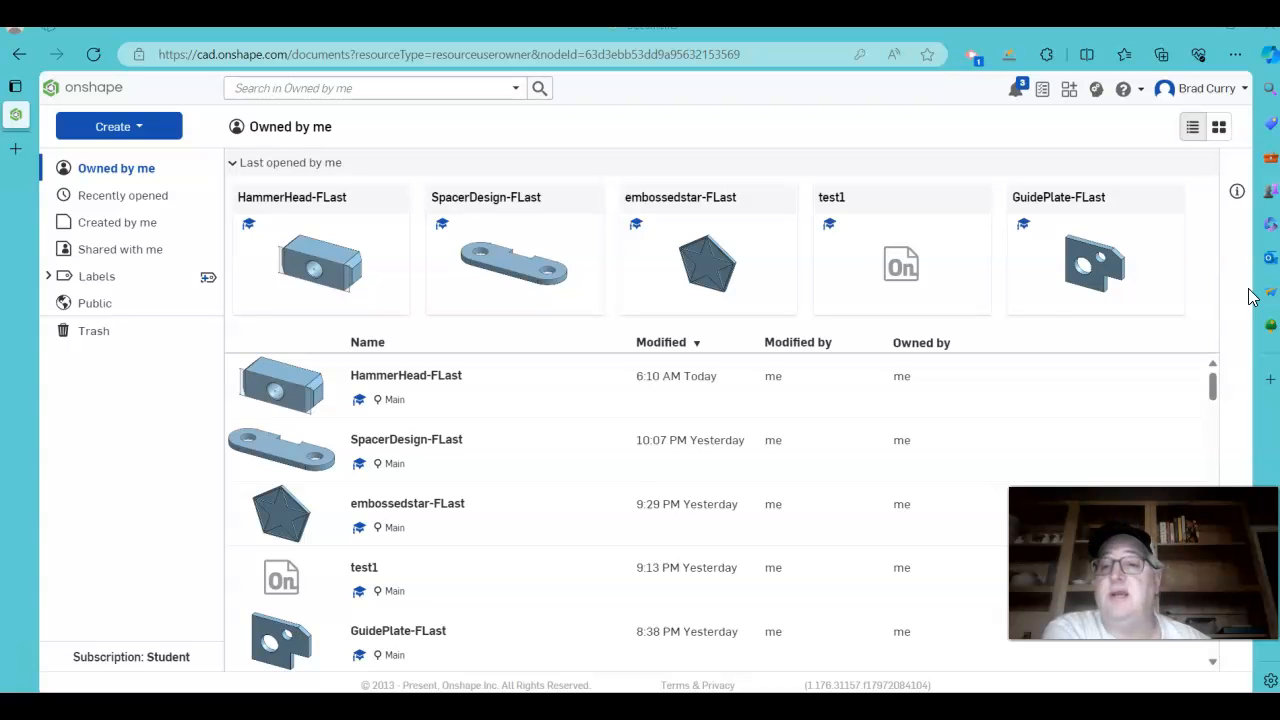
pyautogui.moveTo(1210, 265)
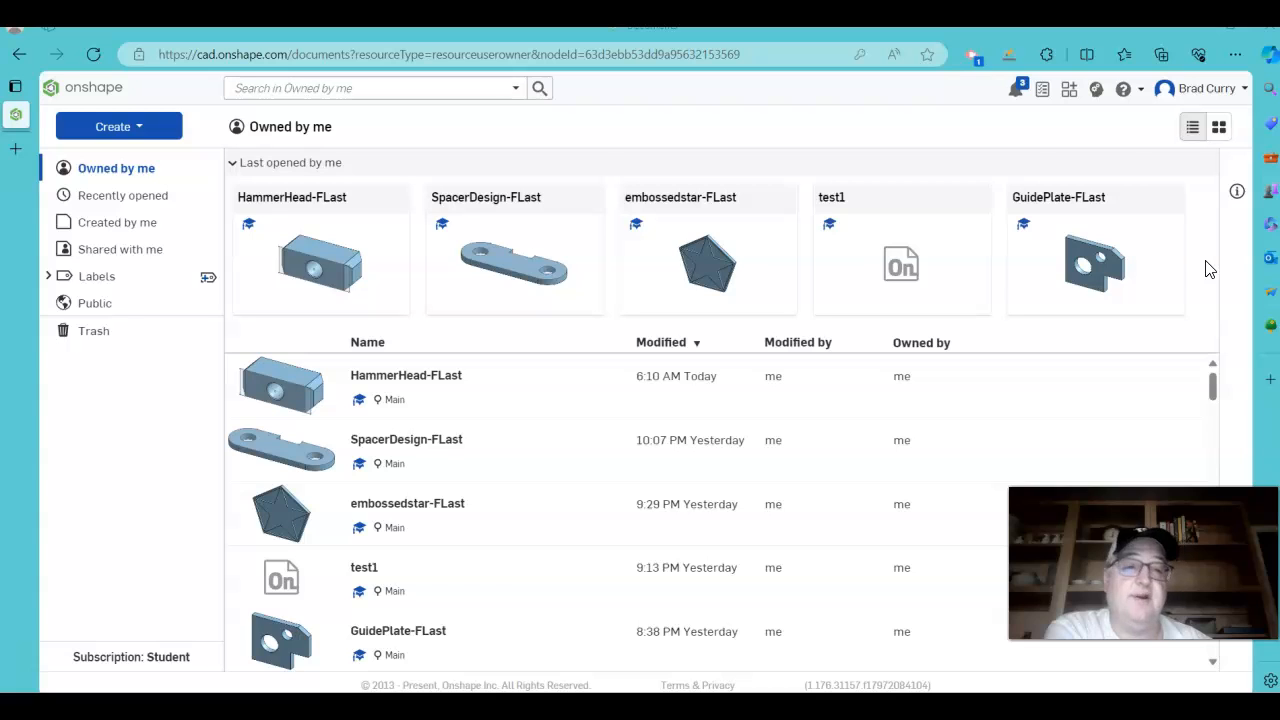
pyautogui.moveTo(118, 126)
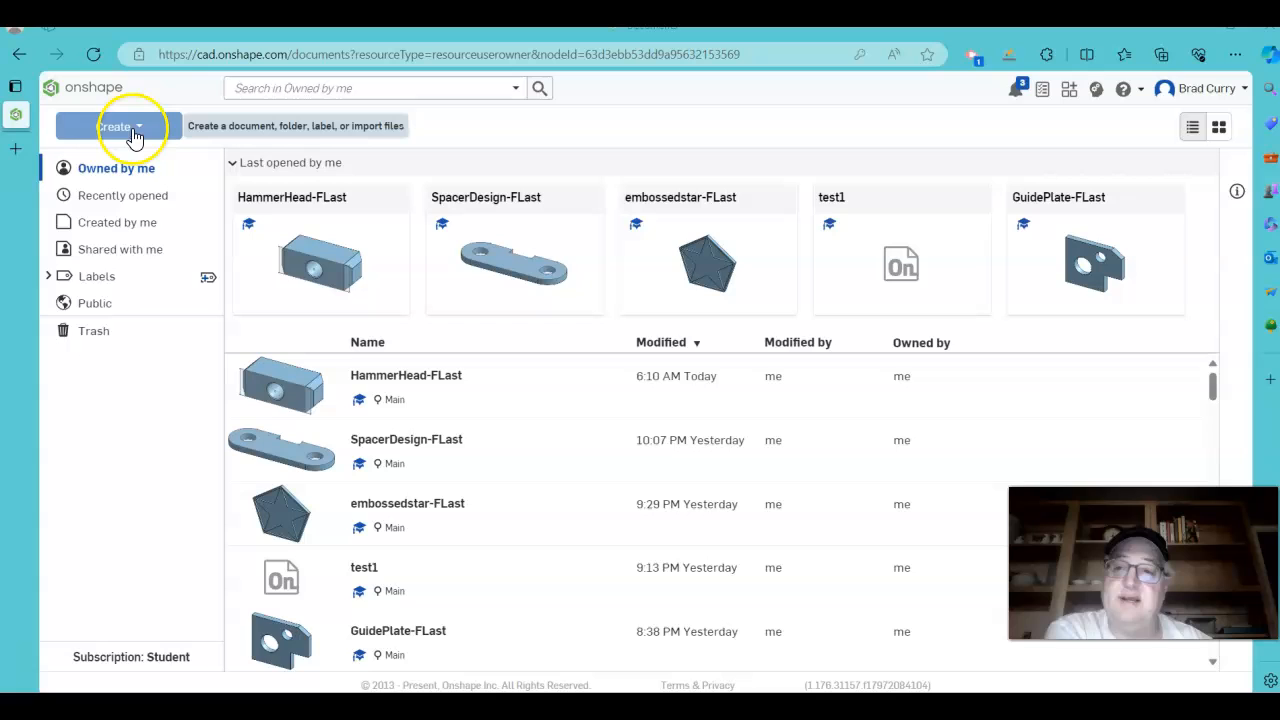
# Show the Create menu with the new-document and import choices.
pyautogui.click(117, 126)
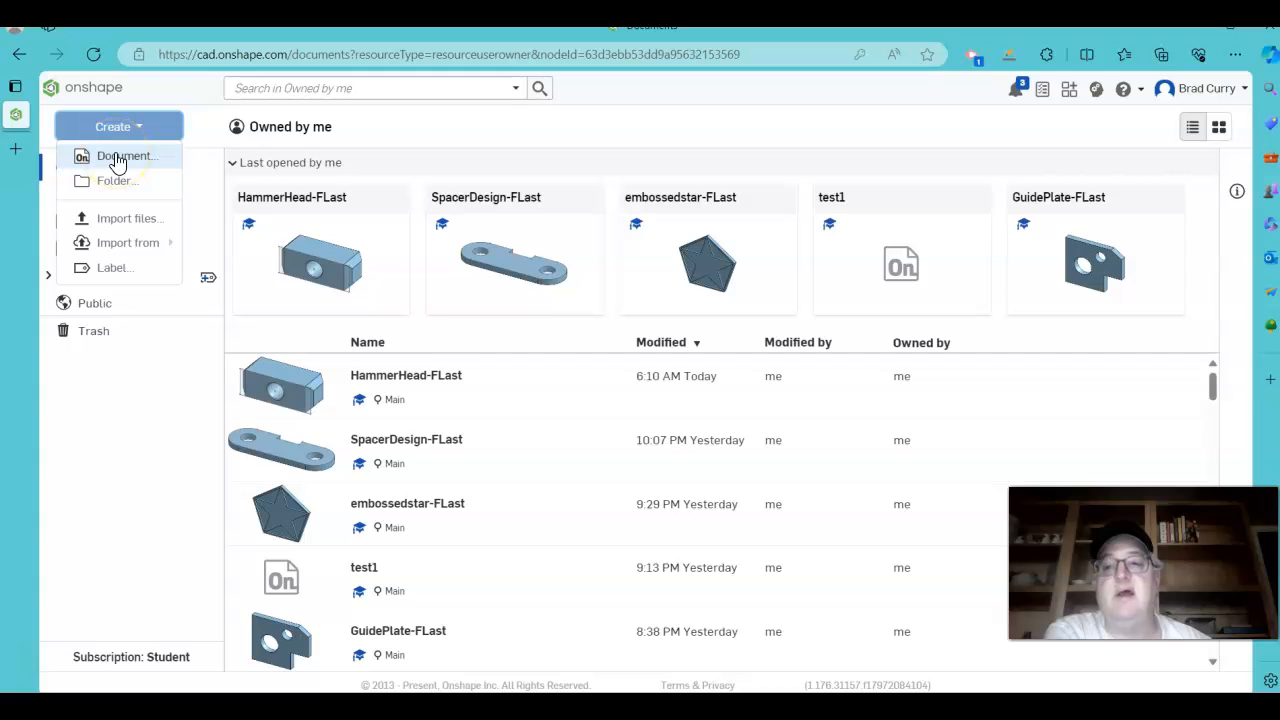
pyautogui.moveTo(123, 224)
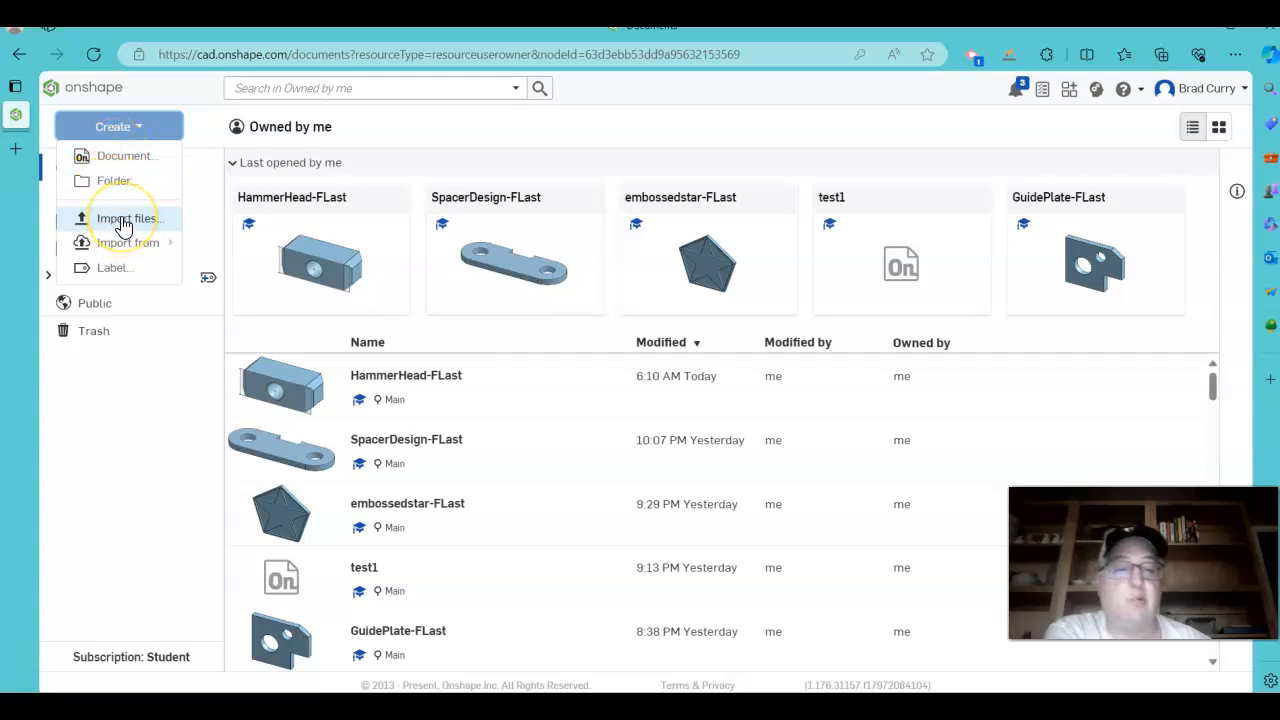
# Import the SupportBase-CPark drawing from the Downloads folder into Onshape.
pyautogui.click(126, 218)
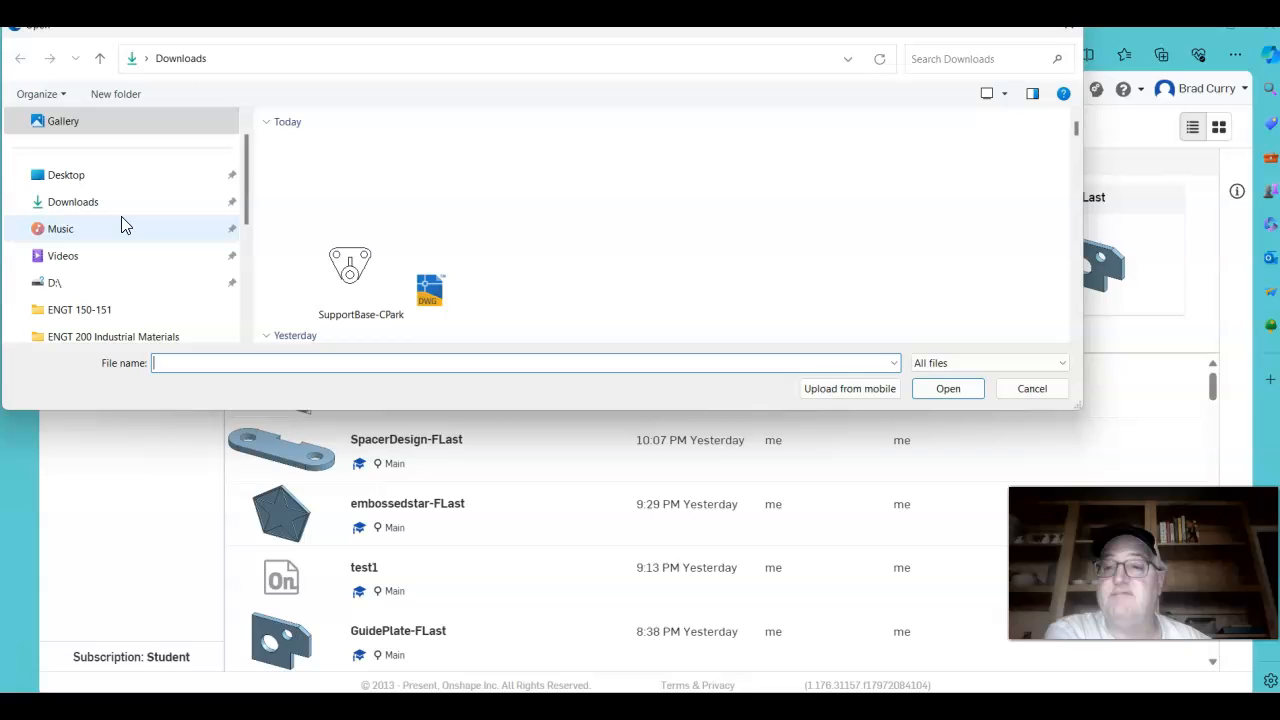
pyautogui.moveTo(510, 80)
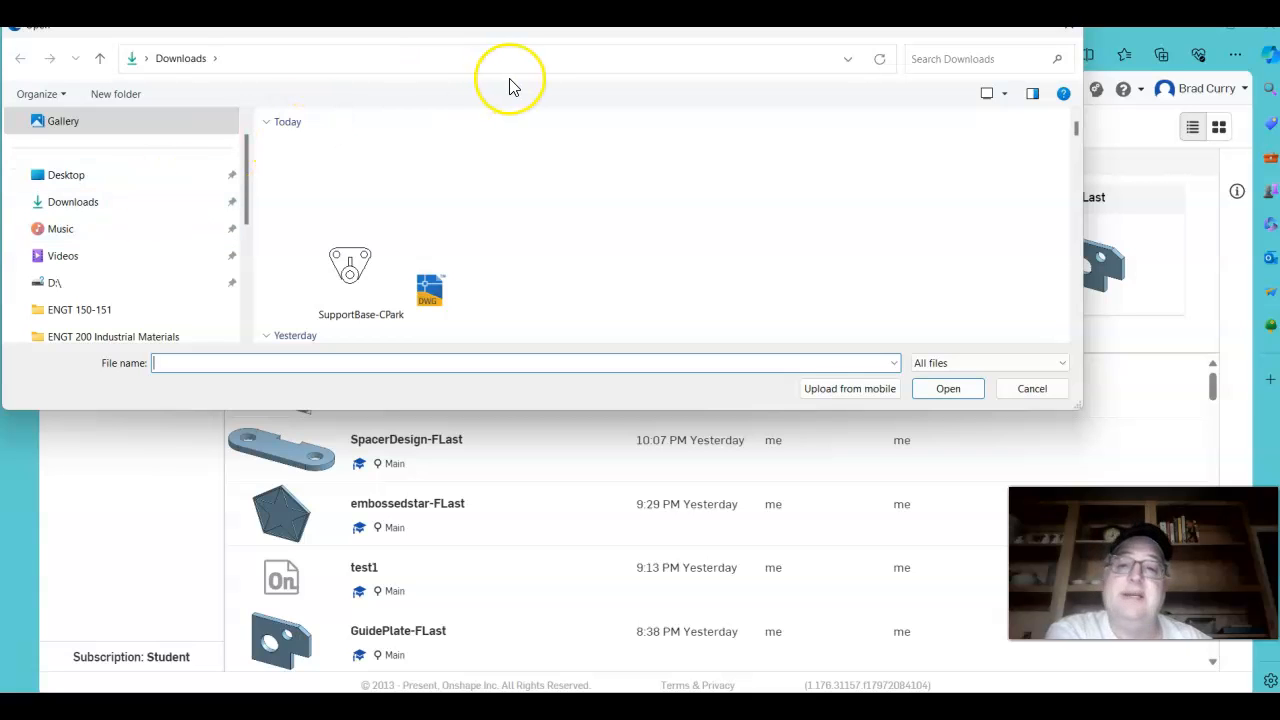
pyautogui.moveTo(518, 91)
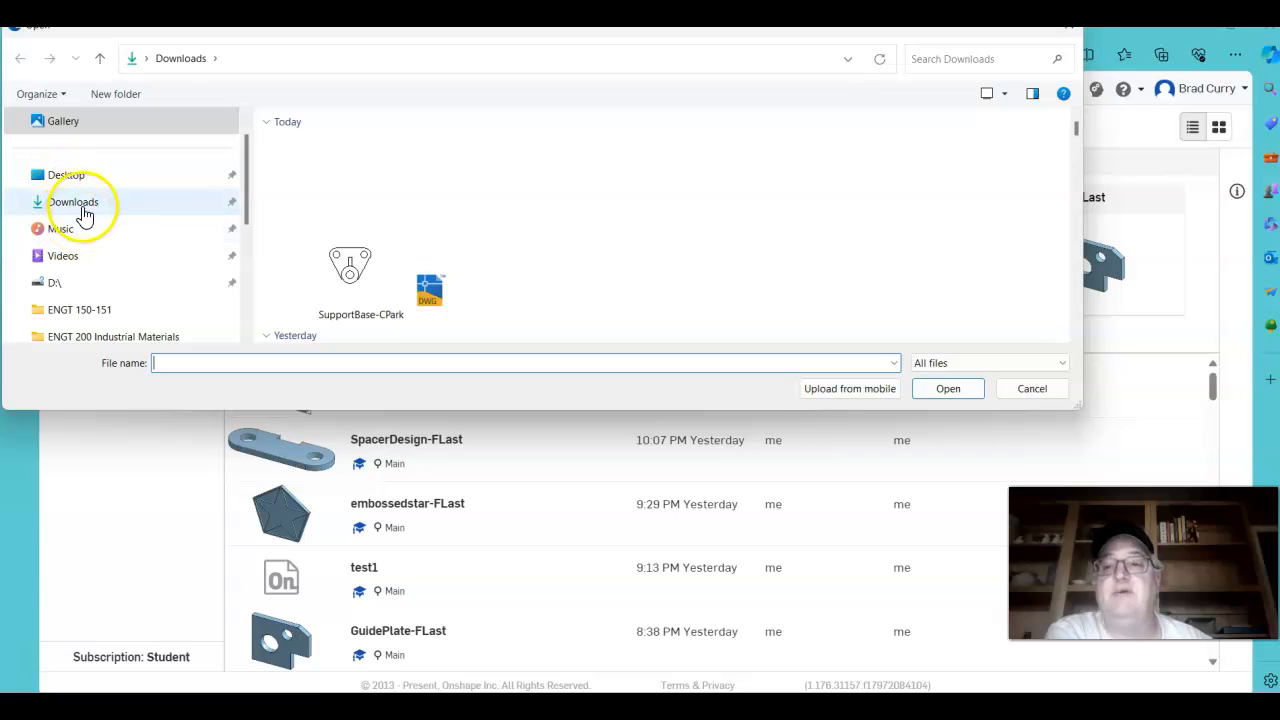
pyautogui.click(360, 270)
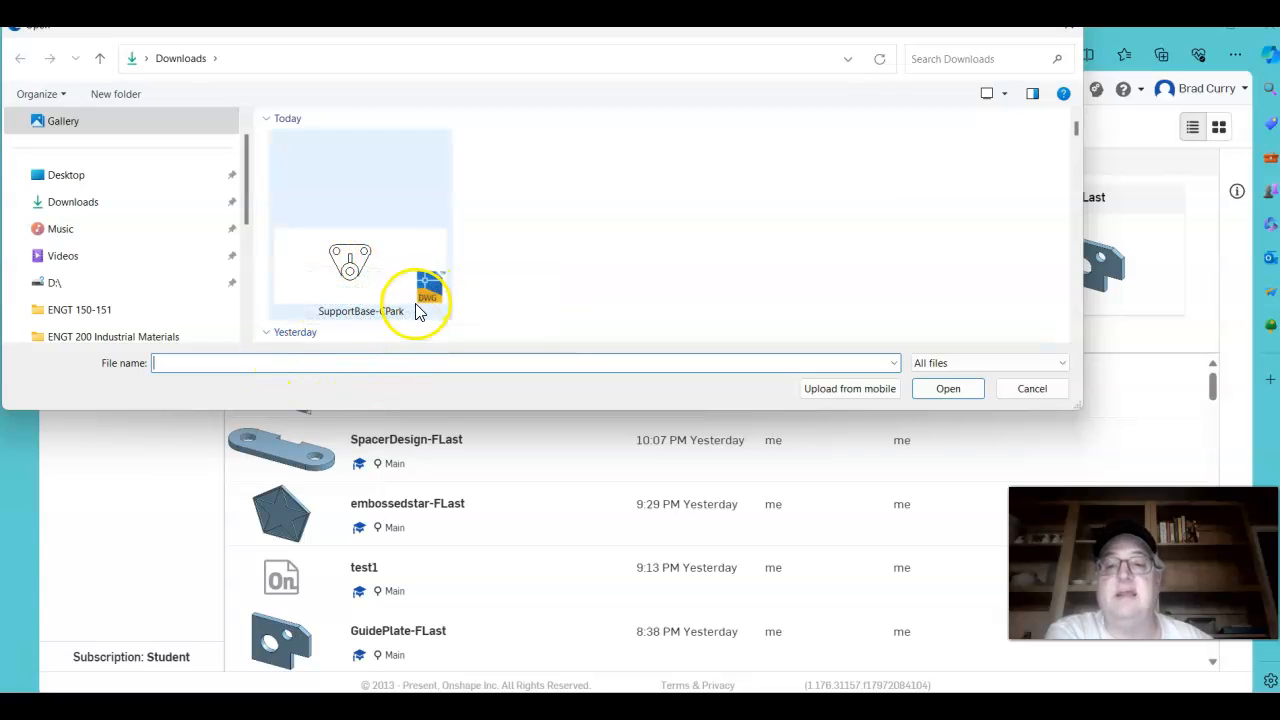
pyautogui.moveTo(378, 263)
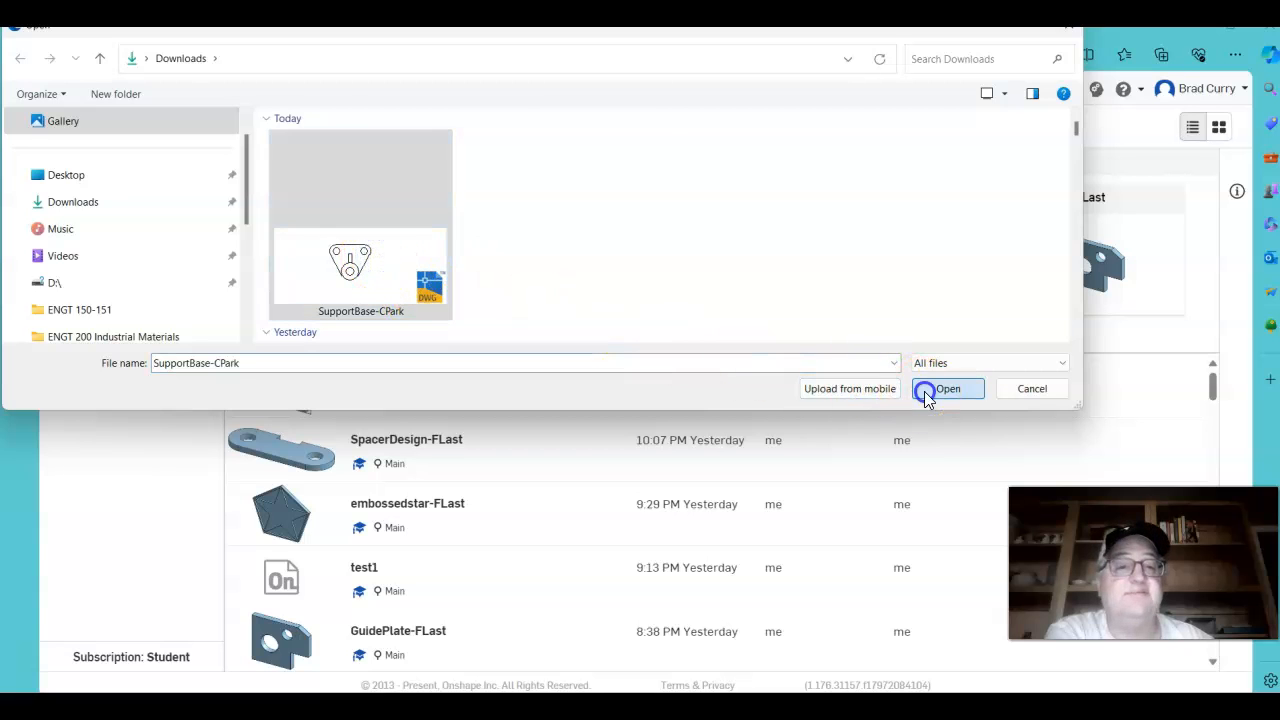
pyautogui.click(947, 388)
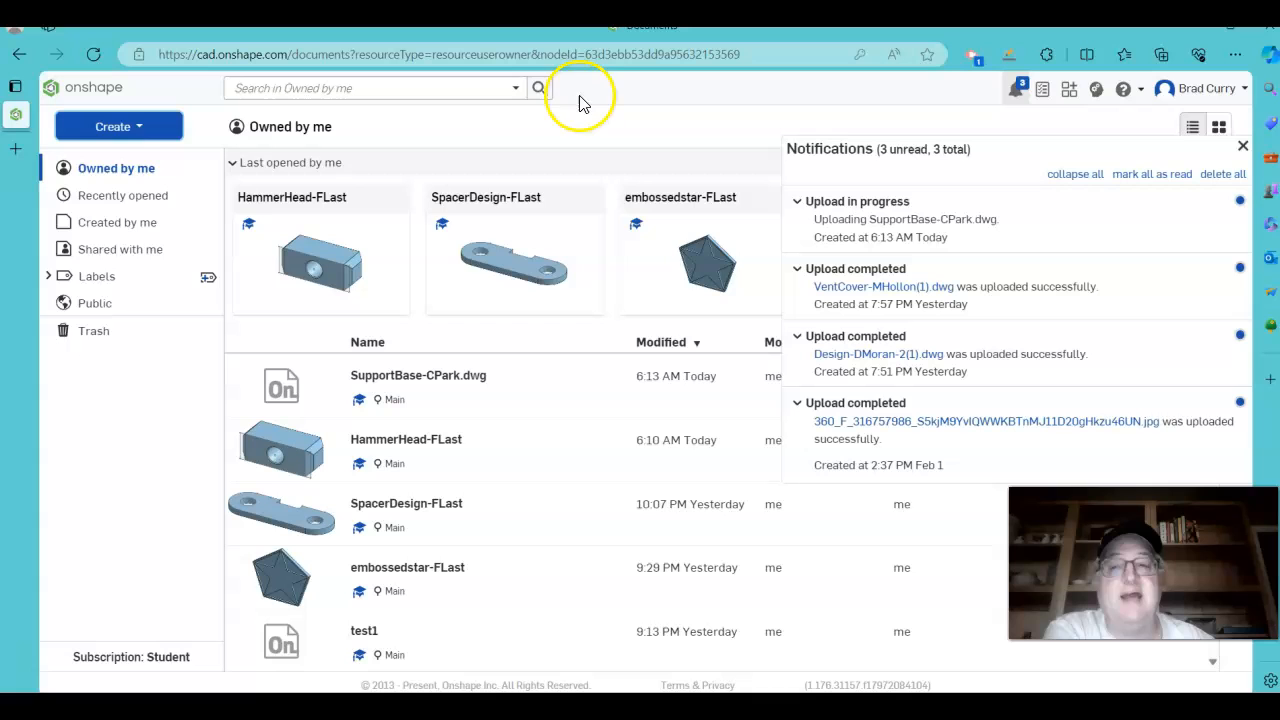
pyautogui.moveTo(510, 440)
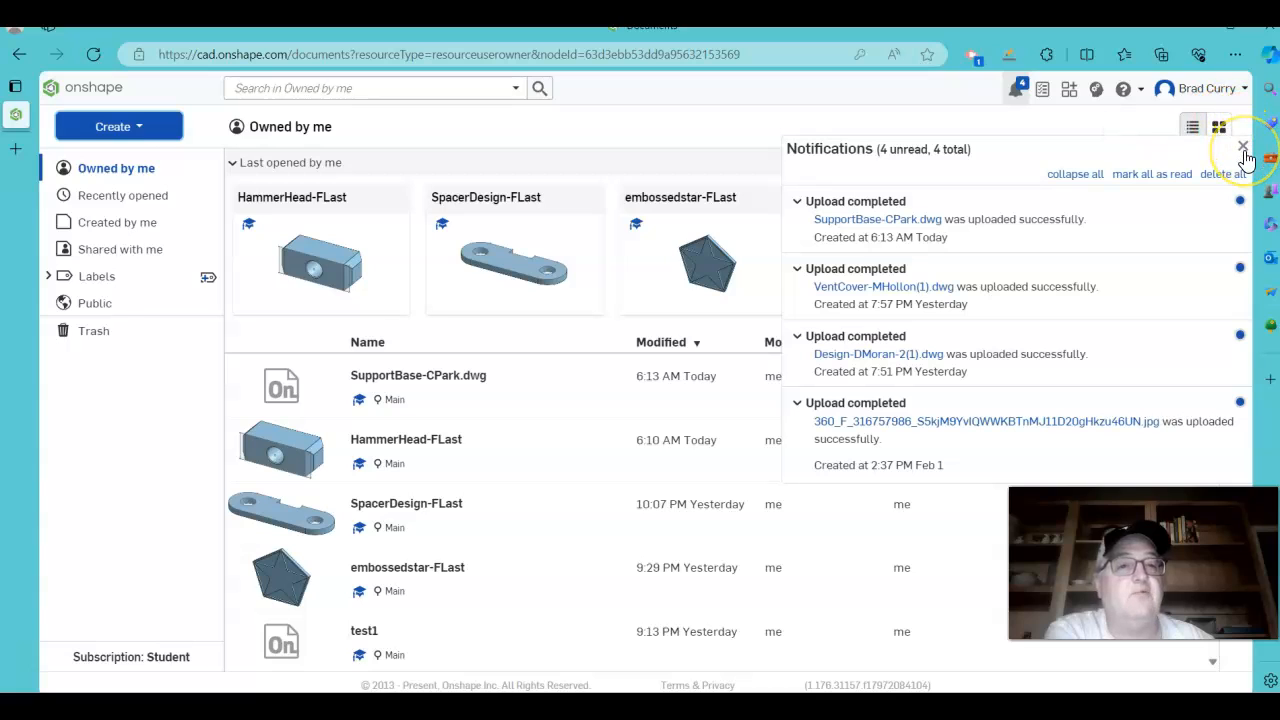
# Dismiss the Notifications panel after the SupportBase-CPark.dwg upload finishes.
pyautogui.click(1243, 148)
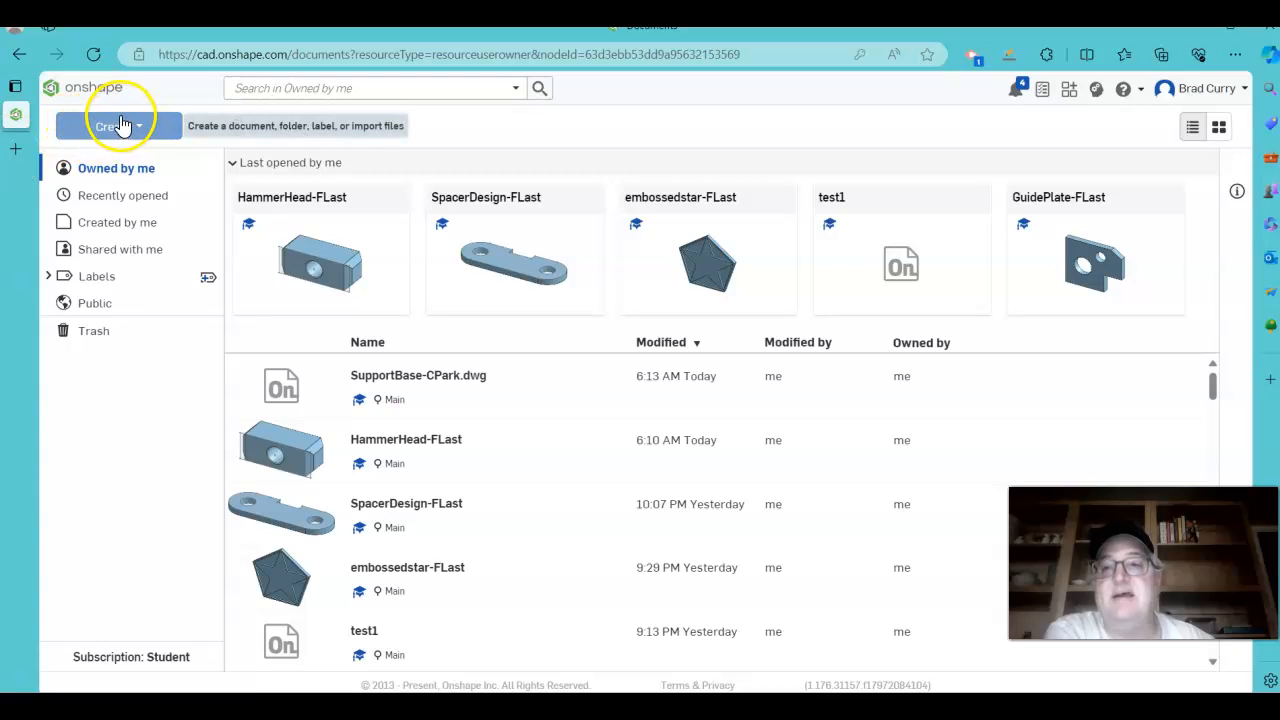
# Create a new document named SupportBase-FLast and land in its Part Studio.
pyautogui.click(113, 126)
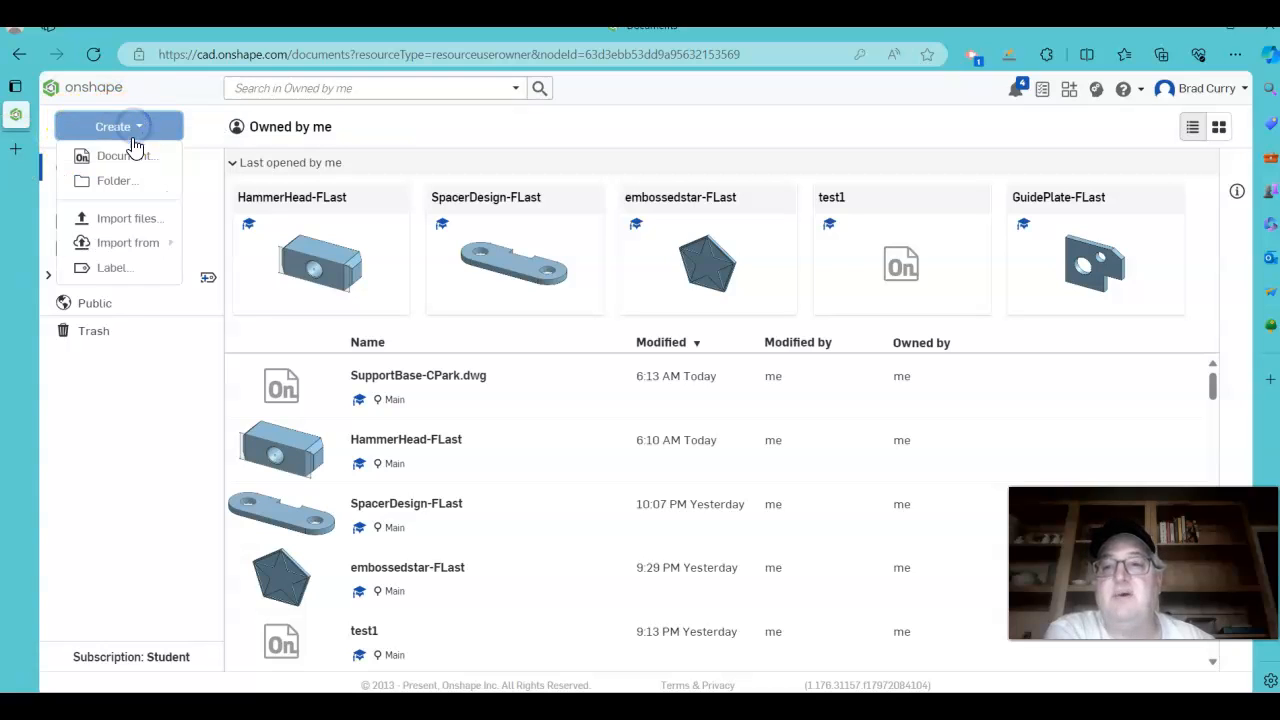
pyautogui.click(127, 155)
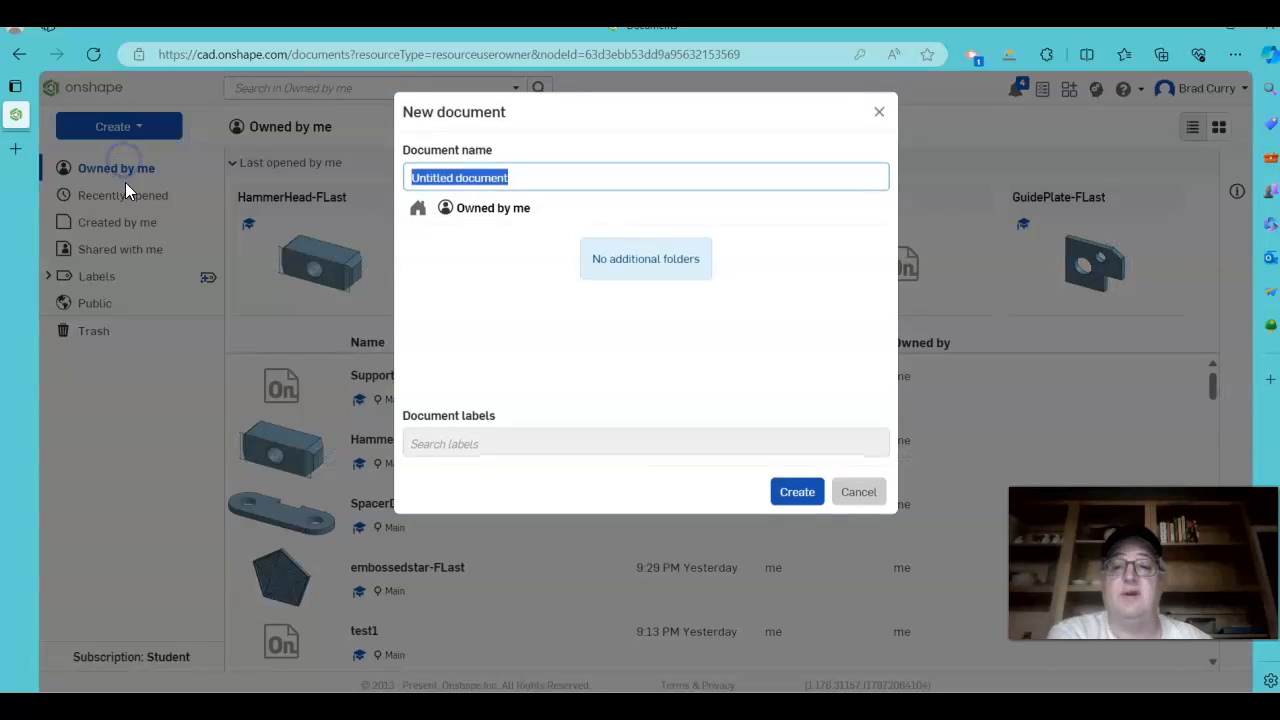
pyautogui.write('s')
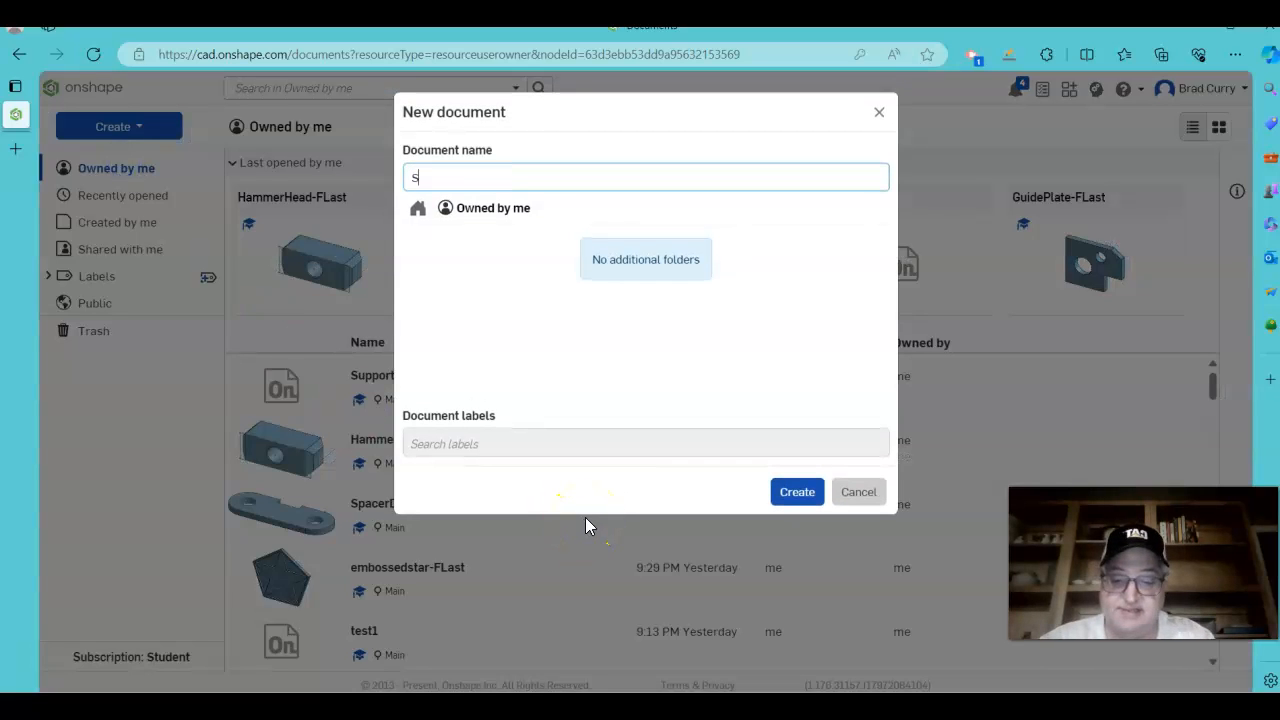
pyautogui.write('Support')
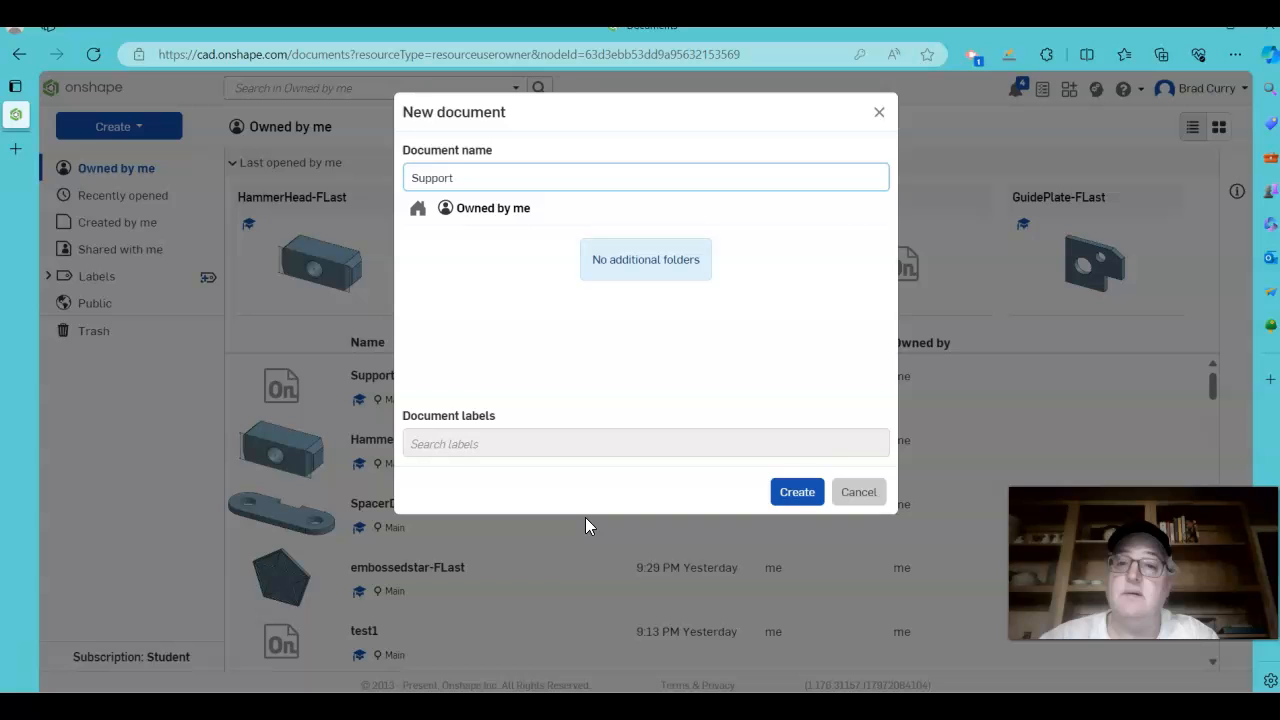
pyautogui.write('Base')
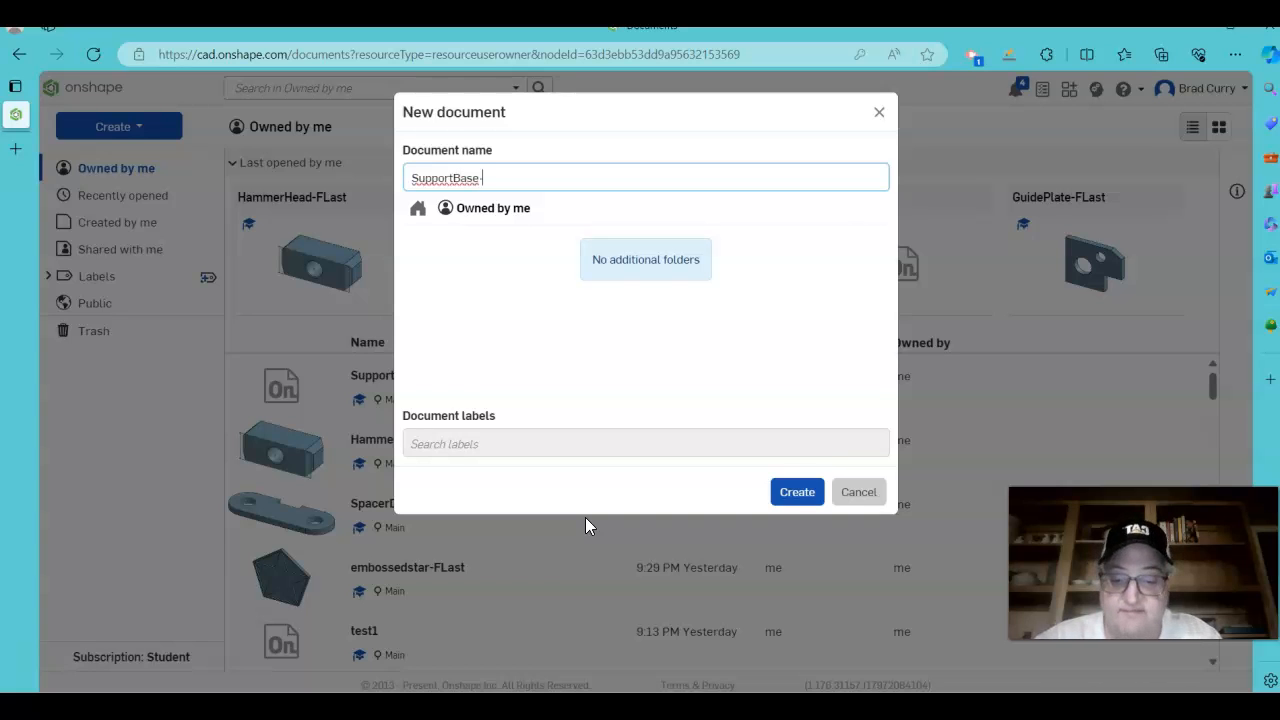
pyautogui.write('-FLast')
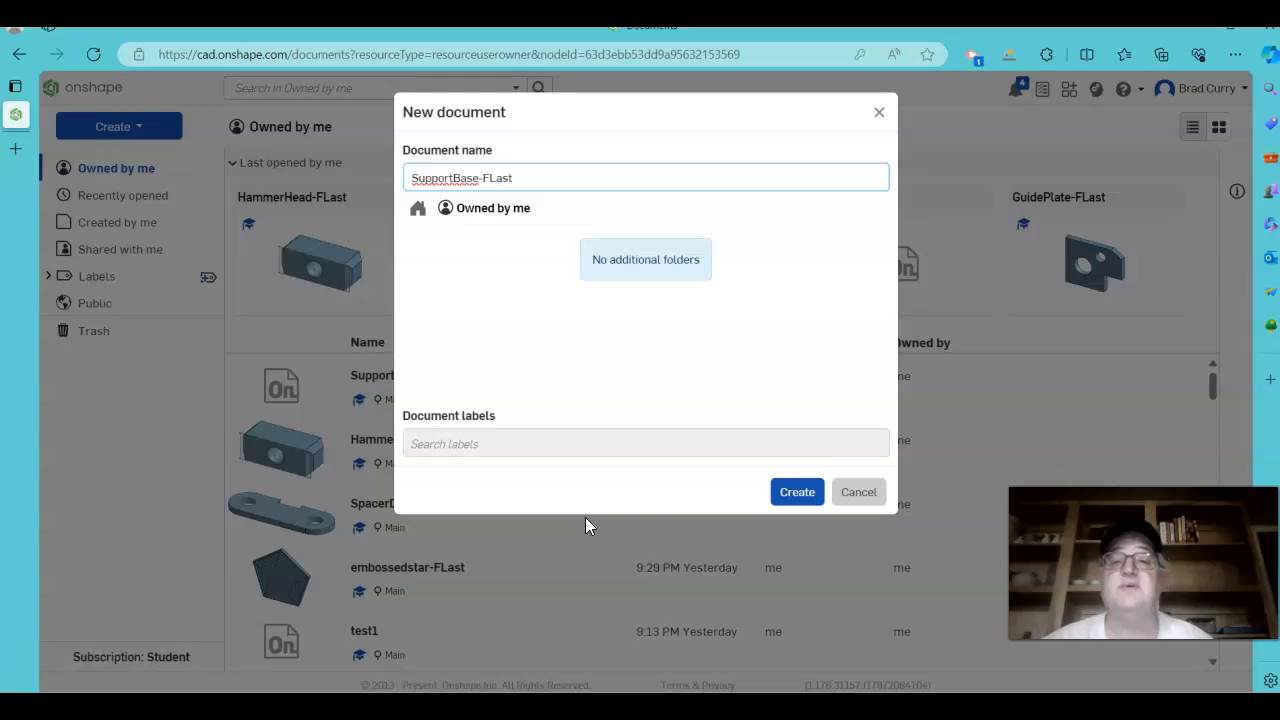
pyautogui.click(797, 491)
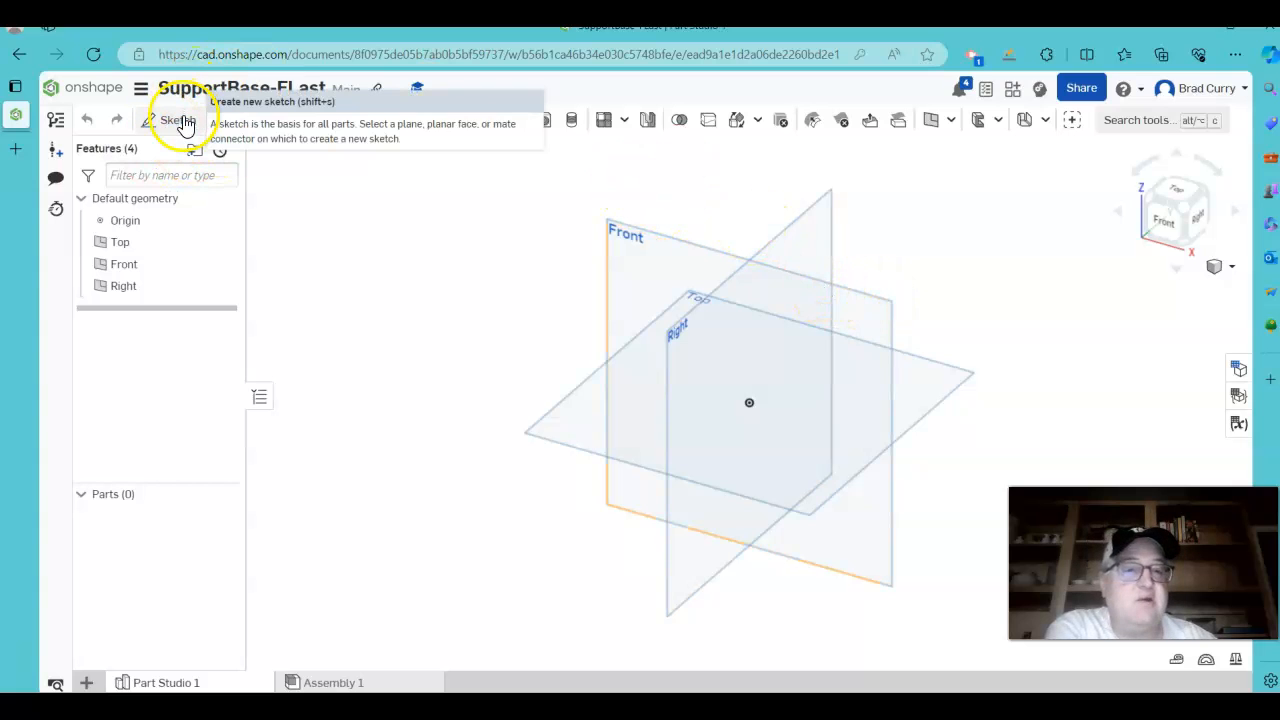
# Start a new sketch and face the Front plane straight on.
pyautogui.click(177, 120)
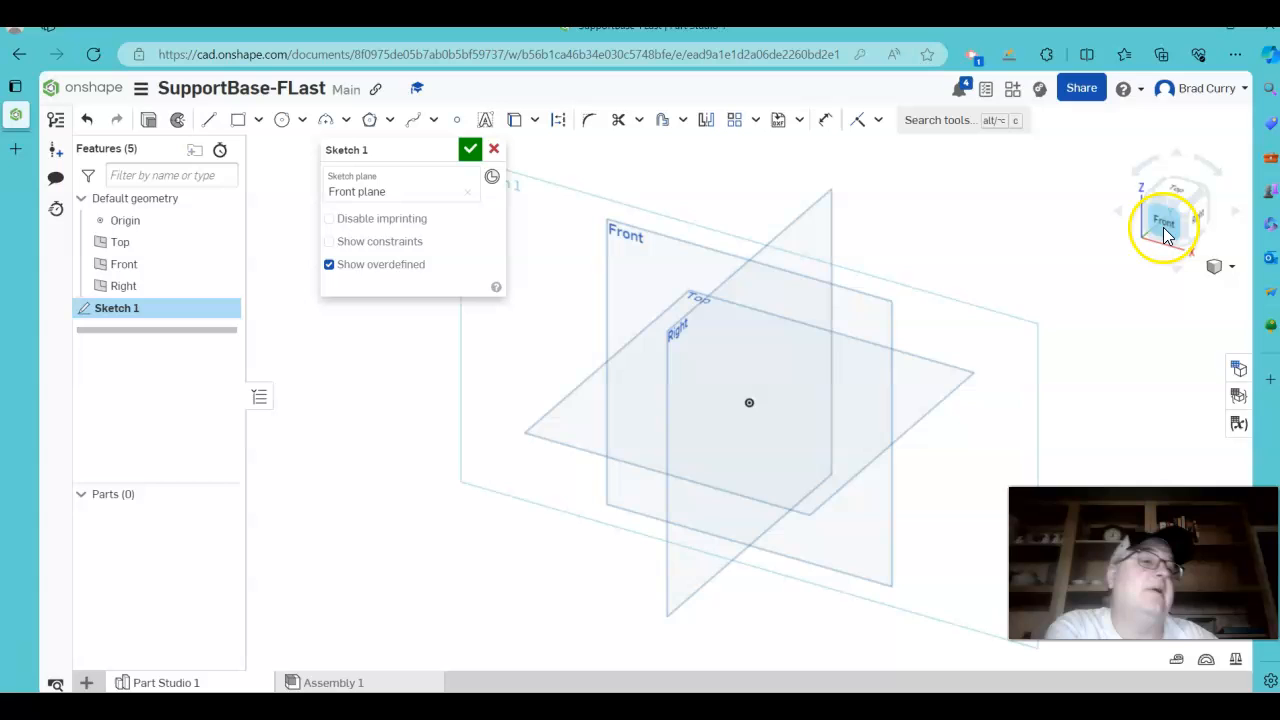
pyautogui.click(1163, 222)
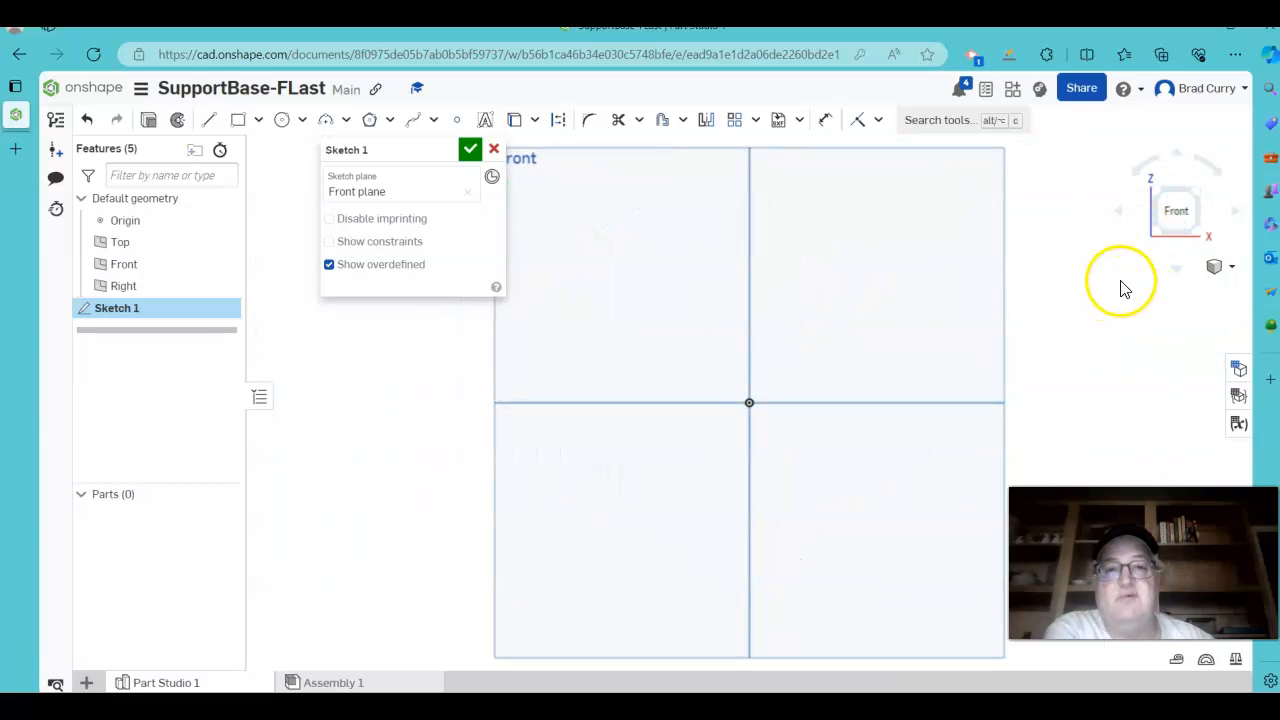
pyautogui.moveTo(1137, 383)
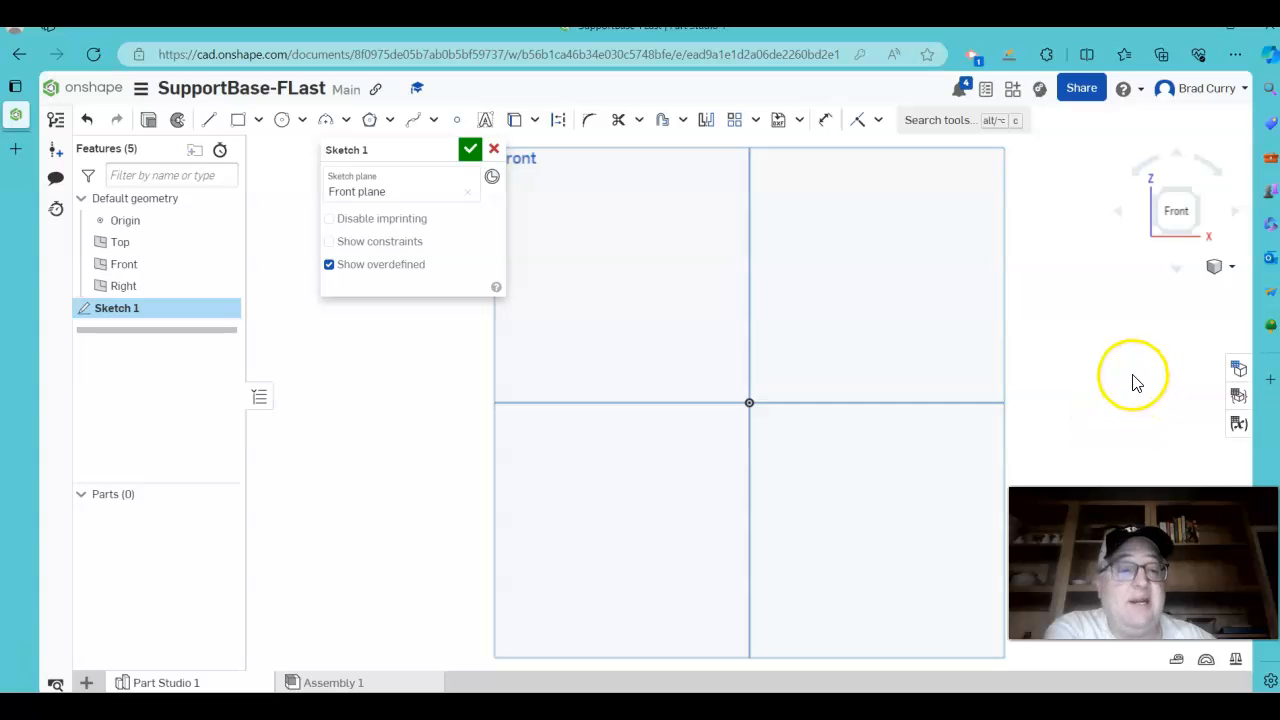
pyautogui.moveTo(1170, 375)
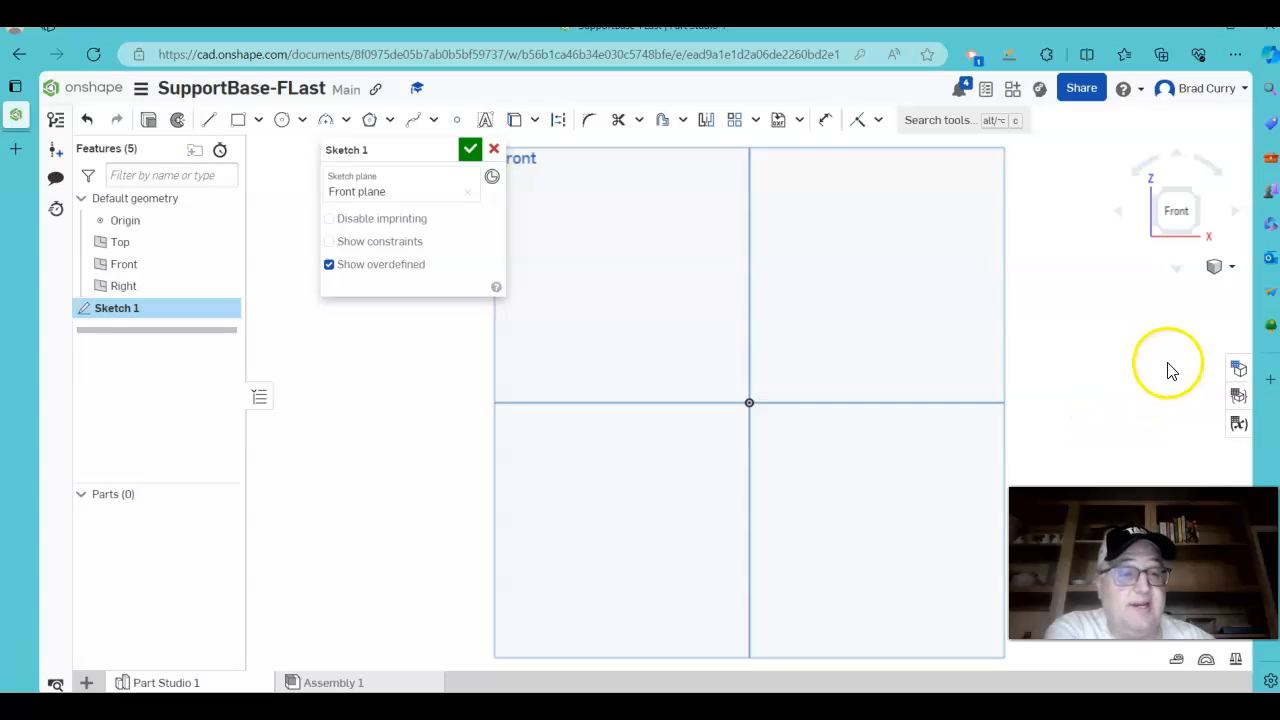
pyautogui.moveTo(1155, 325)
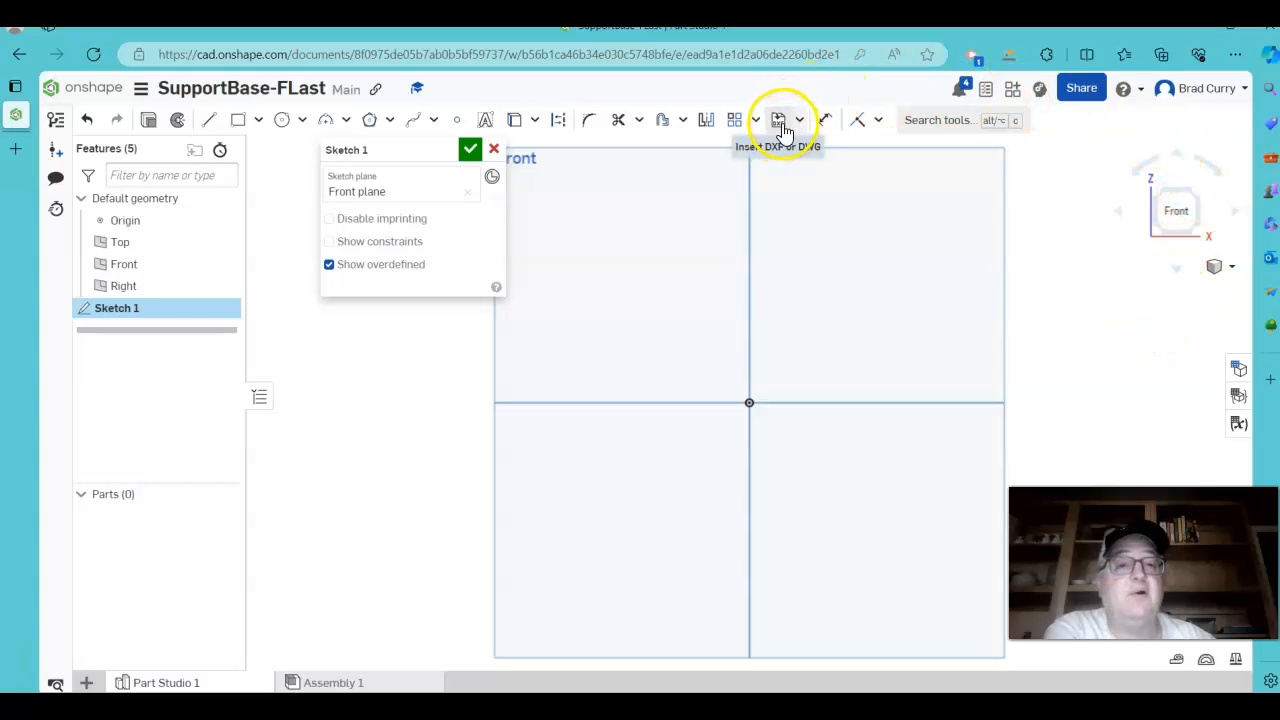
pyautogui.moveTo(779, 120)
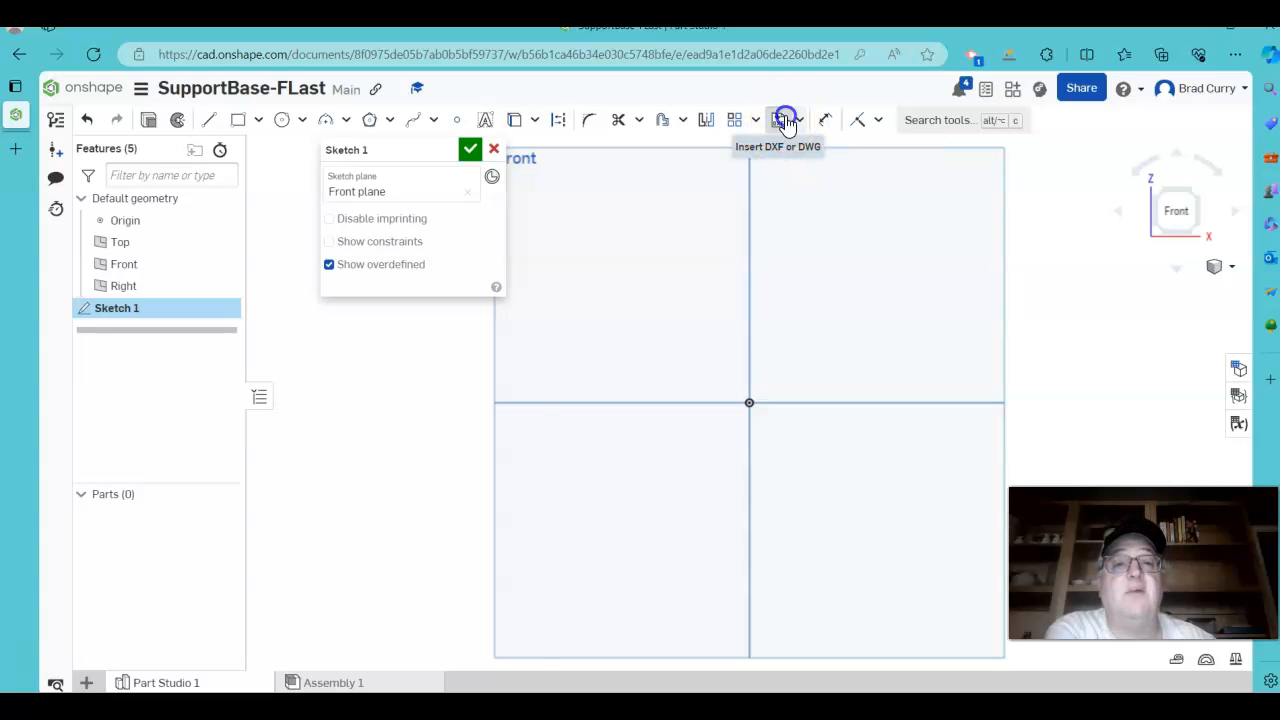
# Choose the SupportBase-CPark.dwg drawing from my other documents to insert into Sketch 1.
pyautogui.click(784, 119)
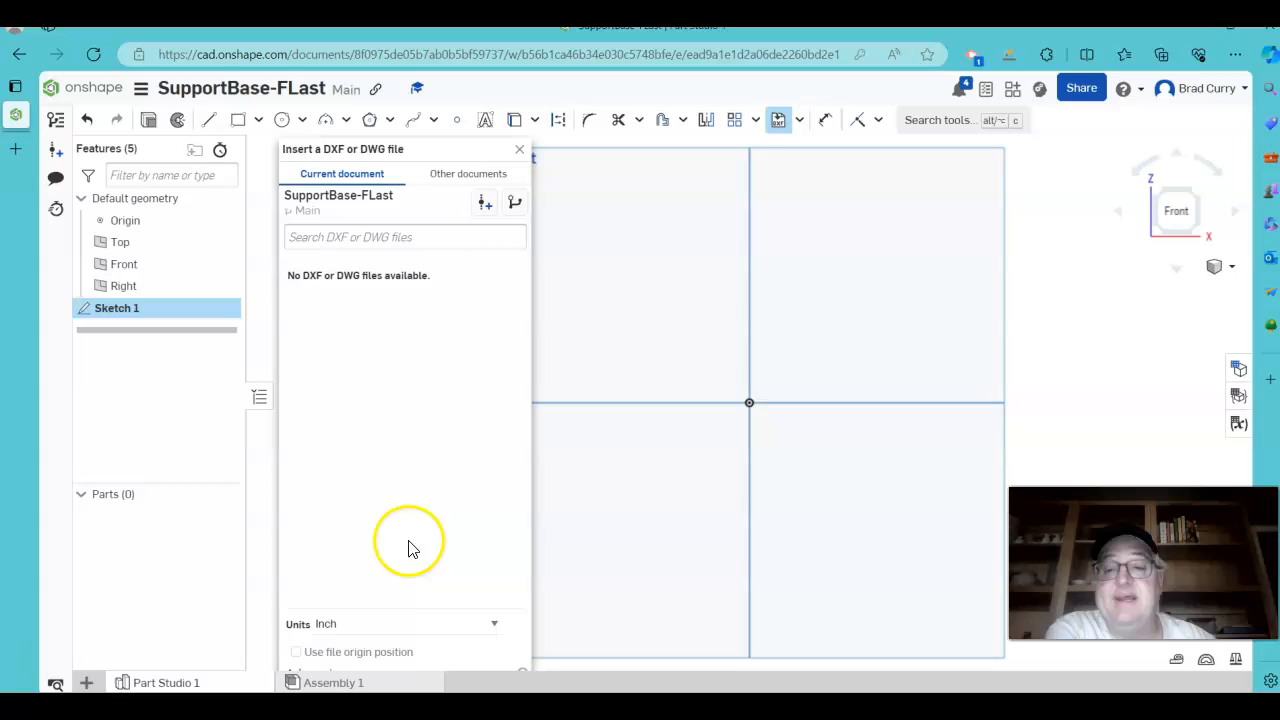
pyautogui.moveTo(372, 331)
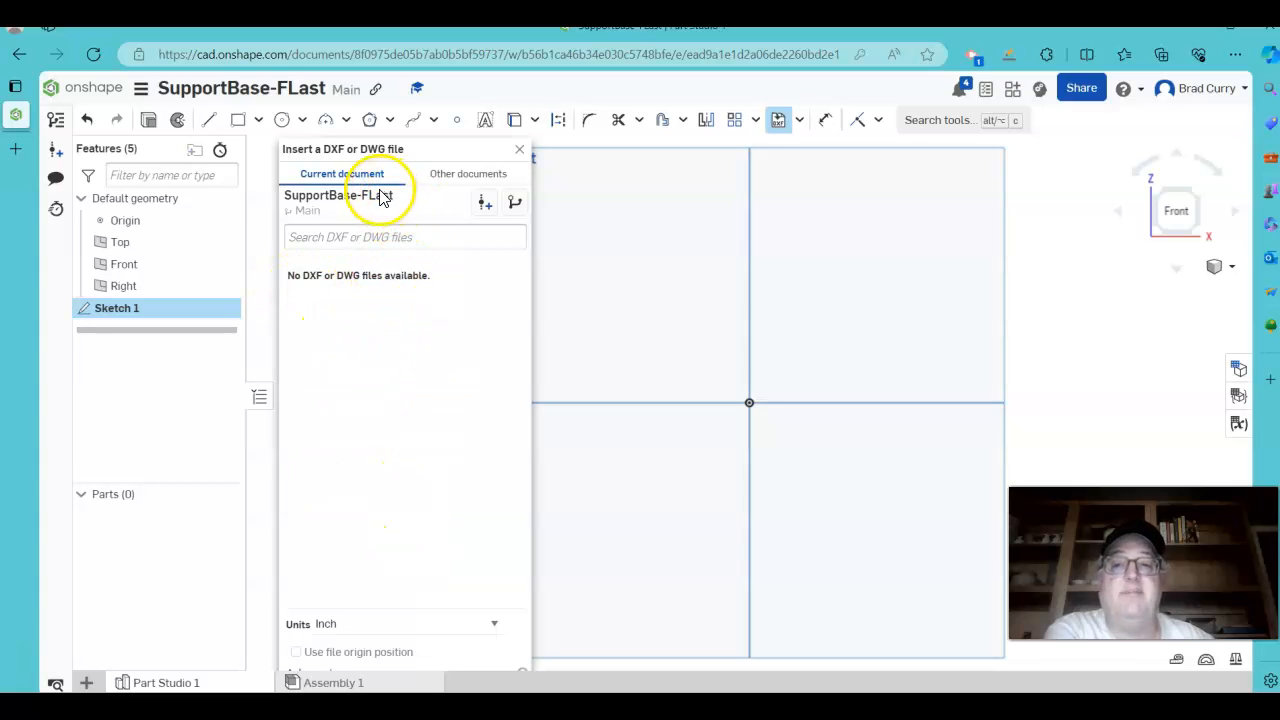
pyautogui.moveTo(433, 213)
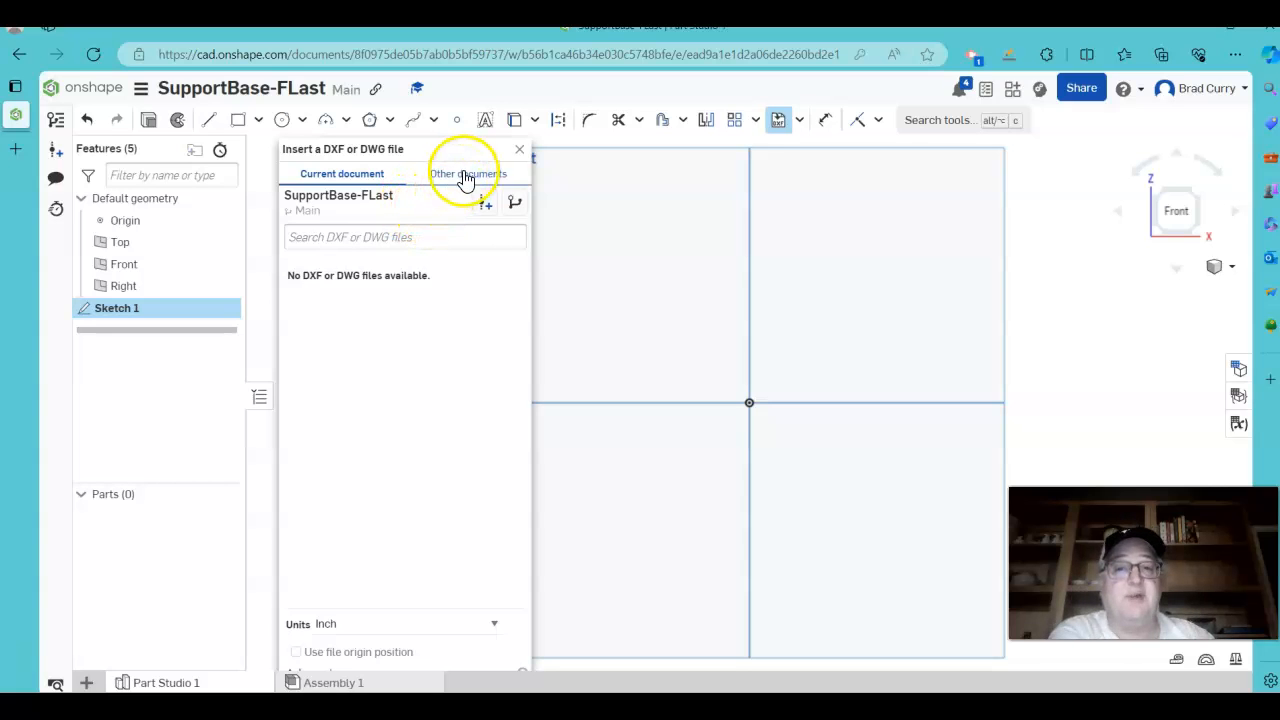
pyautogui.click(468, 173)
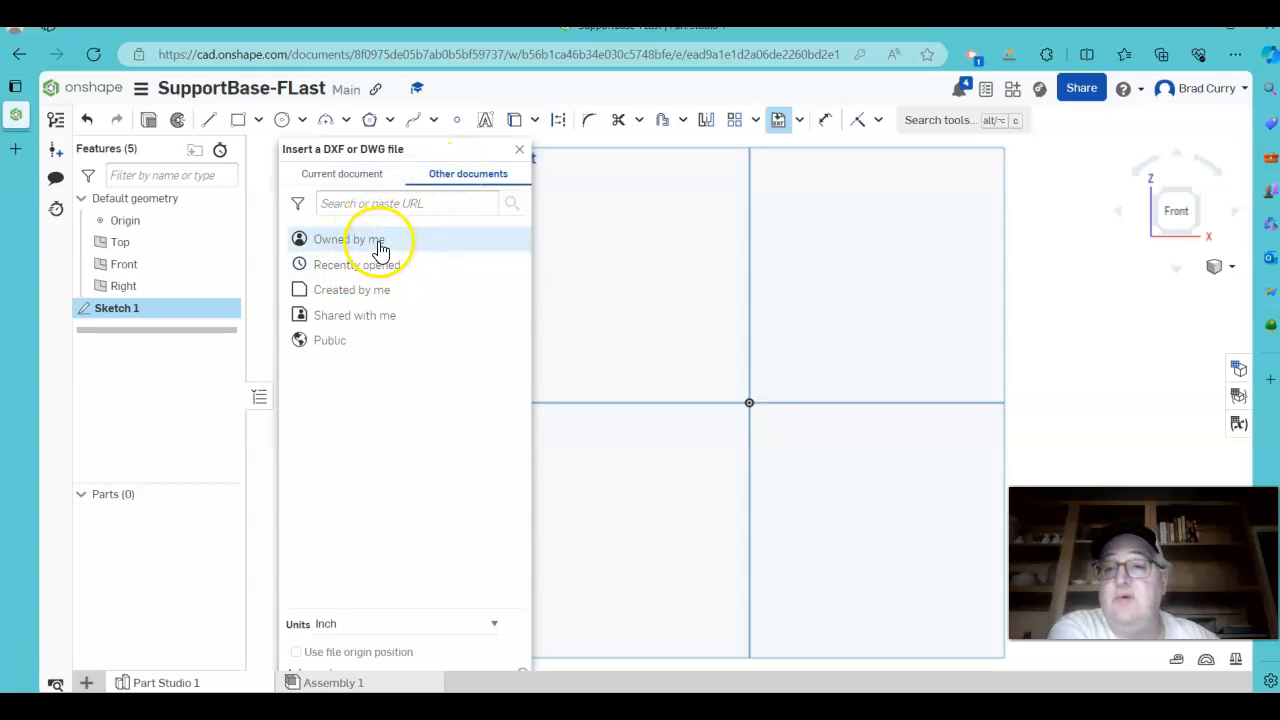
pyautogui.click(349, 239)
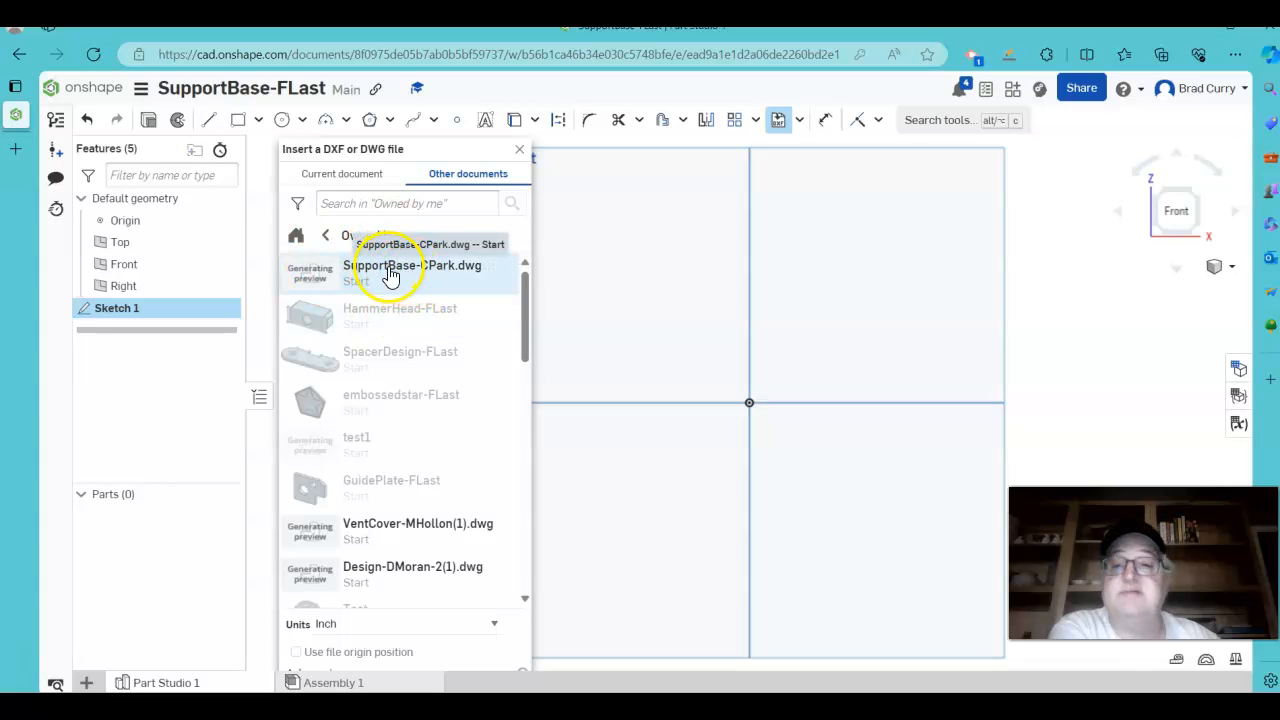
pyautogui.click(390, 272)
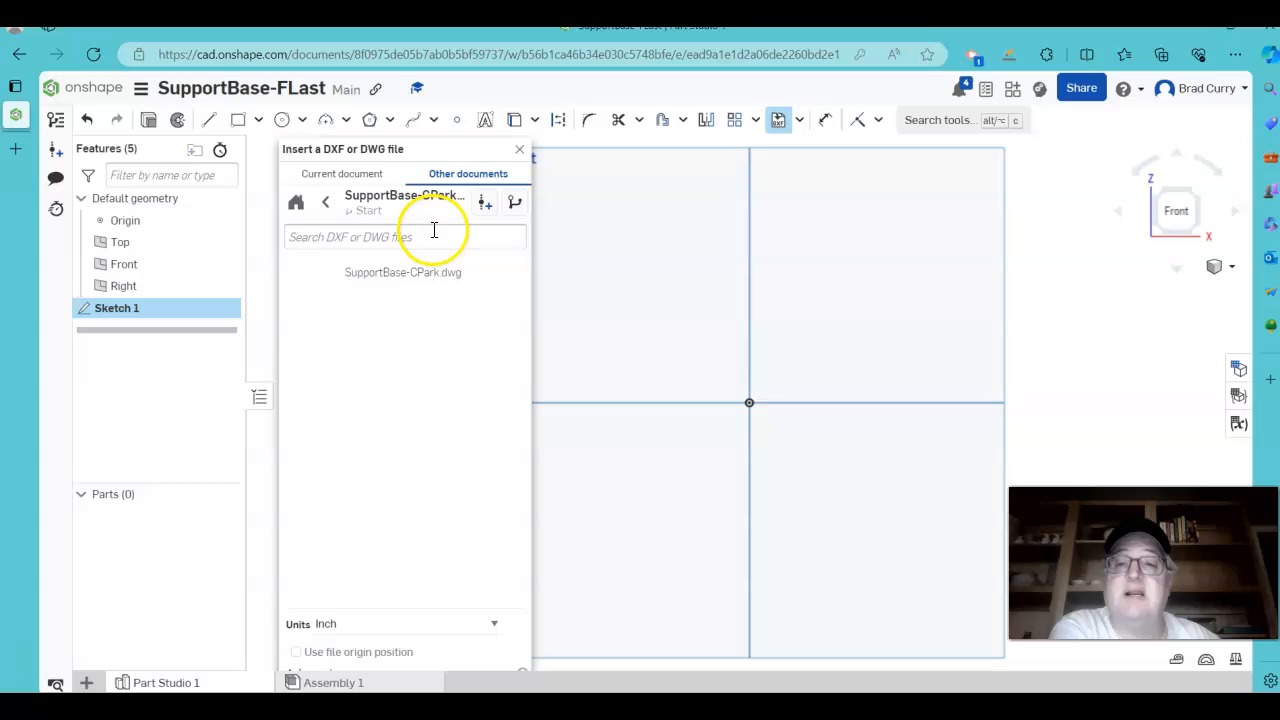
pyautogui.click(403, 272)
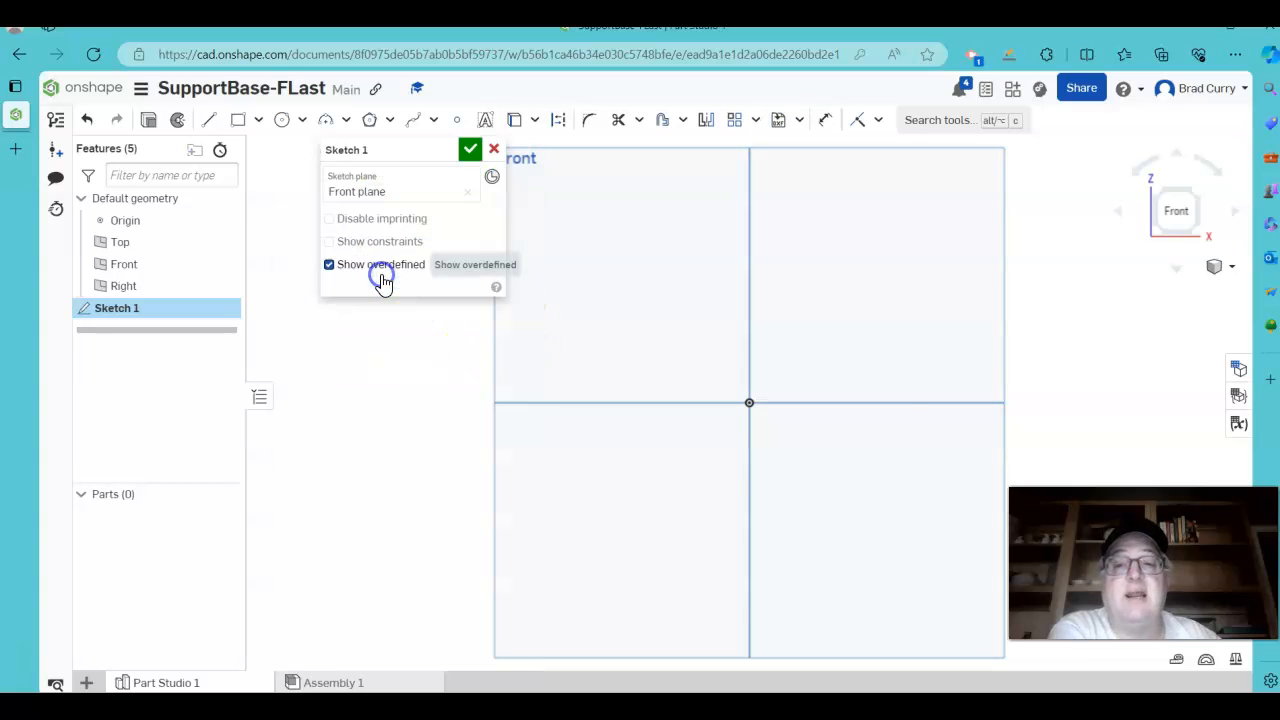
# Place the imported triangular base profile with holes, boss circles and slot in the sketch.
pyautogui.click(329, 264)
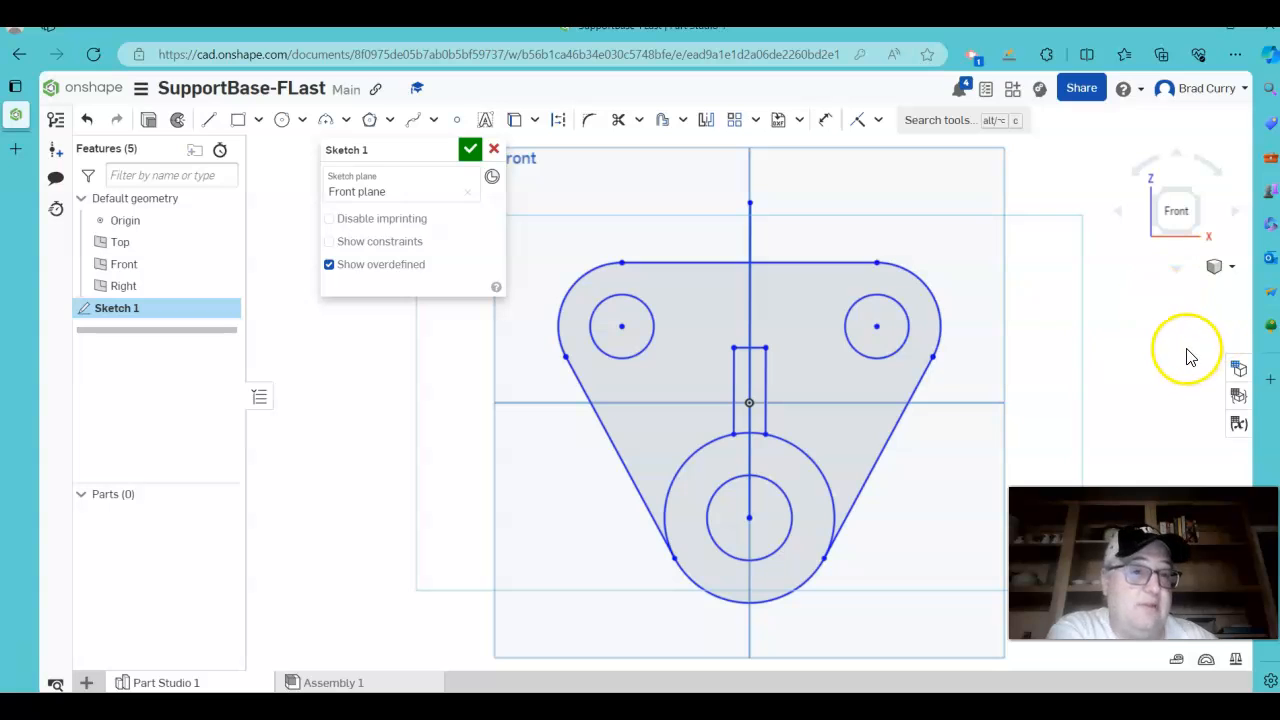
pyautogui.moveTo(1143, 349)
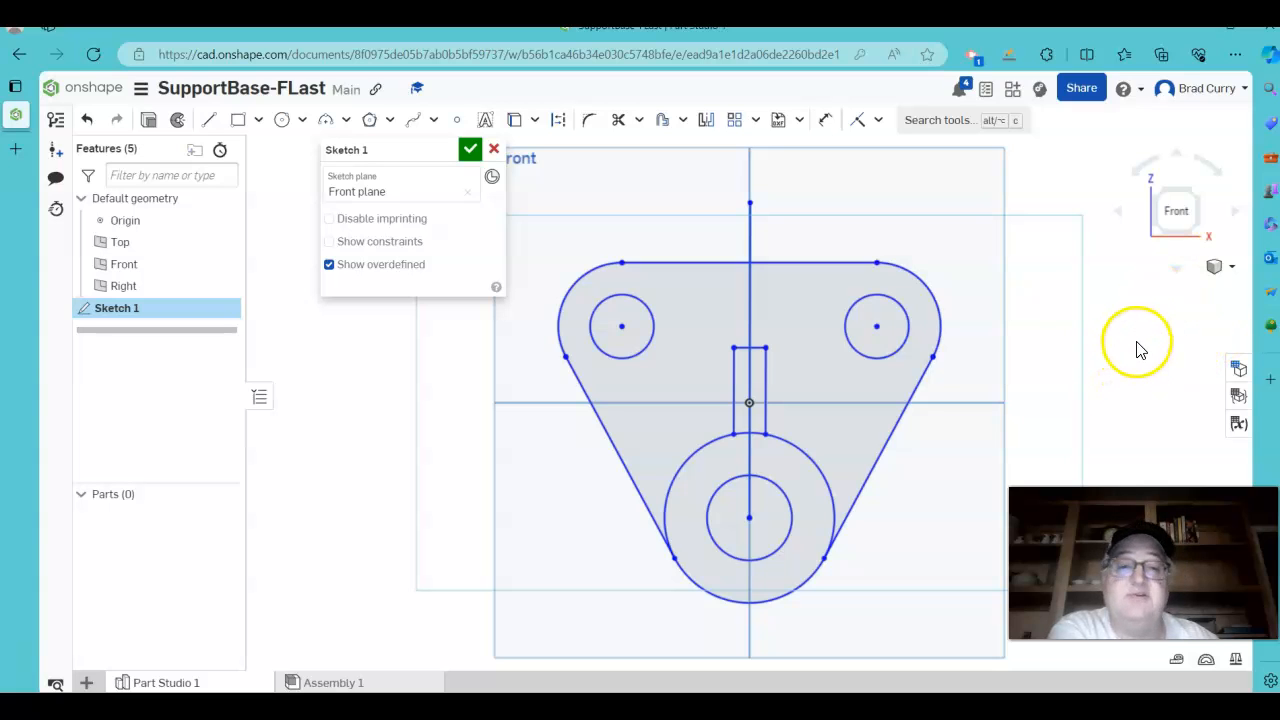
pyautogui.moveTo(1128, 308)
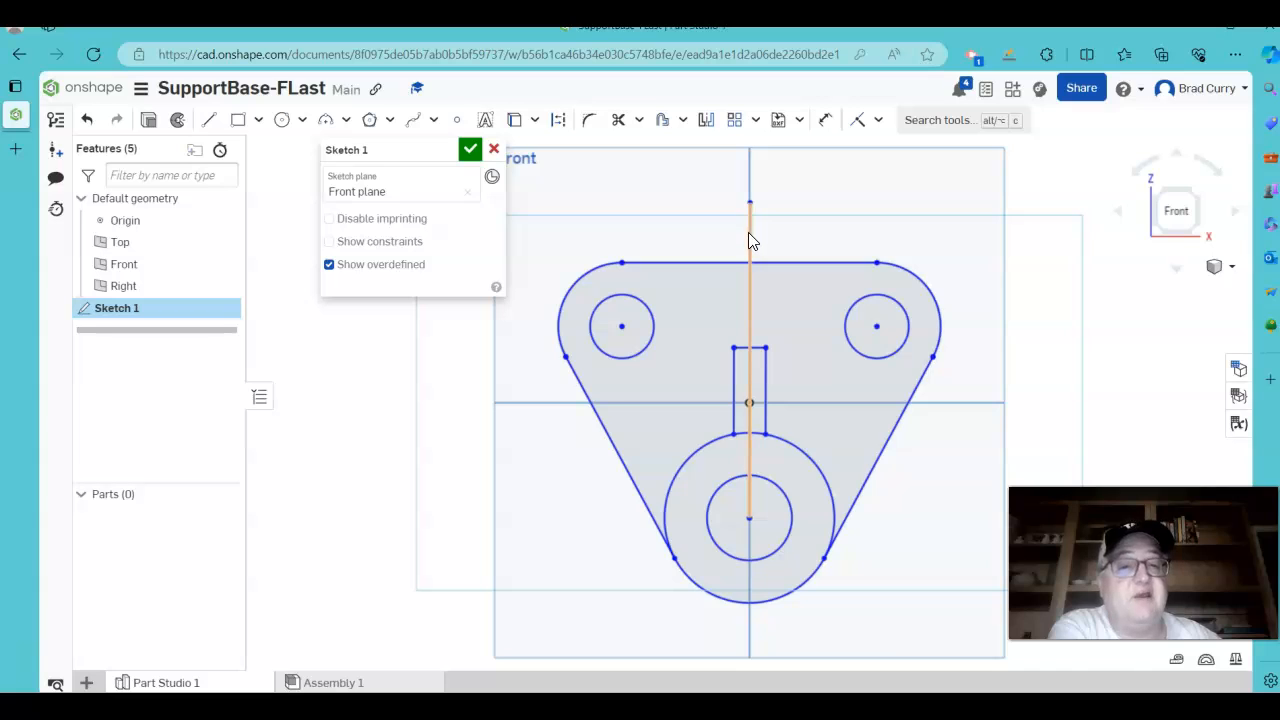
pyautogui.moveTo(752, 248)
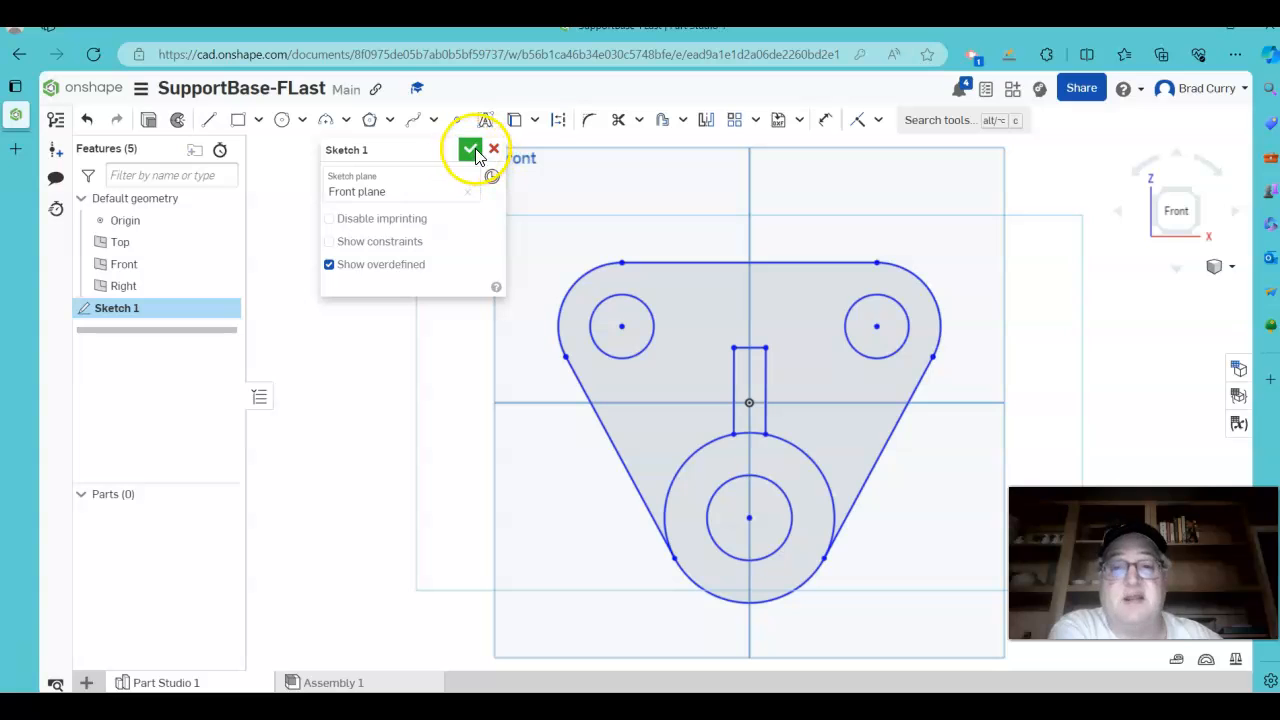
# Finish Sketch 1 and switch to an isometric view of the profile.
pyautogui.click(470, 150)
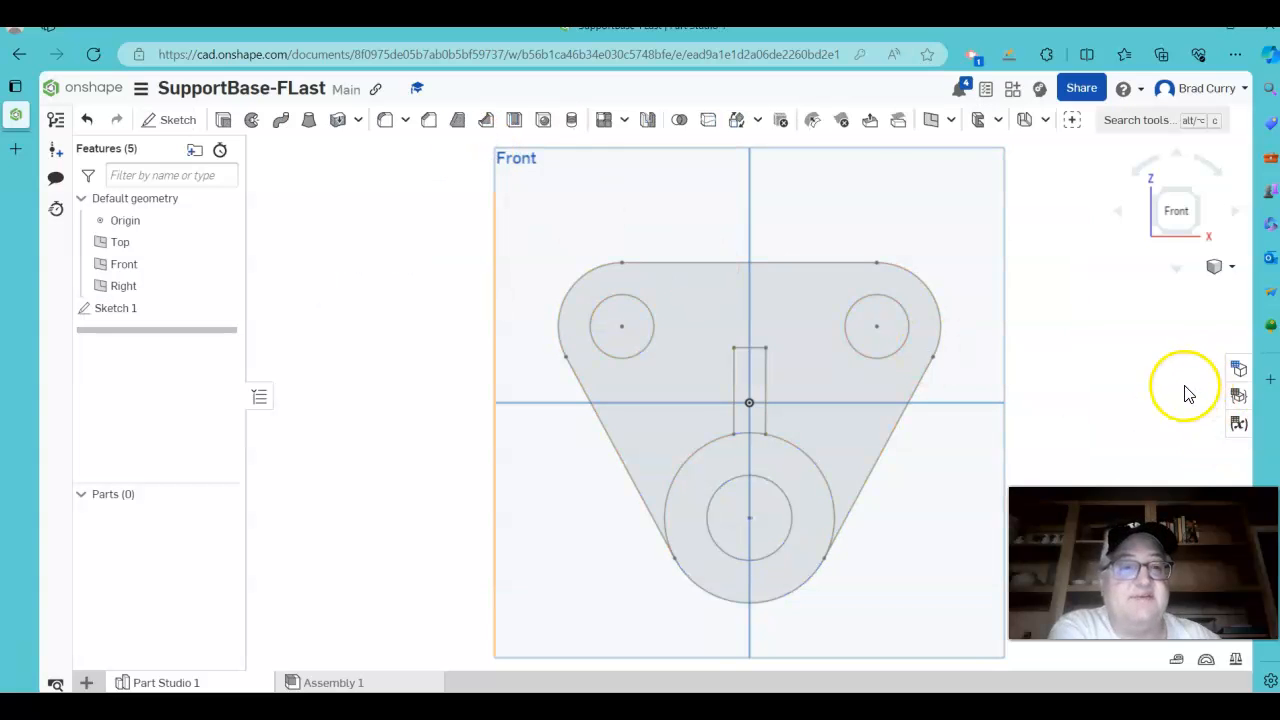
pyautogui.click(1231, 266)
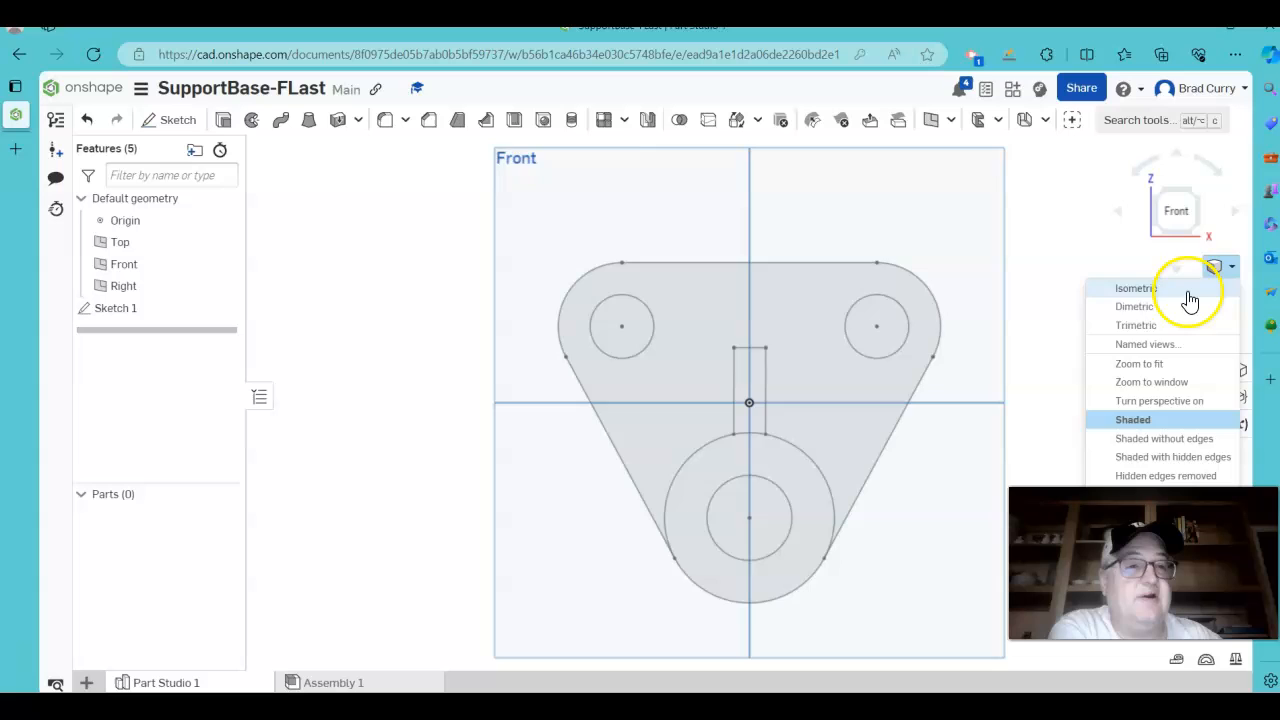
pyautogui.click(1137, 288)
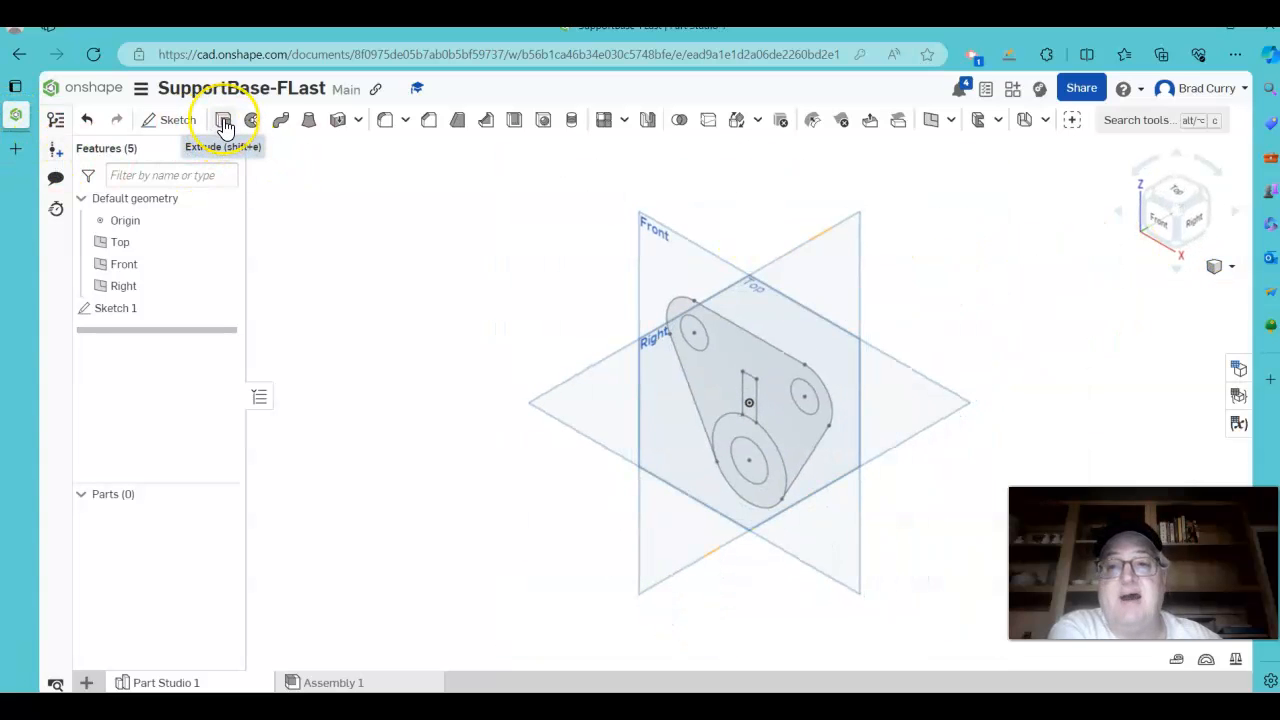
# Extrude the base profile region to 1.25 in, creating Part 1 with its three through holes.
pyautogui.click(224, 120)
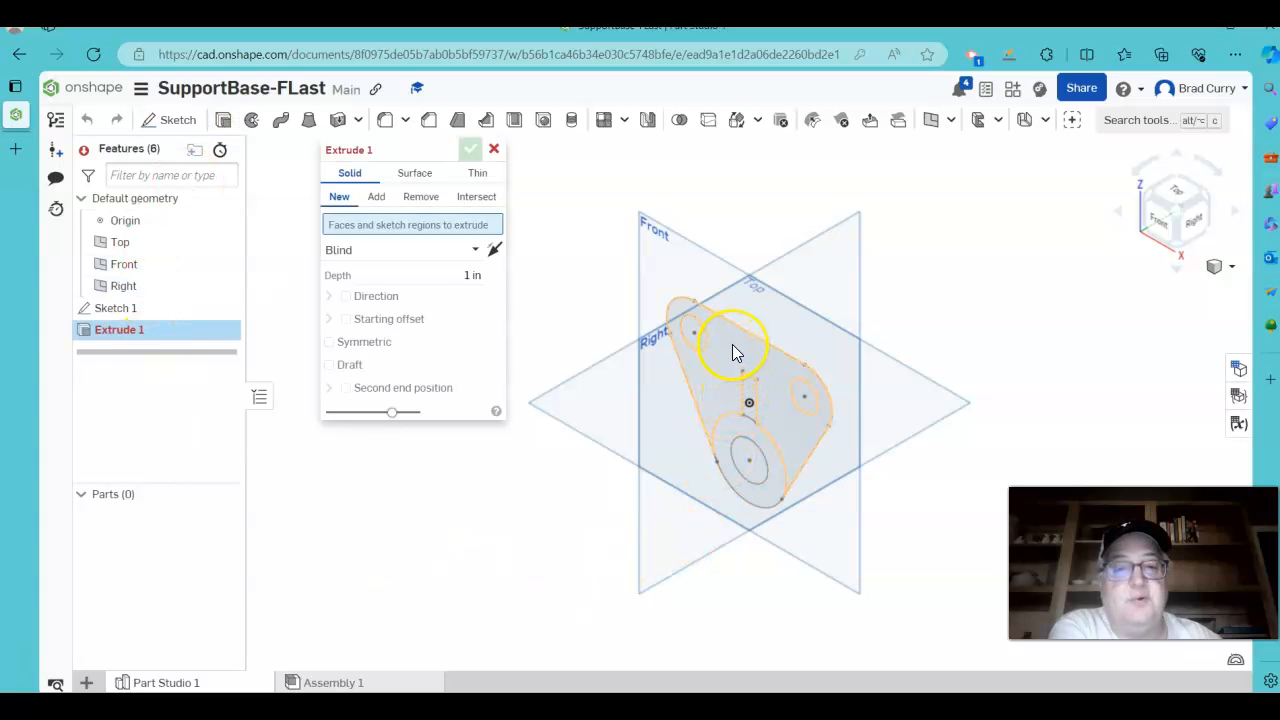
pyautogui.click(735, 345)
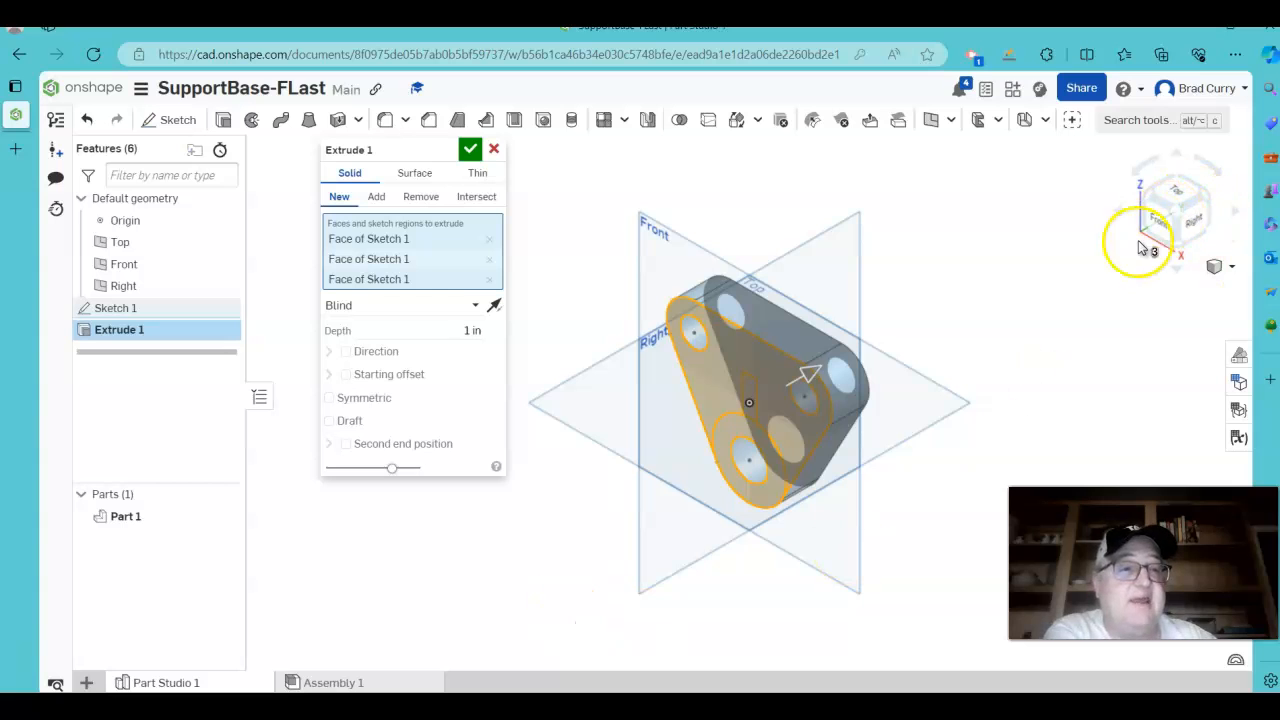
pyautogui.click(1176, 210)
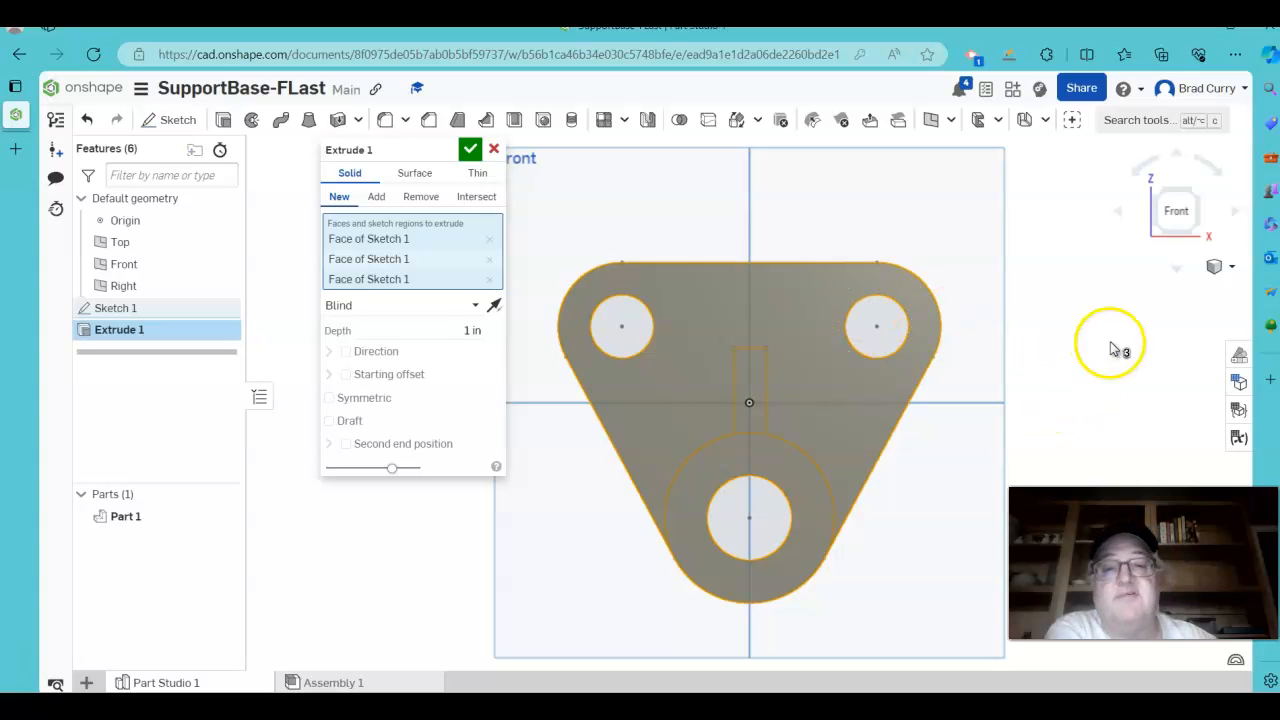
pyautogui.click(1231, 267)
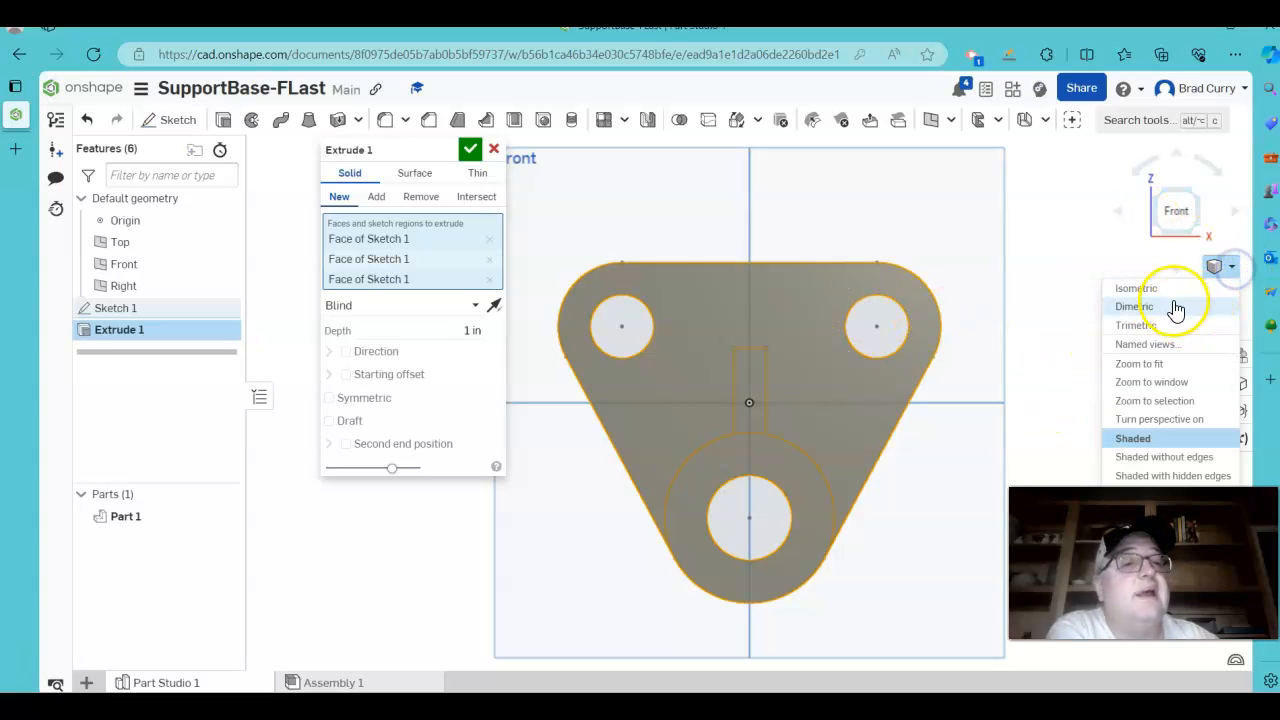
pyautogui.click(1134, 306)
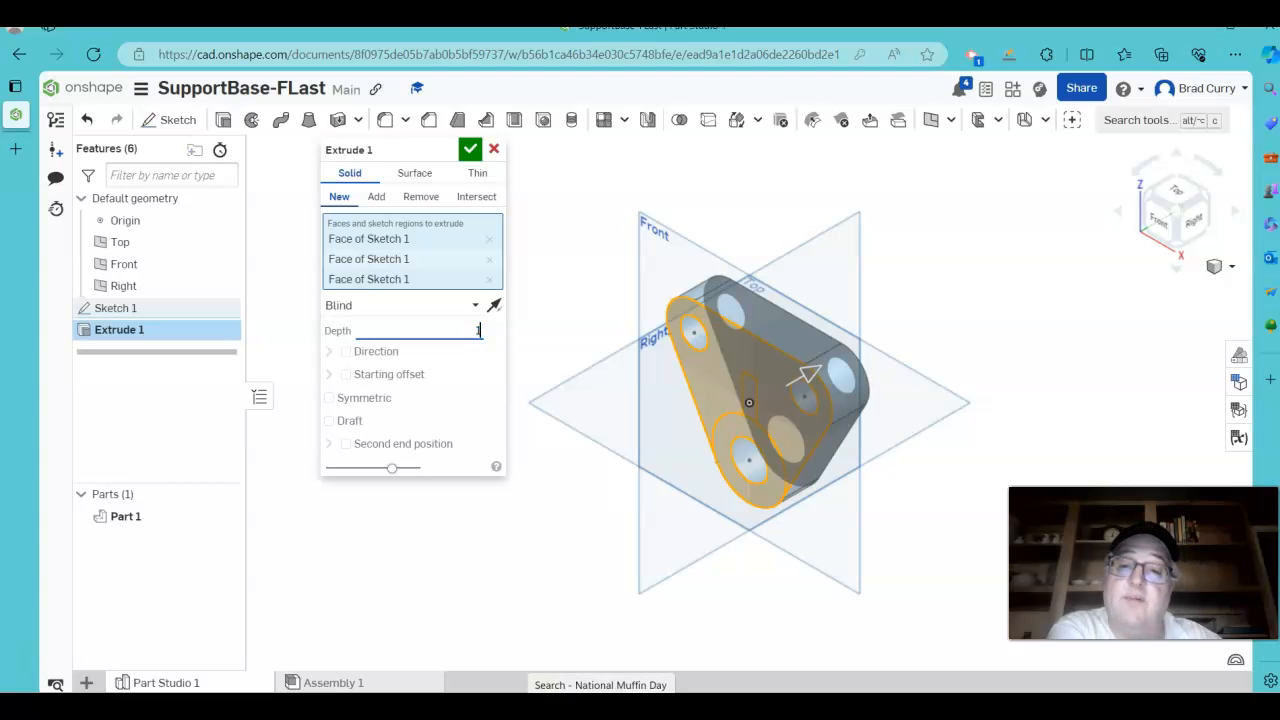
pyautogui.write('1.25 in')
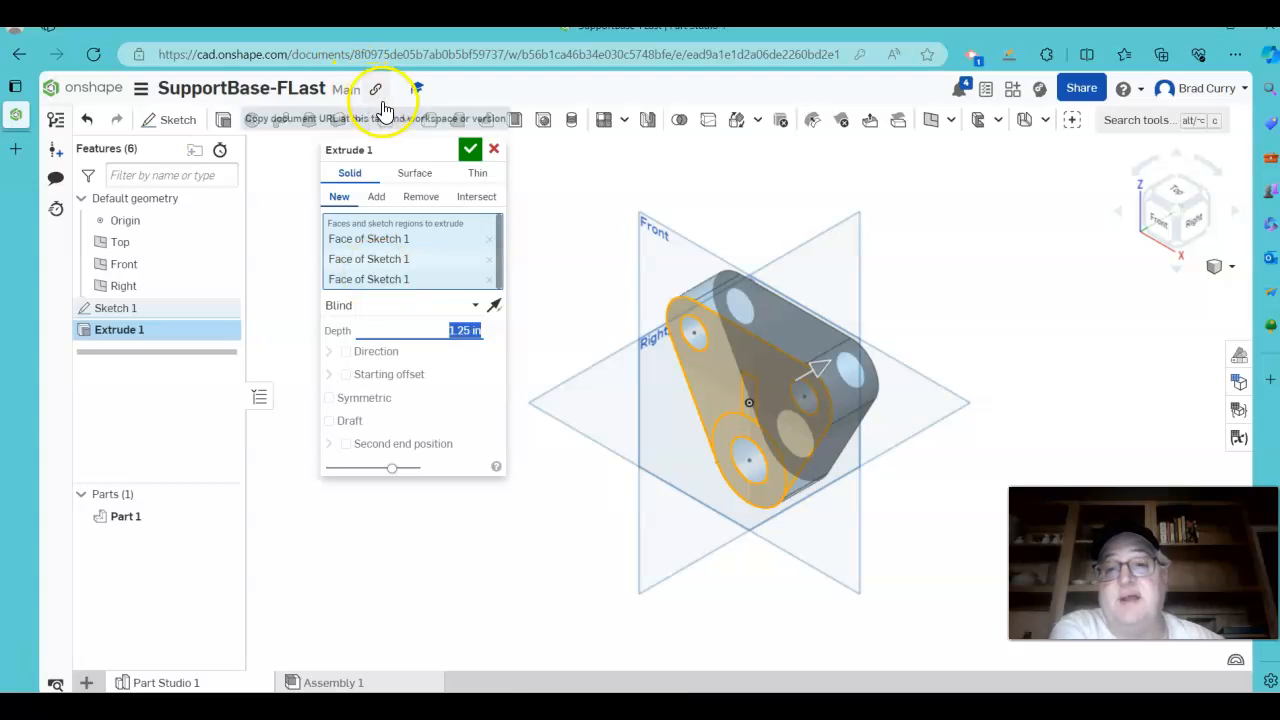
pyautogui.click(470, 149)
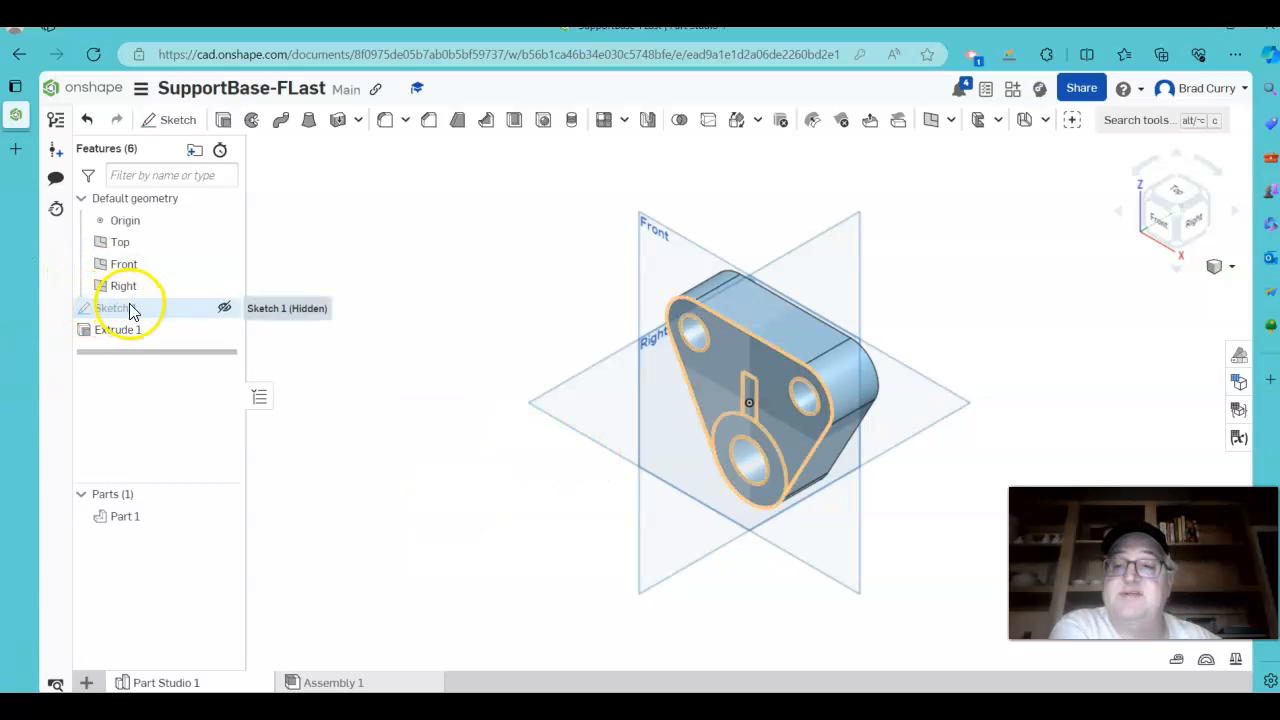
pyautogui.moveTo(155, 308)
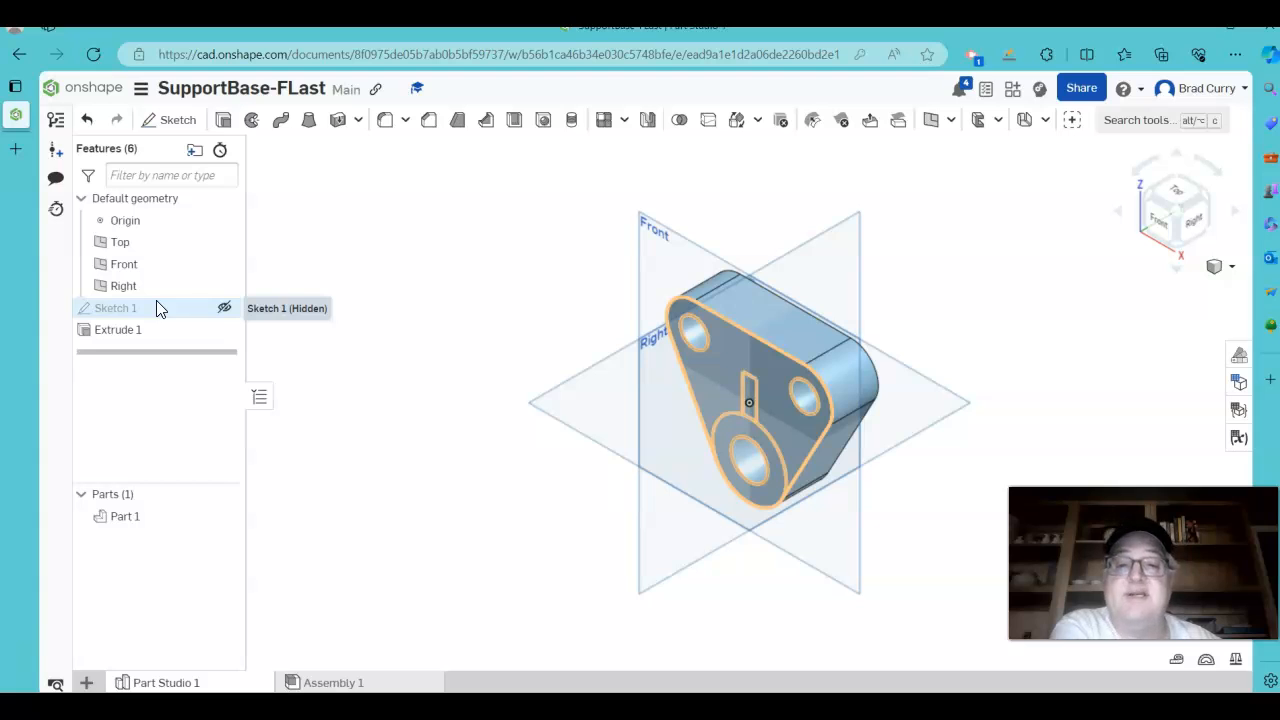
pyautogui.moveTo(200, 305)
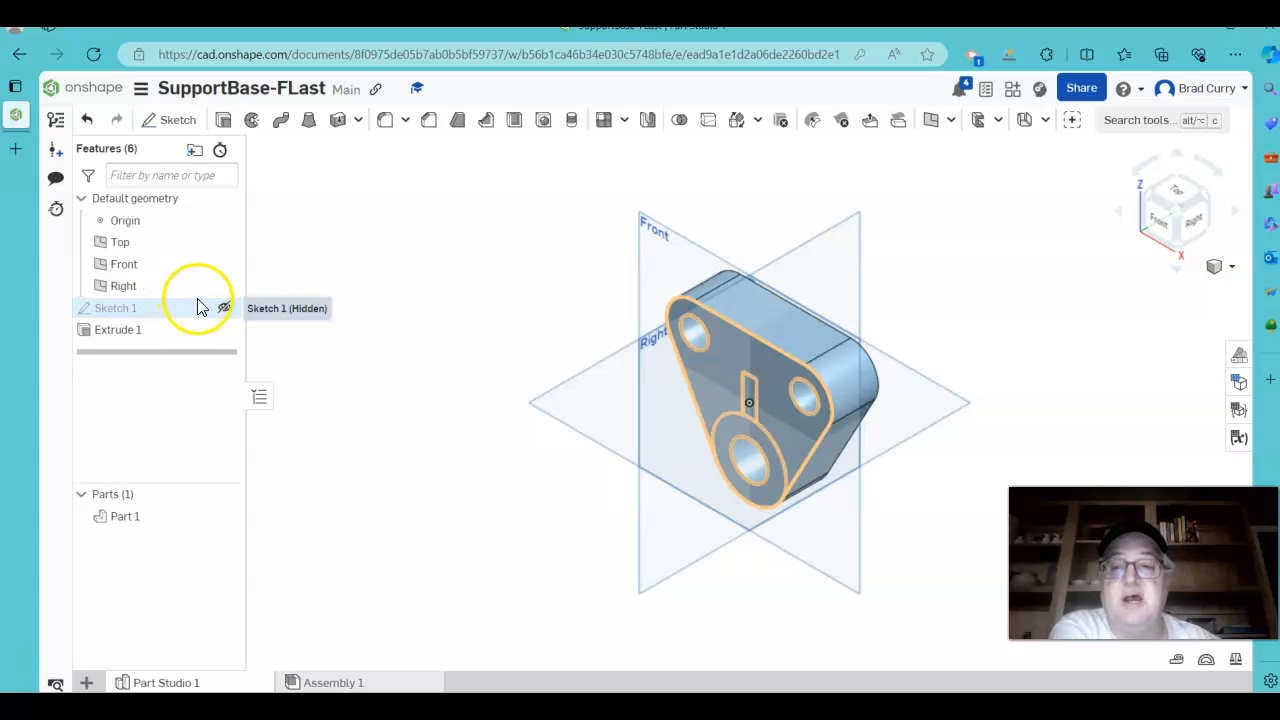
# Unhide Sketch 1 so its slot and boss outlines show on the extruded part.
pyautogui.click(224, 308)
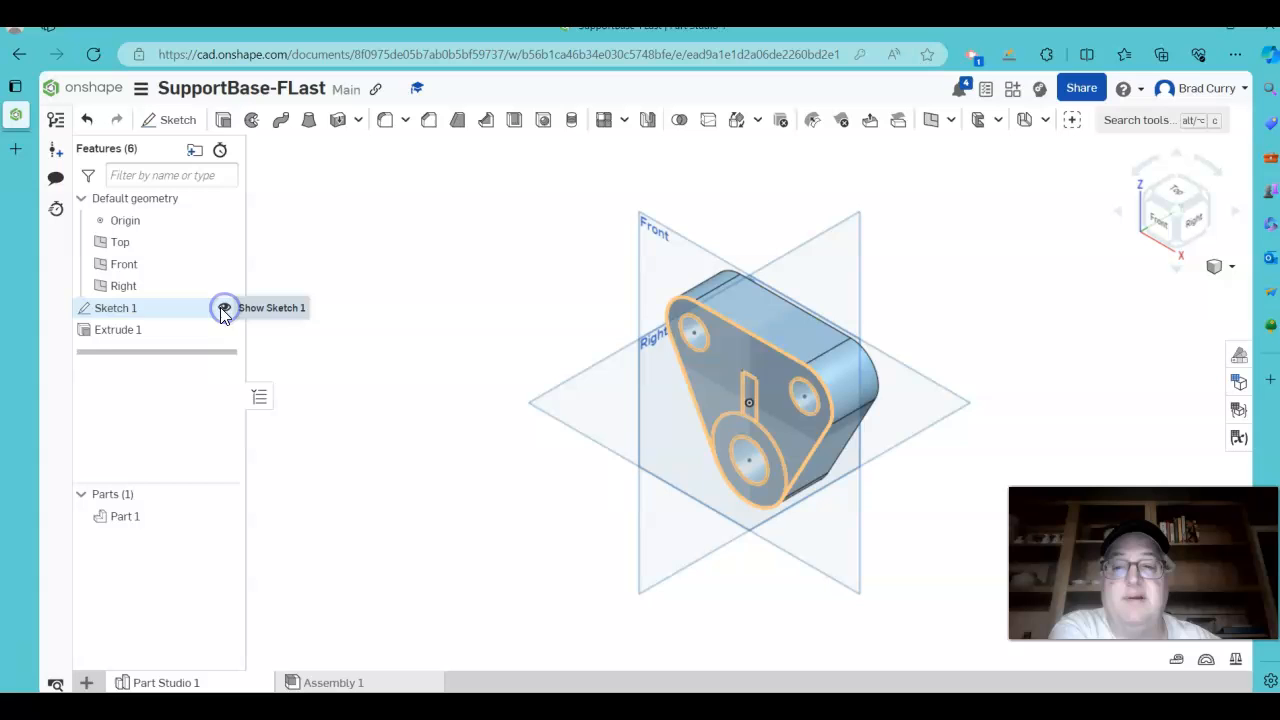
pyautogui.click(224, 307)
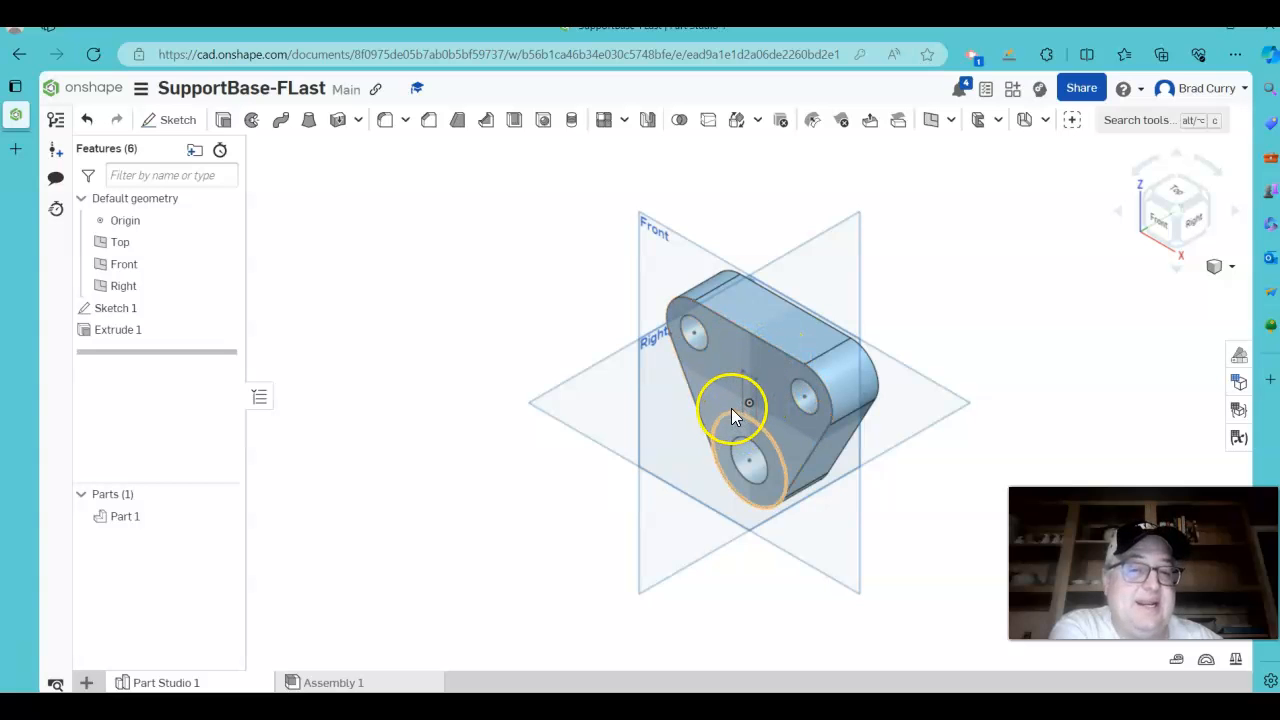
pyautogui.moveTo(728, 423)
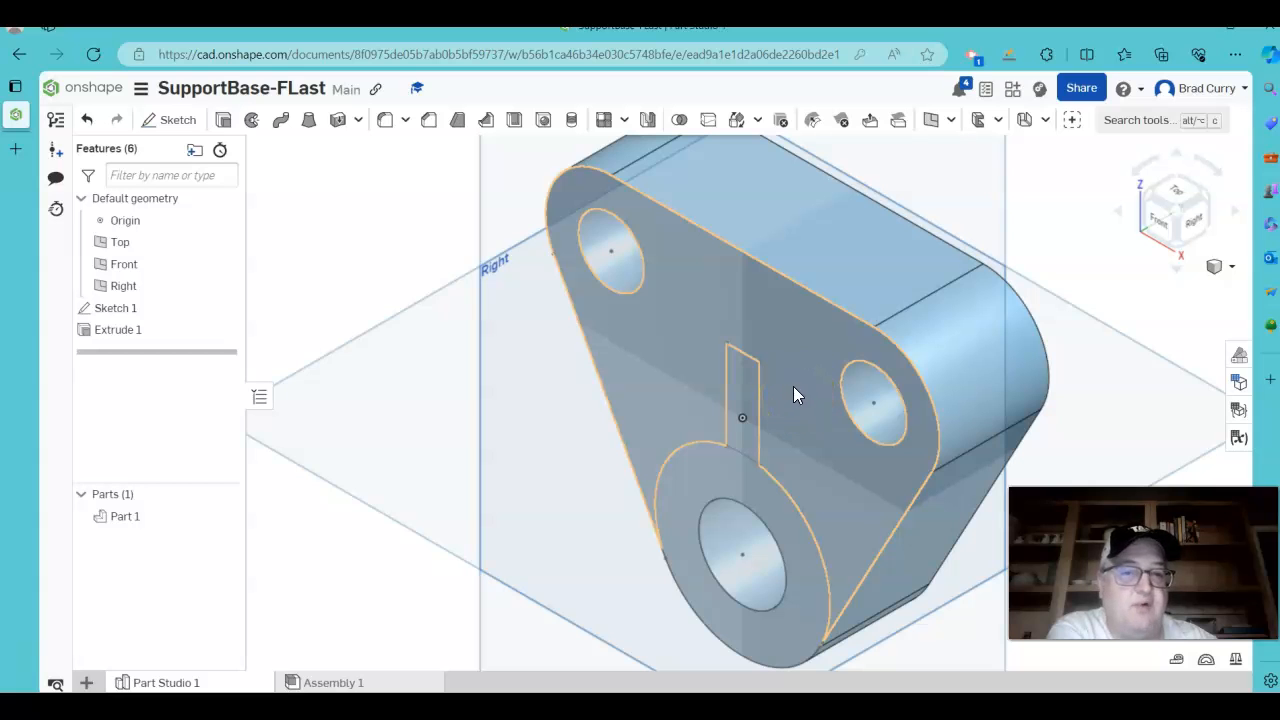
pyautogui.moveTo(790, 450)
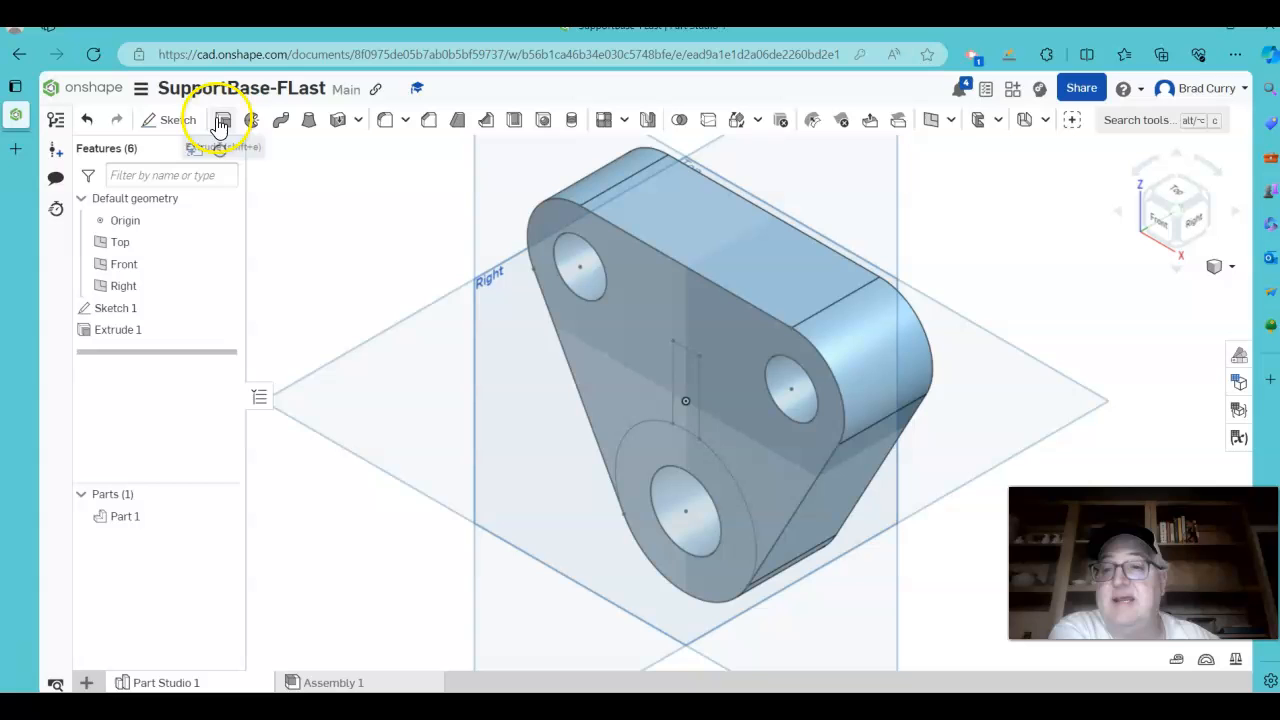
# Extrude the boss circle 2 in as an Add, forming a cylindrical boss on the part.
pyautogui.click(222, 120)
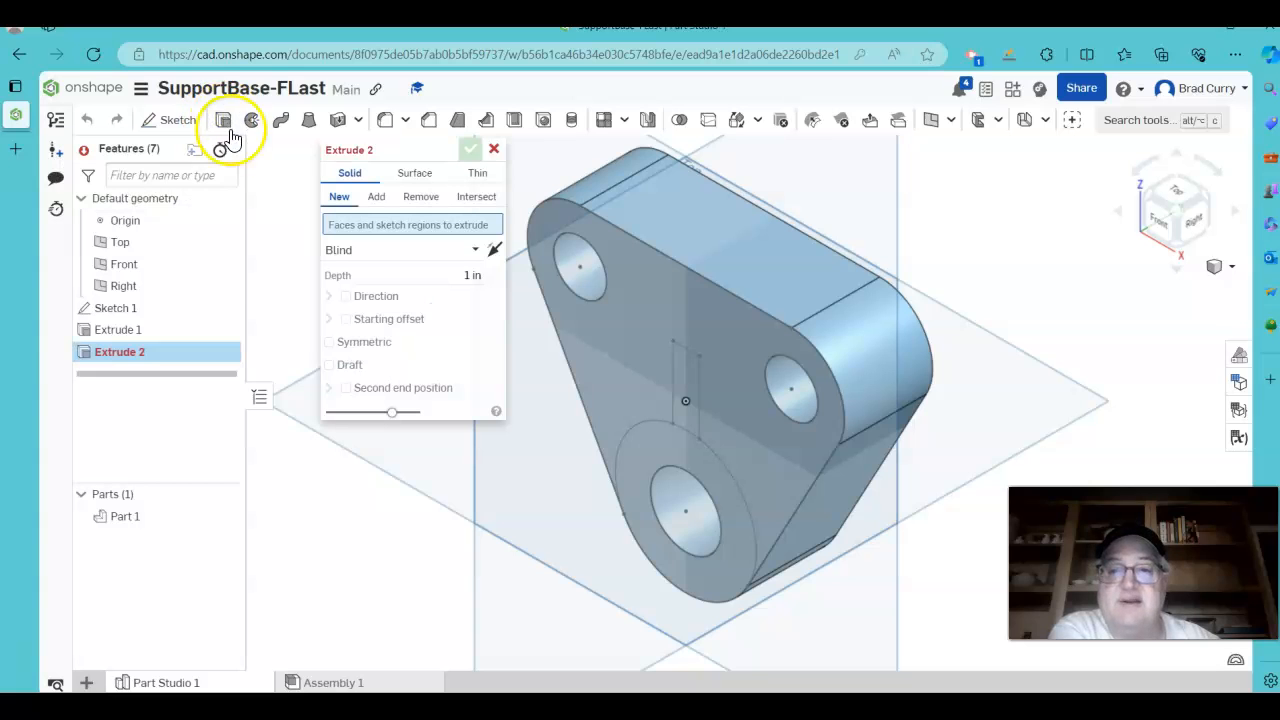
pyautogui.moveTo(635, 485)
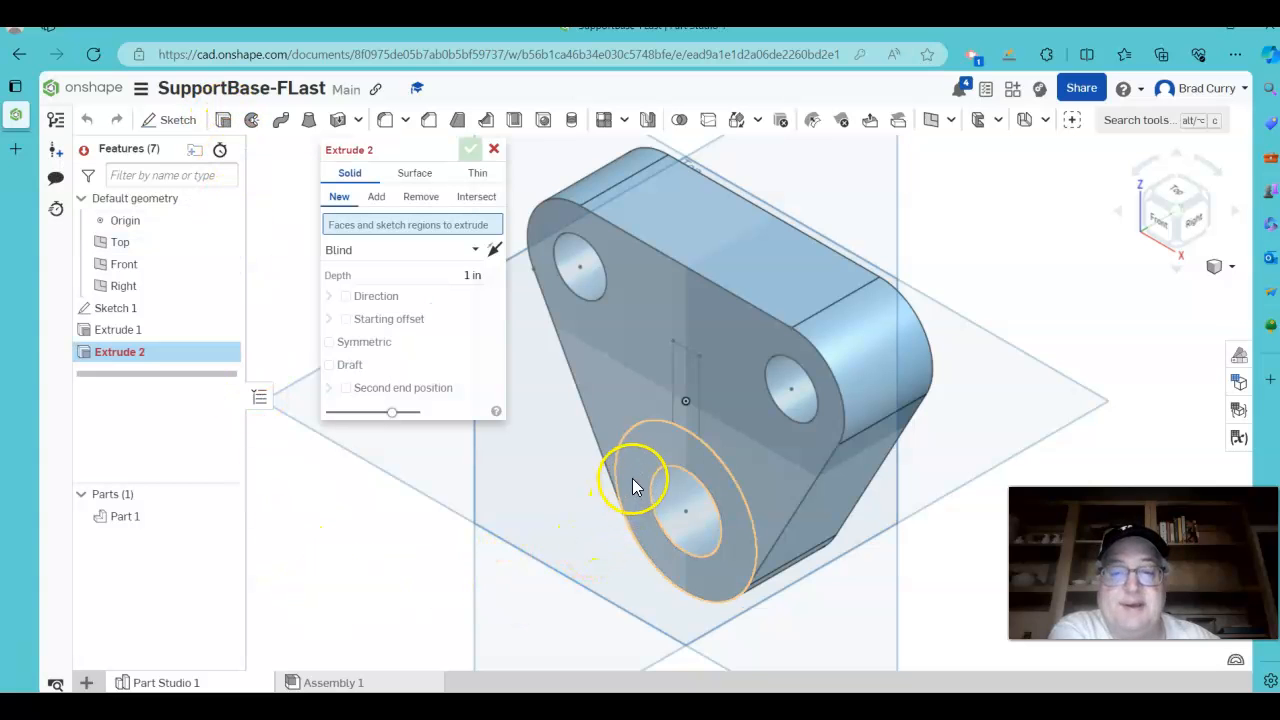
pyautogui.moveTo(640, 460)
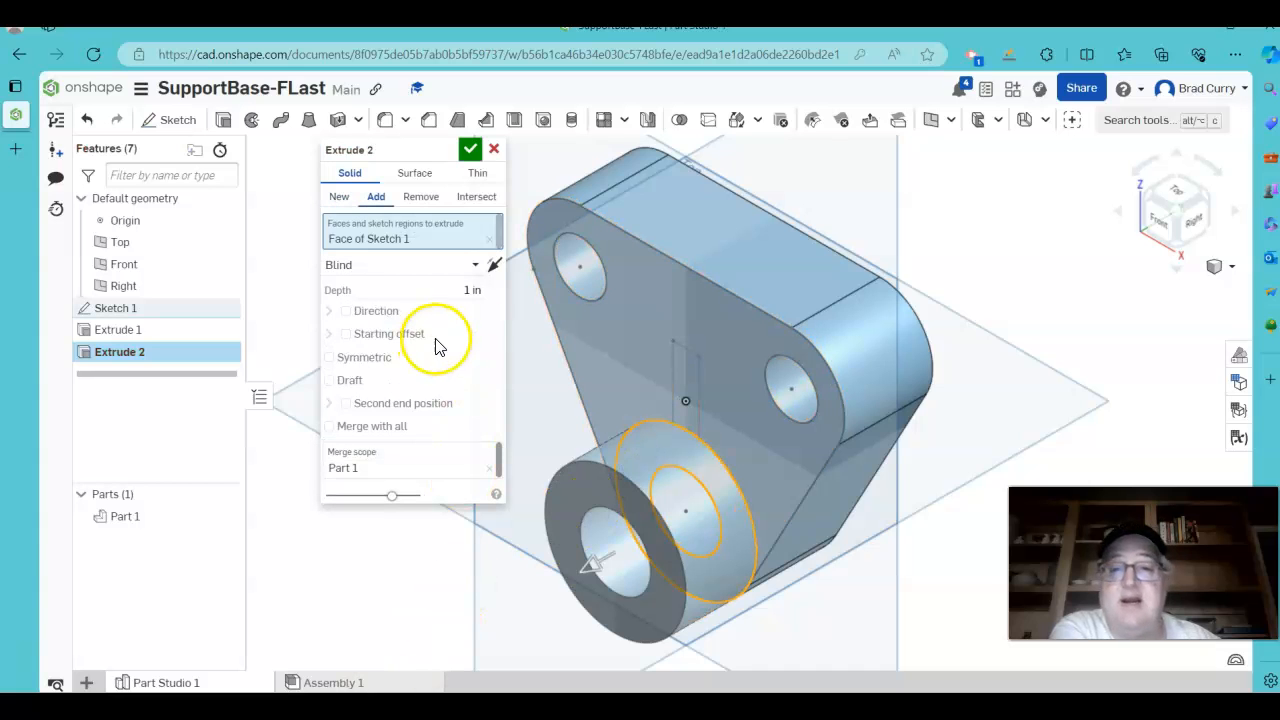
pyautogui.click(440, 290)
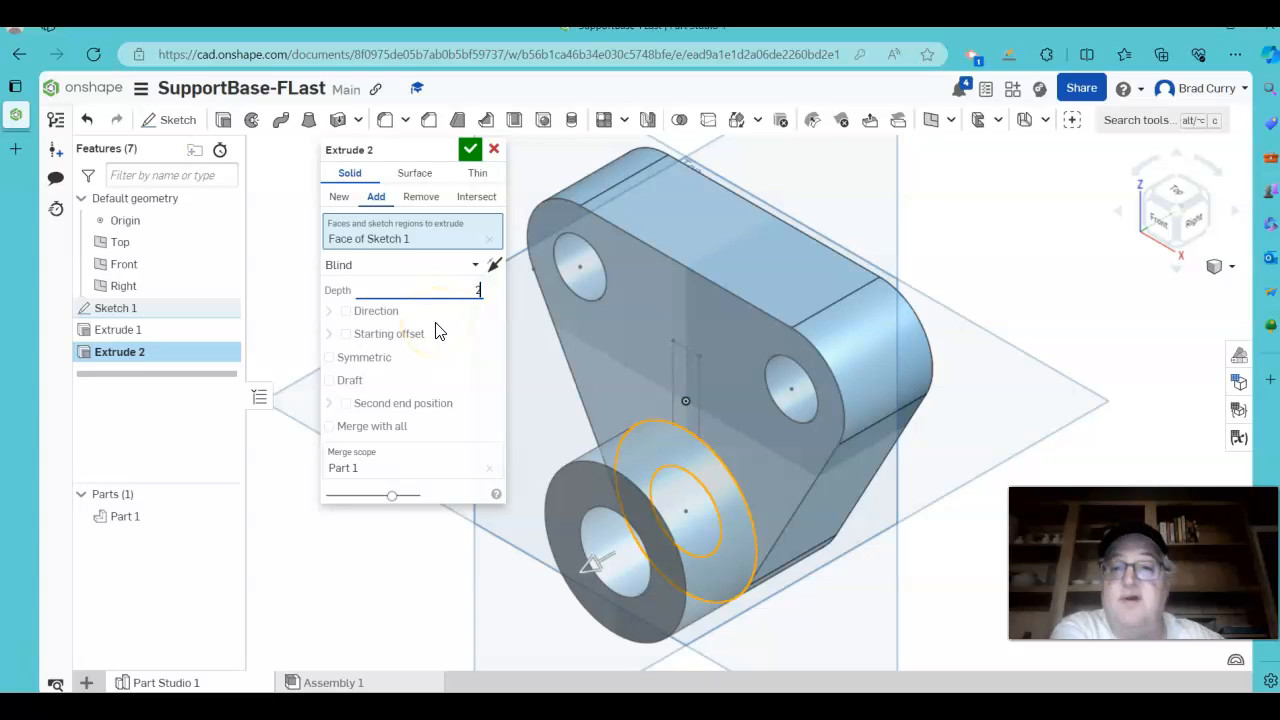
pyautogui.write('2 in')
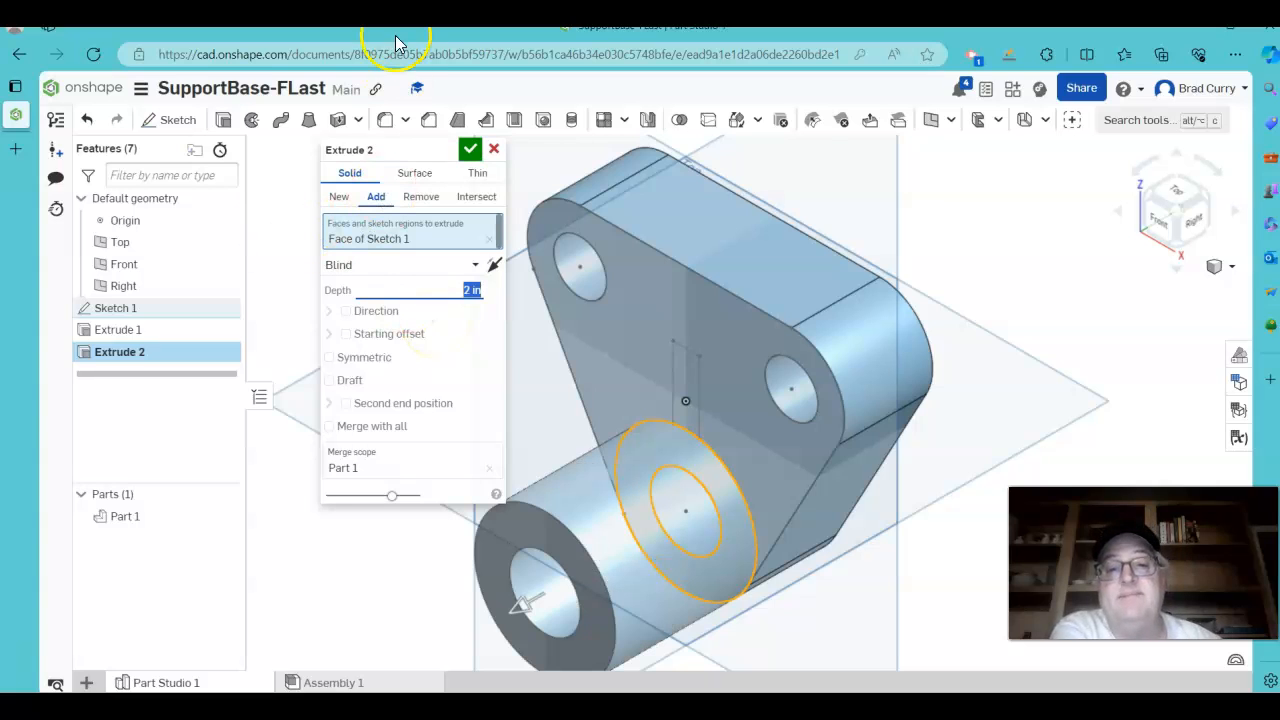
pyautogui.click(470, 149)
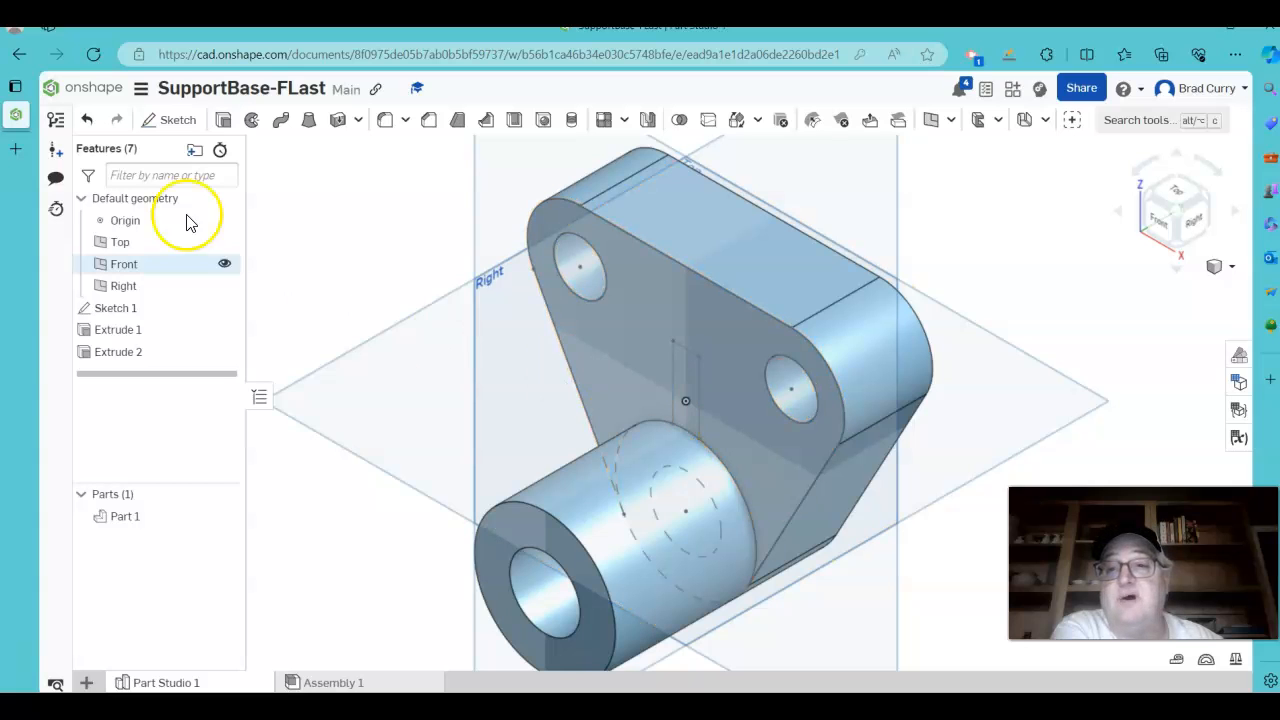
# Extrude the rib rectangle 1.5 in as an Add, merging a tab above the boss.
pyautogui.click(223, 120)
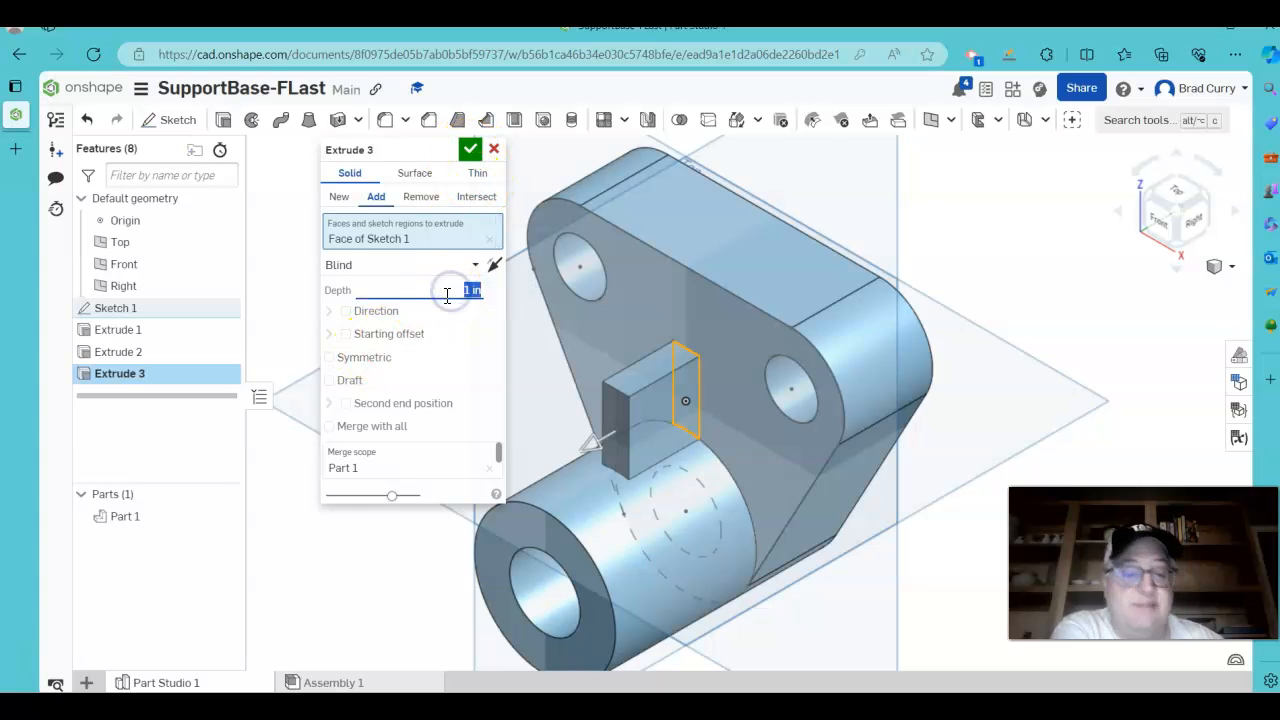
pyautogui.write('1.5 in')
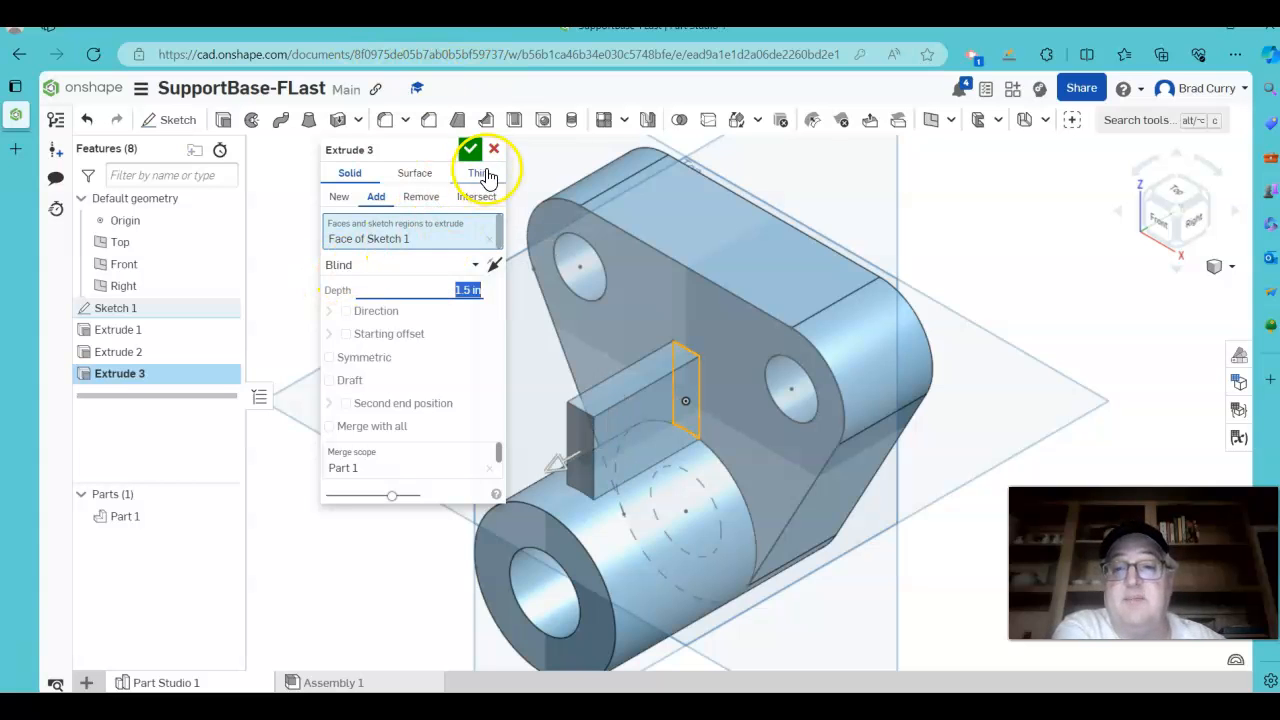
pyautogui.click(469, 149)
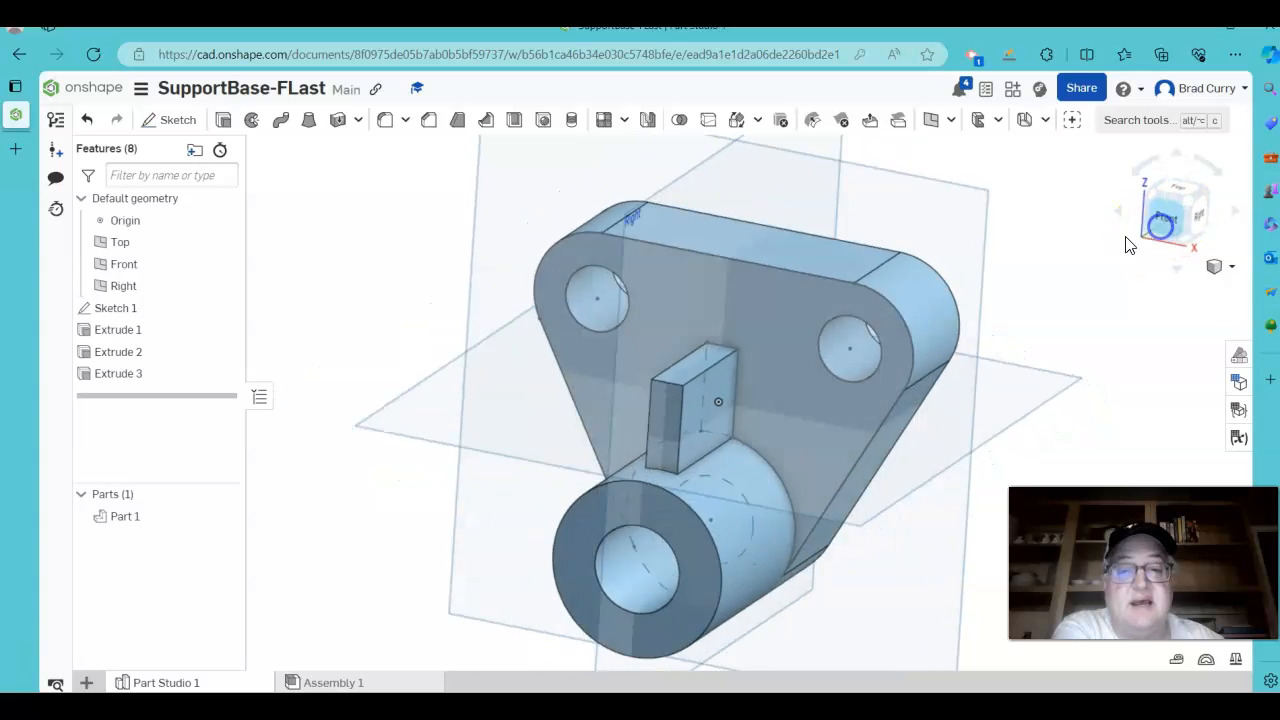
pyautogui.click(1170, 210)
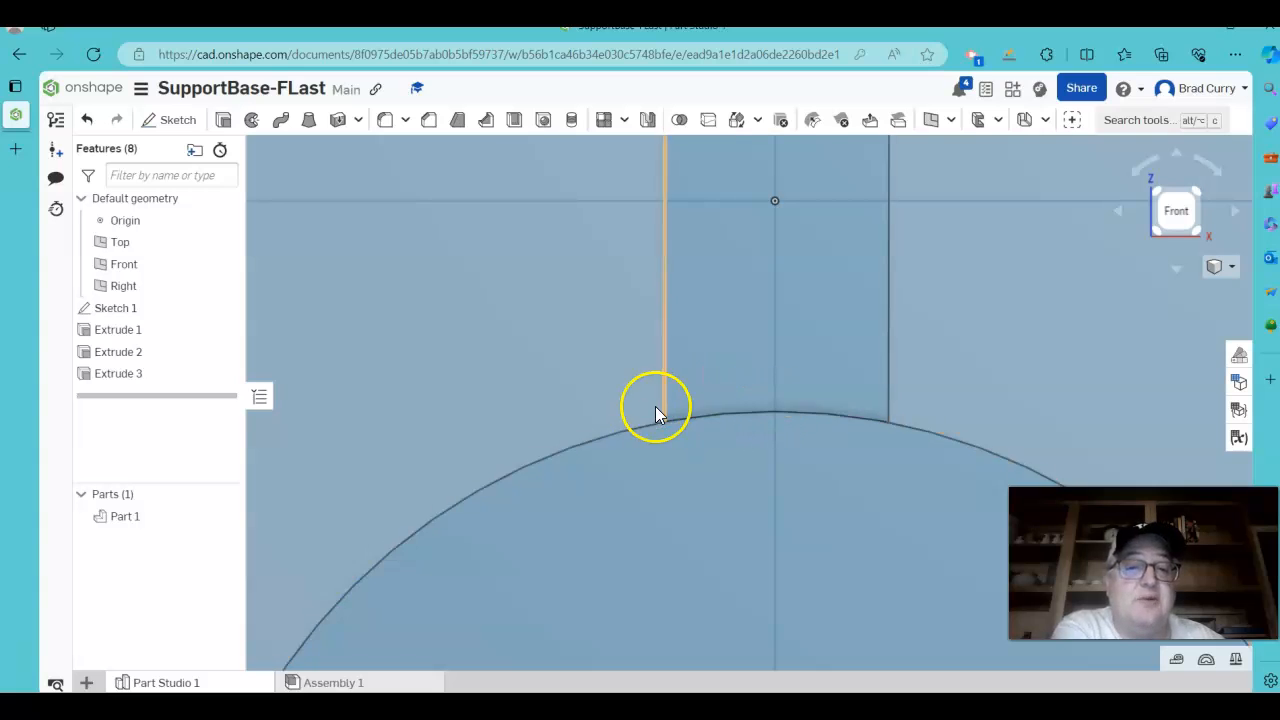
pyautogui.click(662, 425)
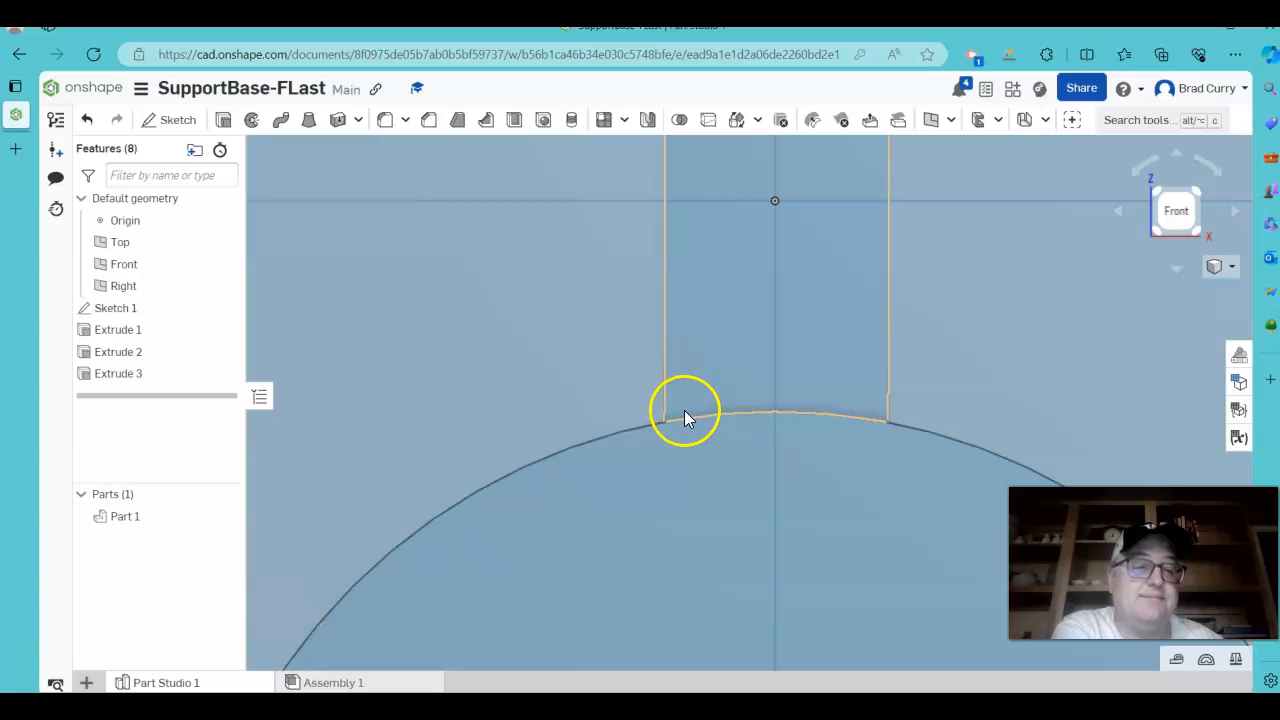
pyautogui.moveTo(1240, 266)
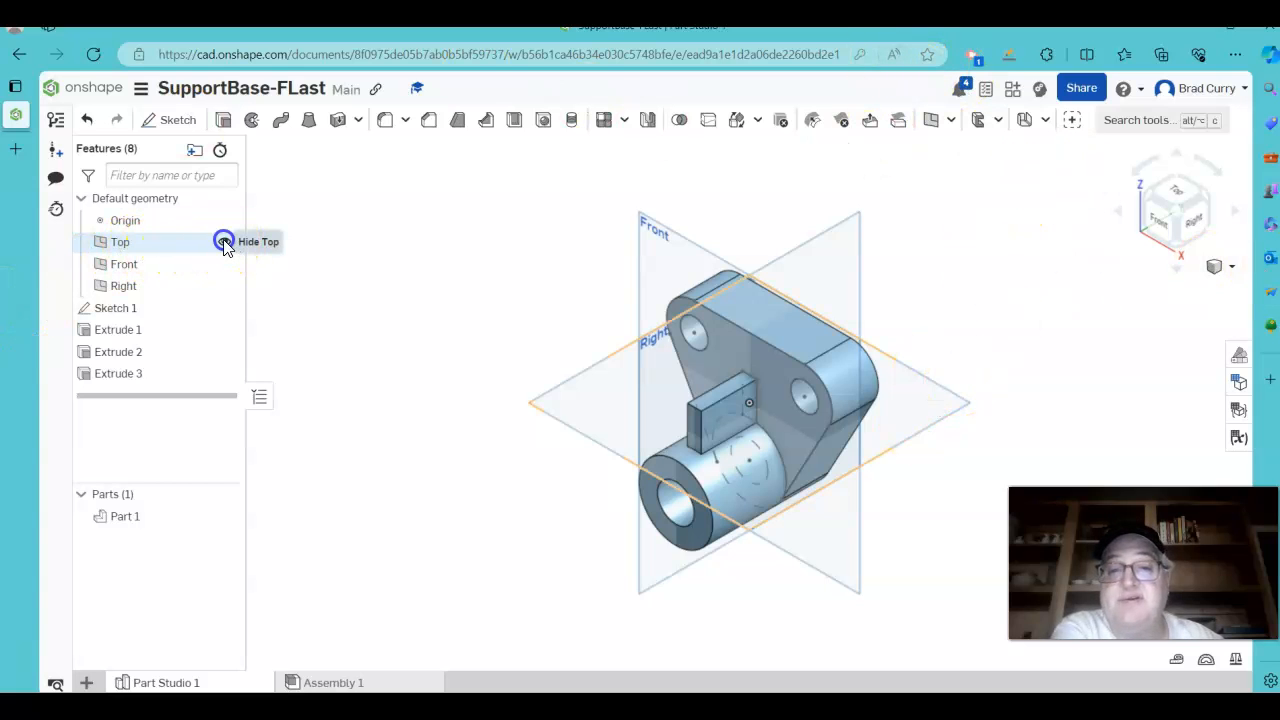
# Hide the default planes and Sketch 1, then orbit to inspect the solid part.
pyautogui.click(224, 241)
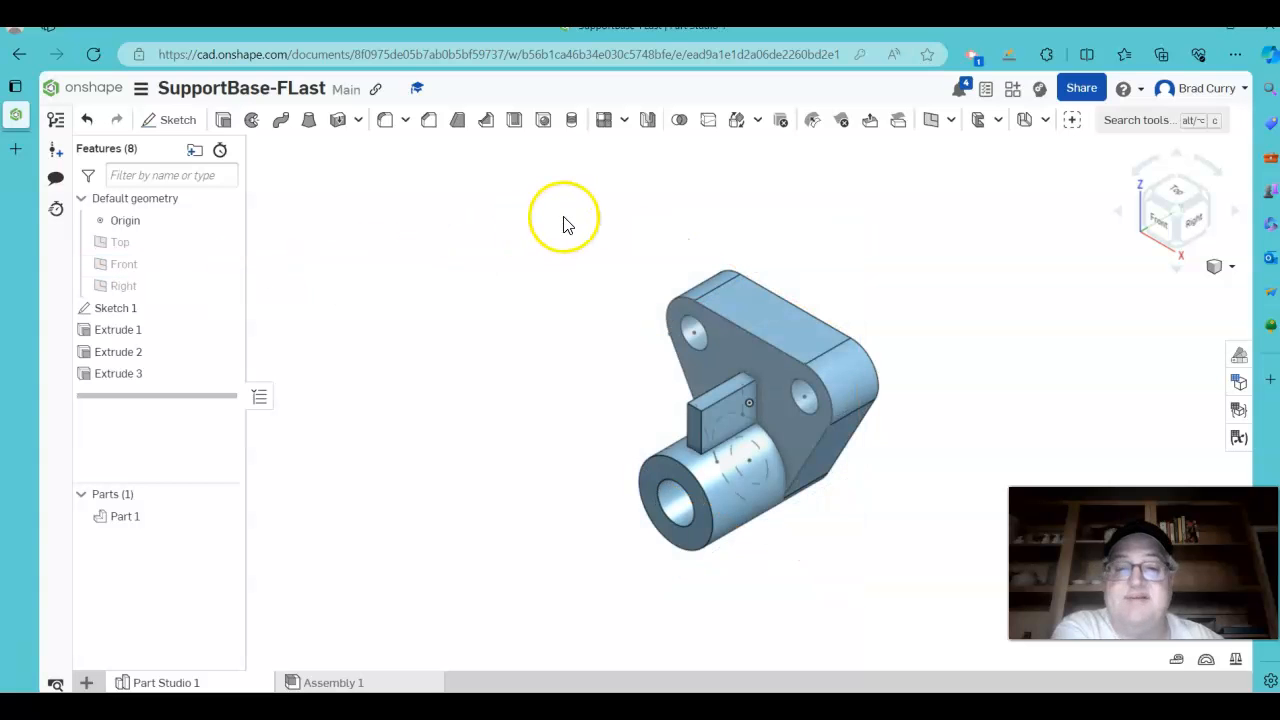
pyautogui.moveTo(350, 335)
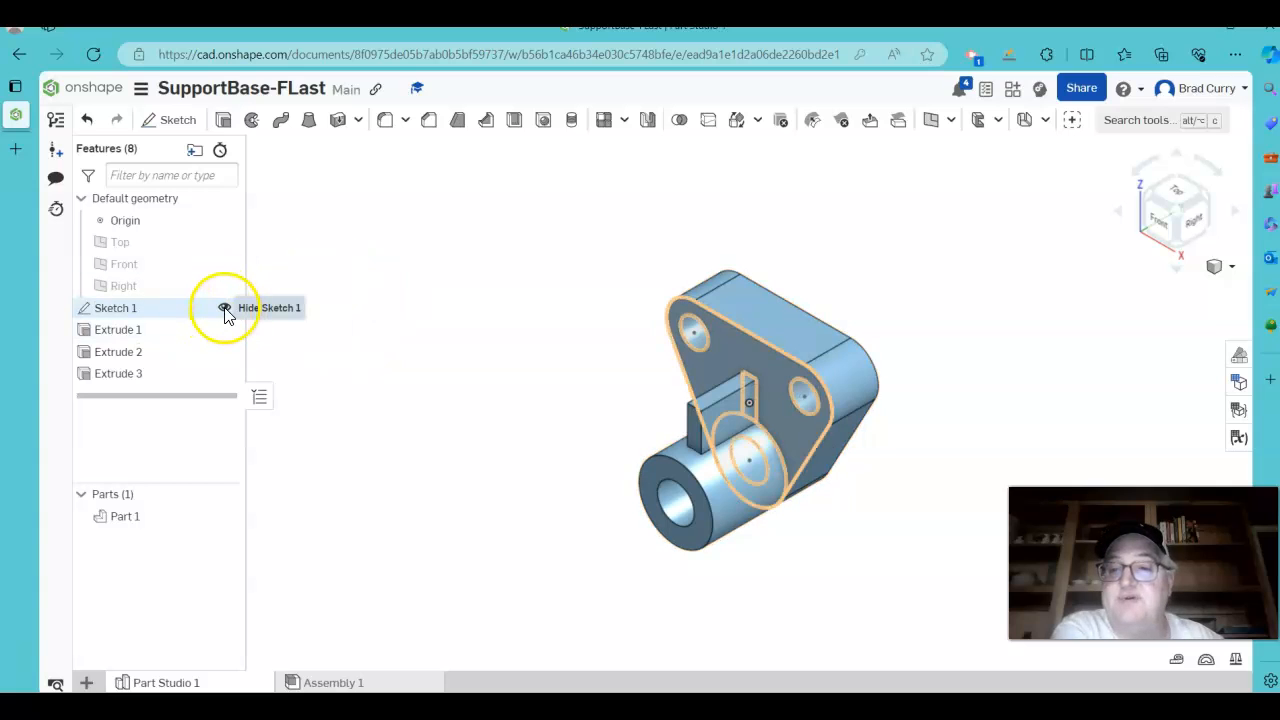
pyautogui.click(224, 308)
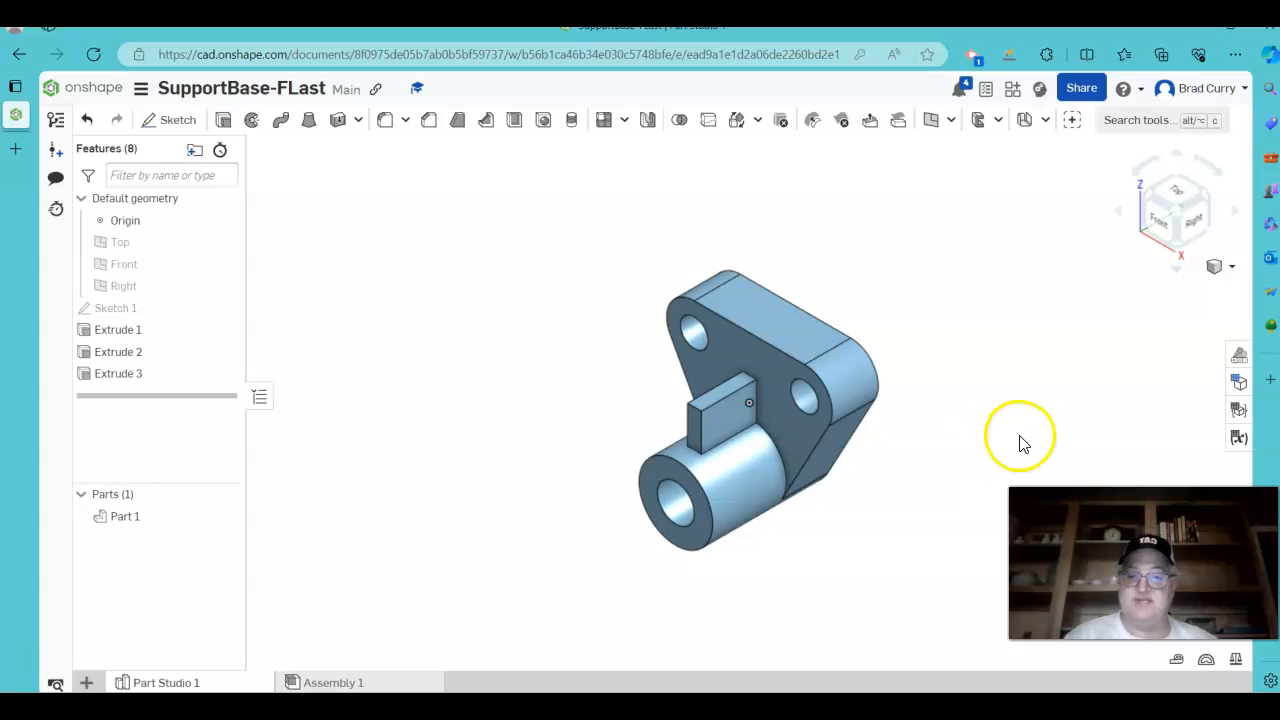
pyautogui.moveTo(1025, 445); pyautogui.dragTo(1025, 400)
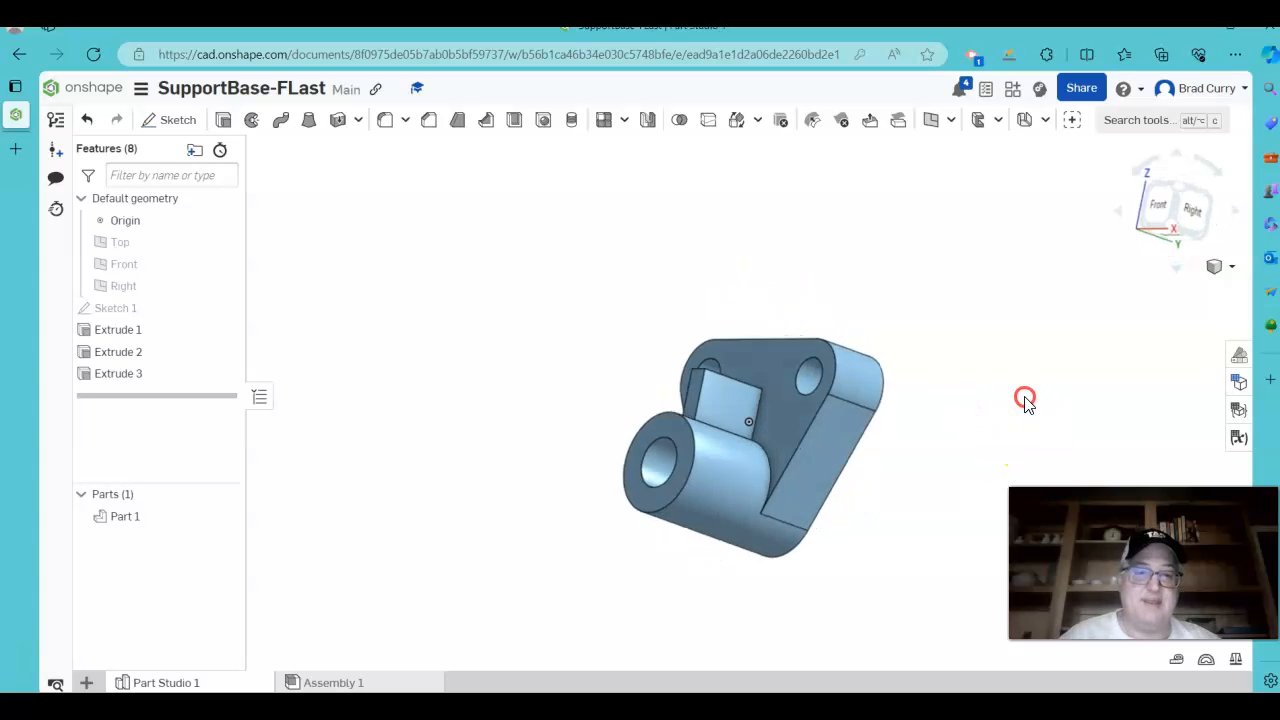
pyautogui.moveTo(1025, 398); pyautogui.dragTo(1025, 448)
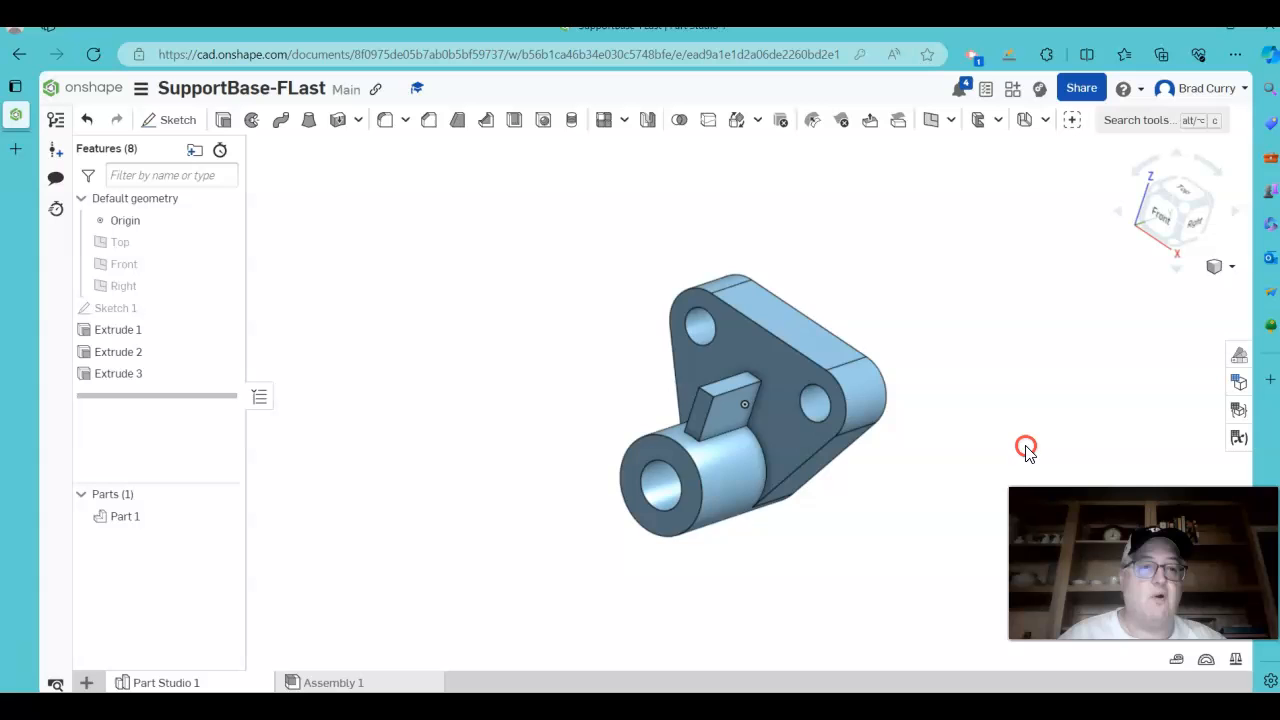
pyautogui.moveTo(1026, 446); pyautogui.dragTo(1043, 419)
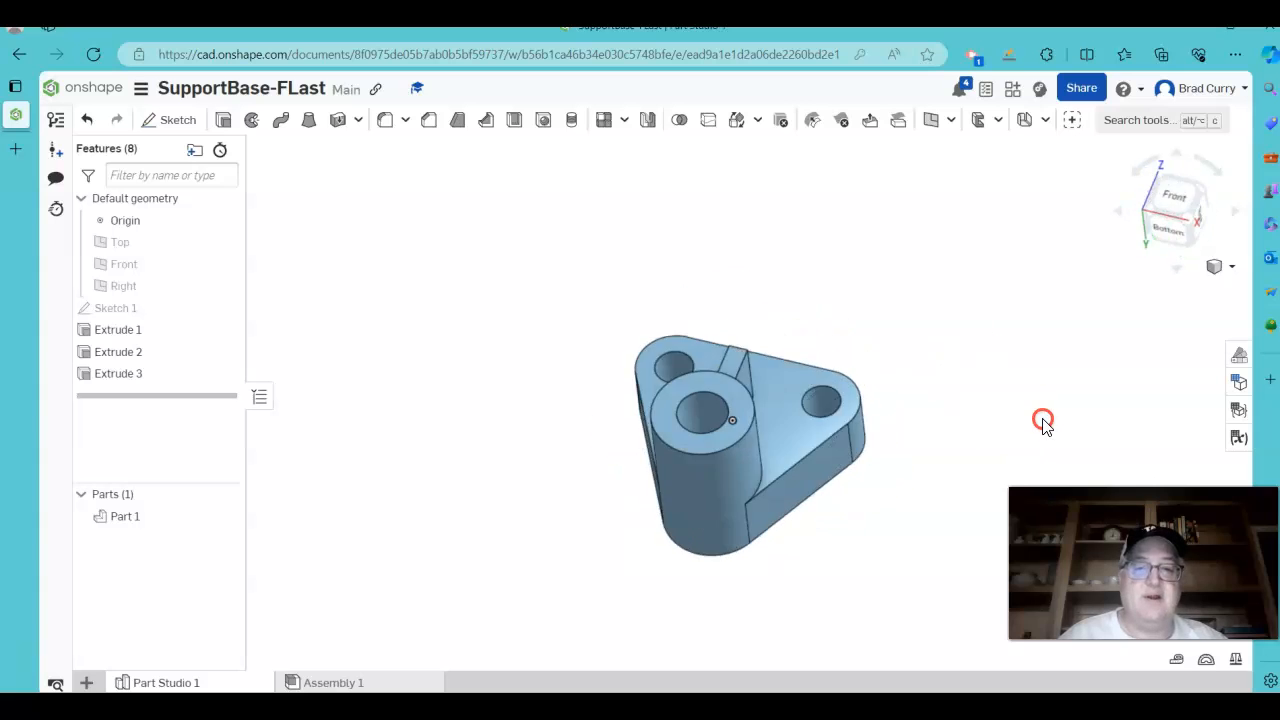
pyautogui.moveTo(1043, 418); pyautogui.dragTo(714, 378)
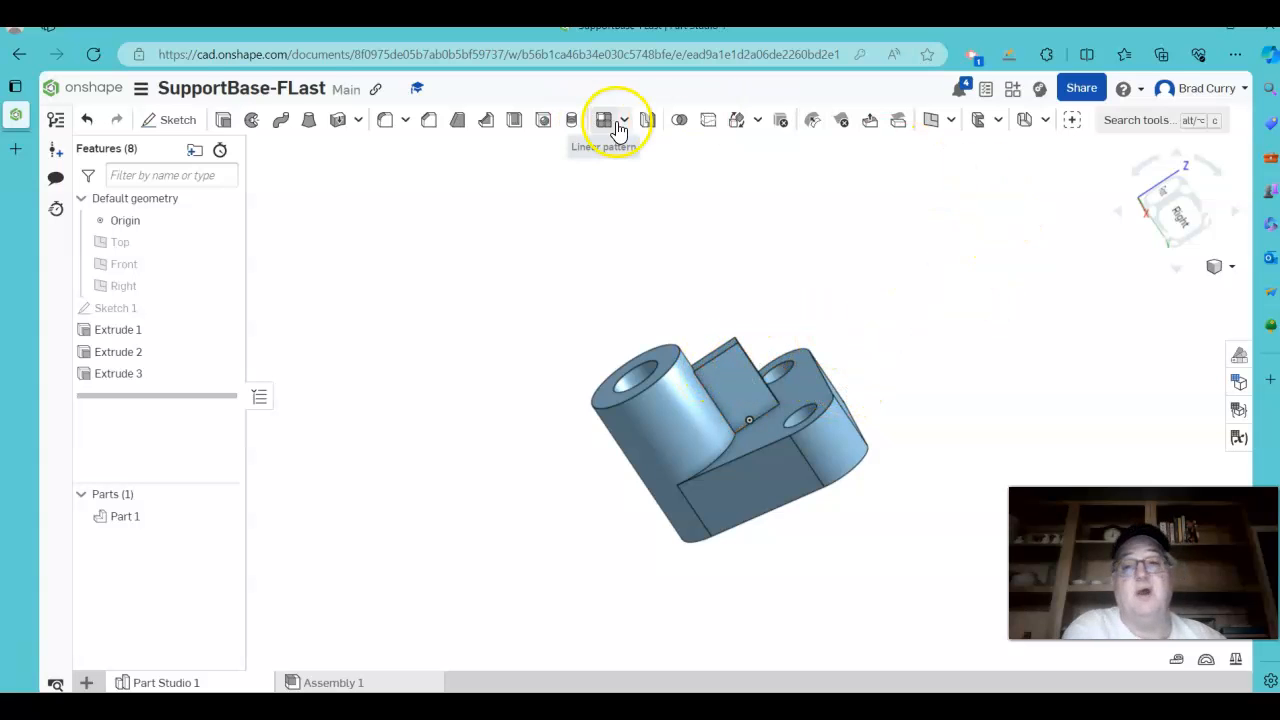
pyautogui.moveTo(430, 120)
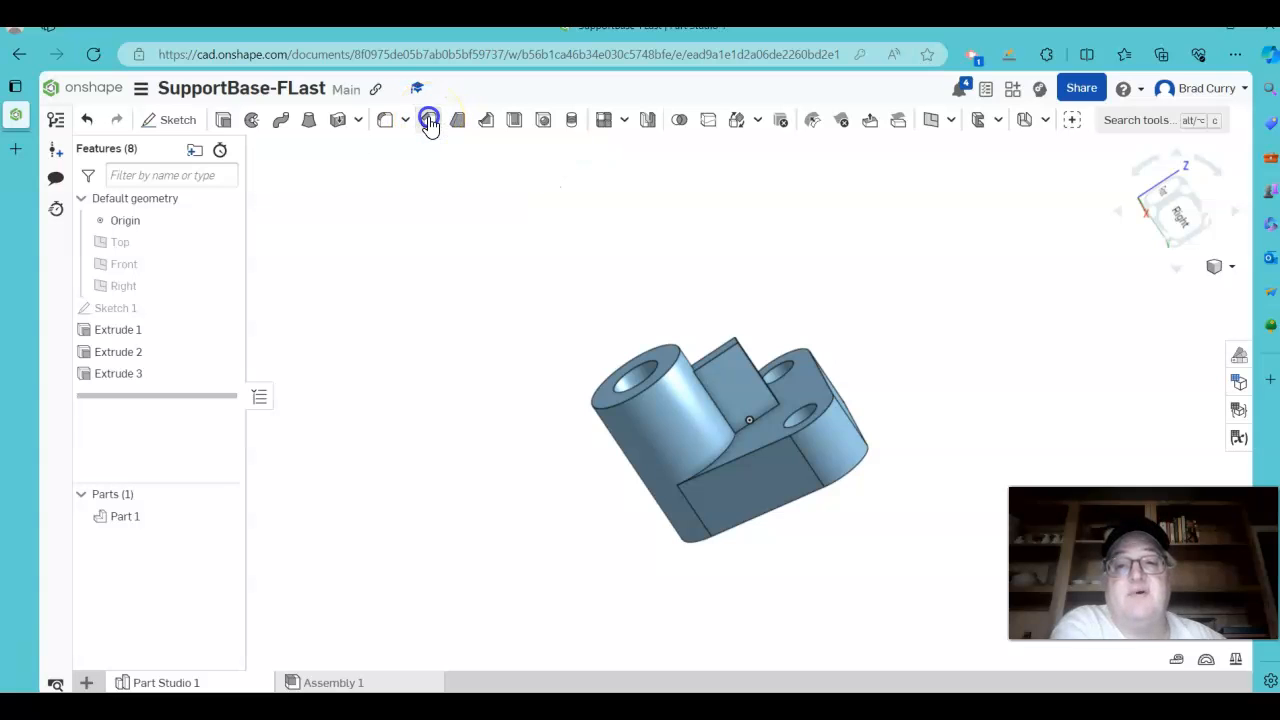
# Start a chamfer on the rib's top edge using the Two distances type.
pyautogui.click(429, 120)
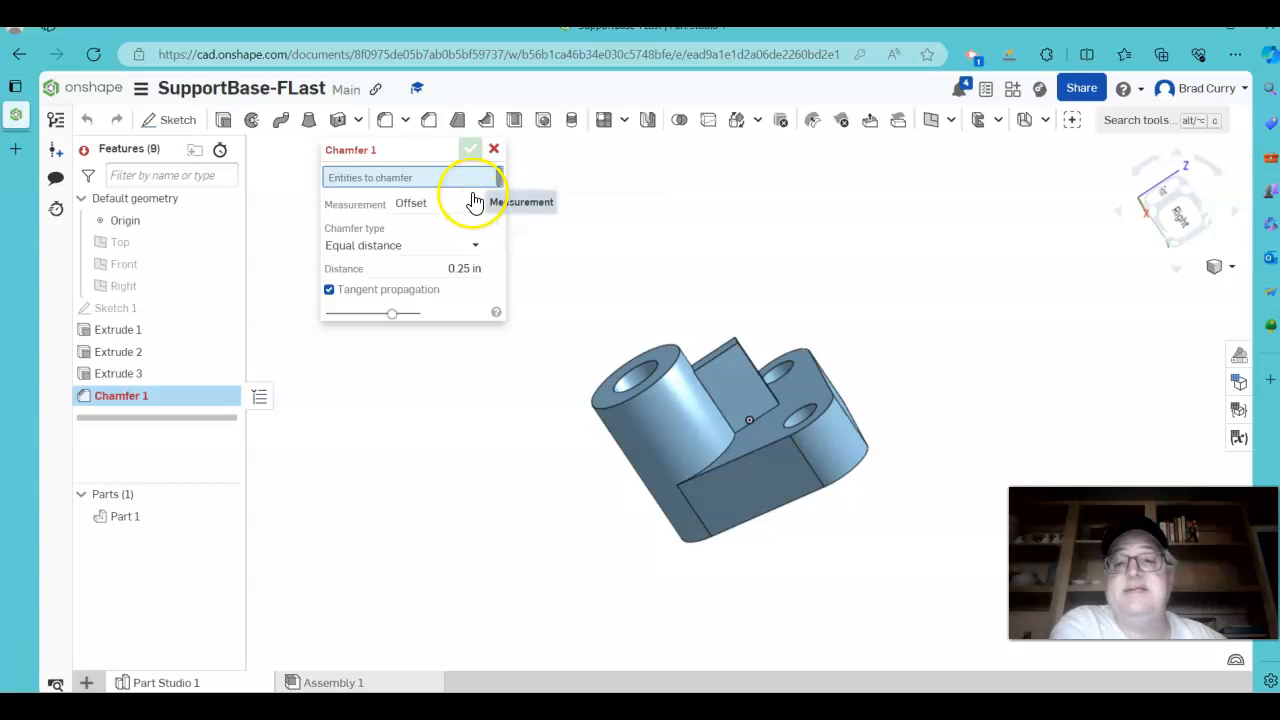
pyautogui.moveTo(420, 210)
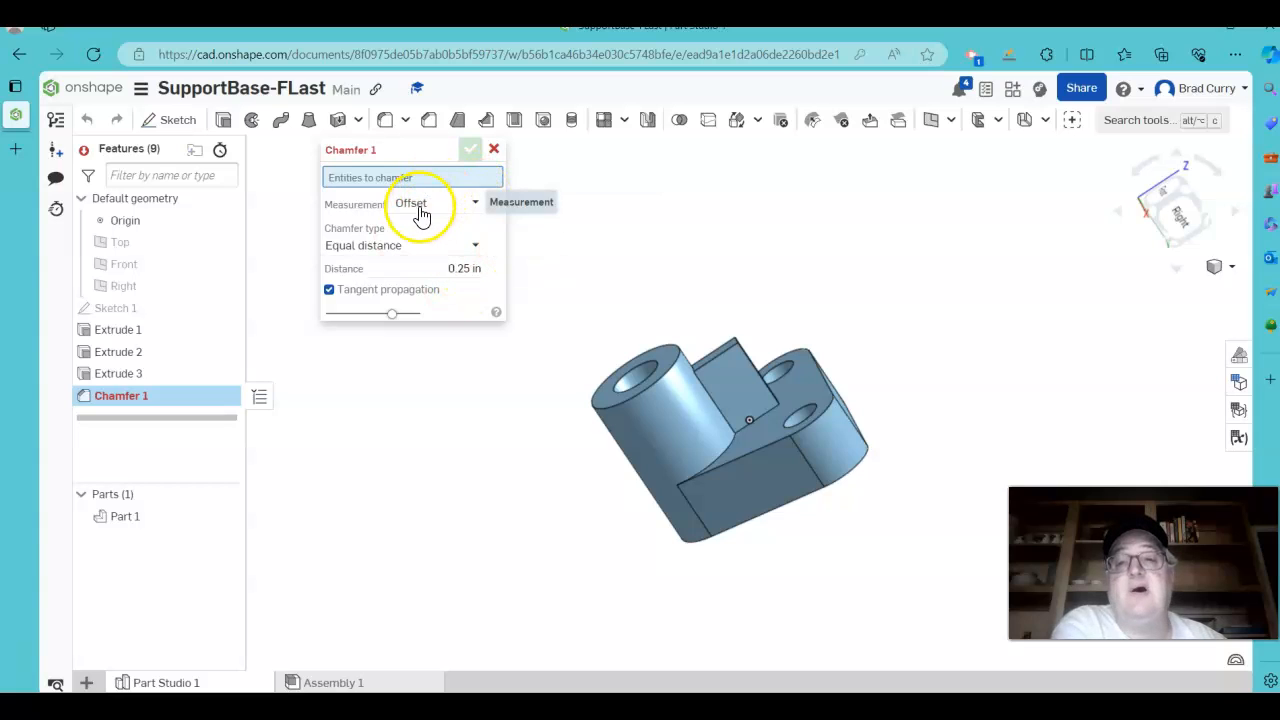
pyautogui.moveTo(745, 310)
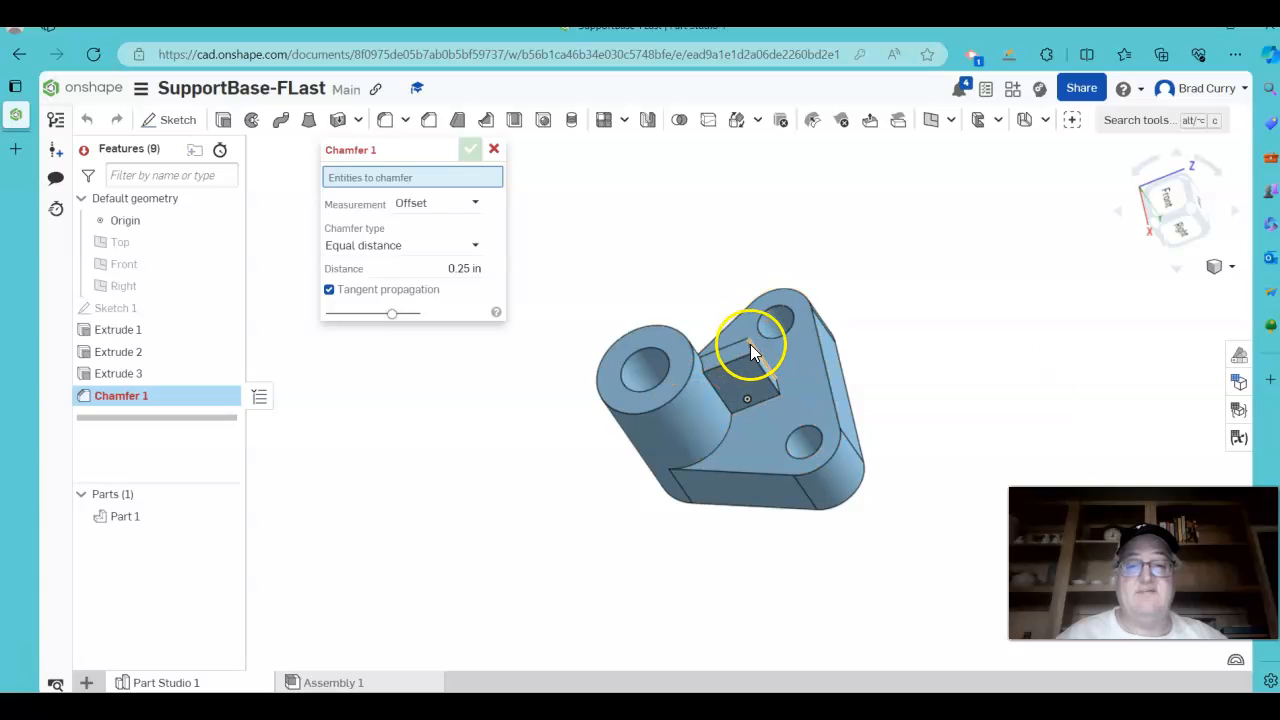
pyautogui.click(750, 345)
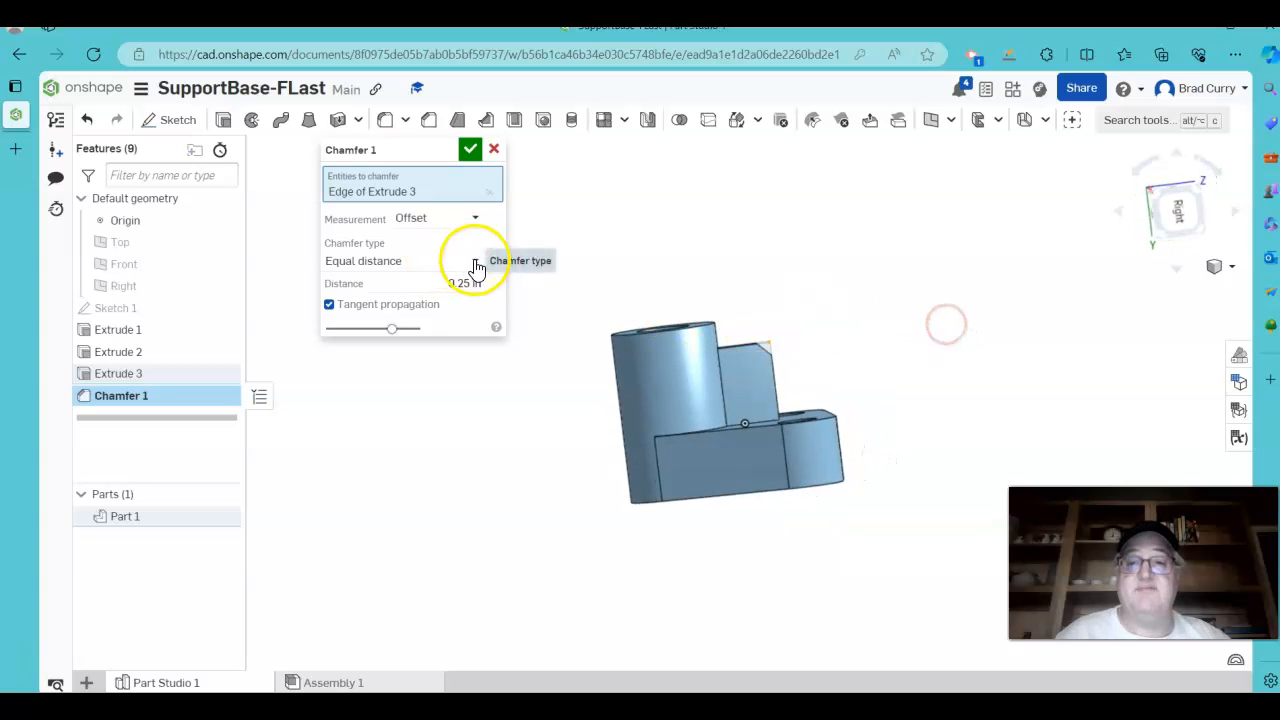
pyautogui.click(402, 261)
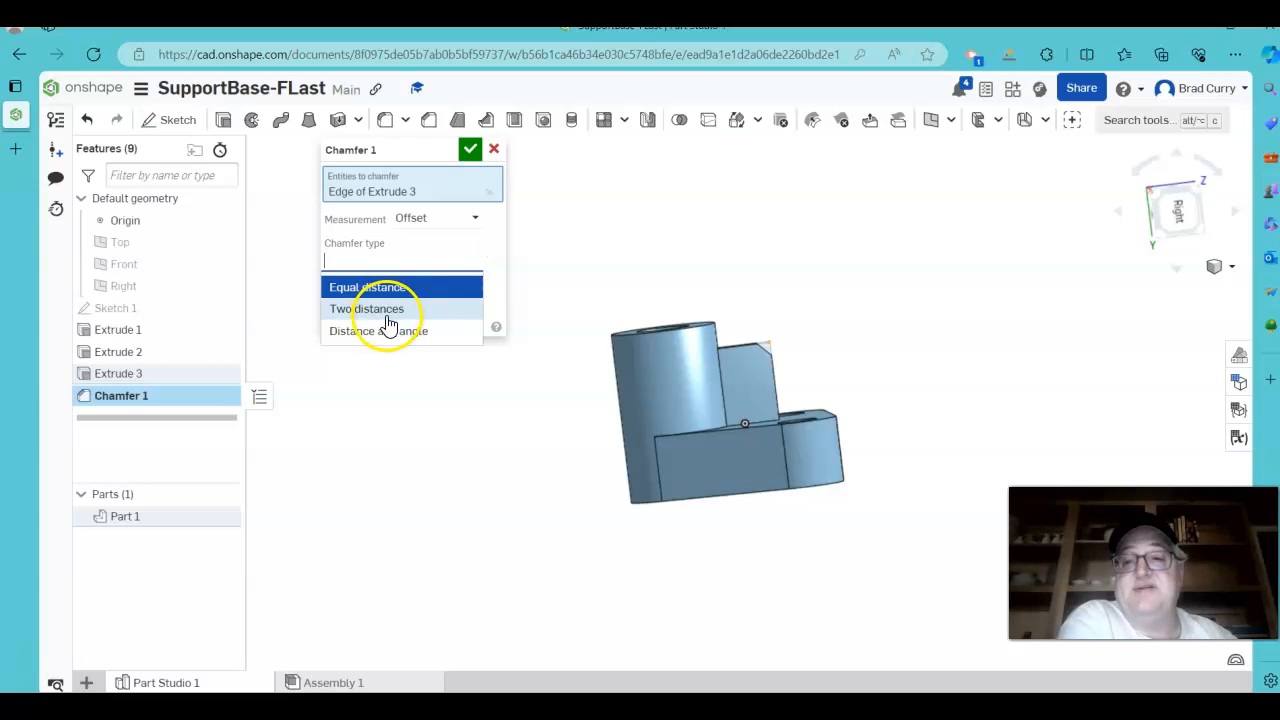
pyautogui.click(366, 308)
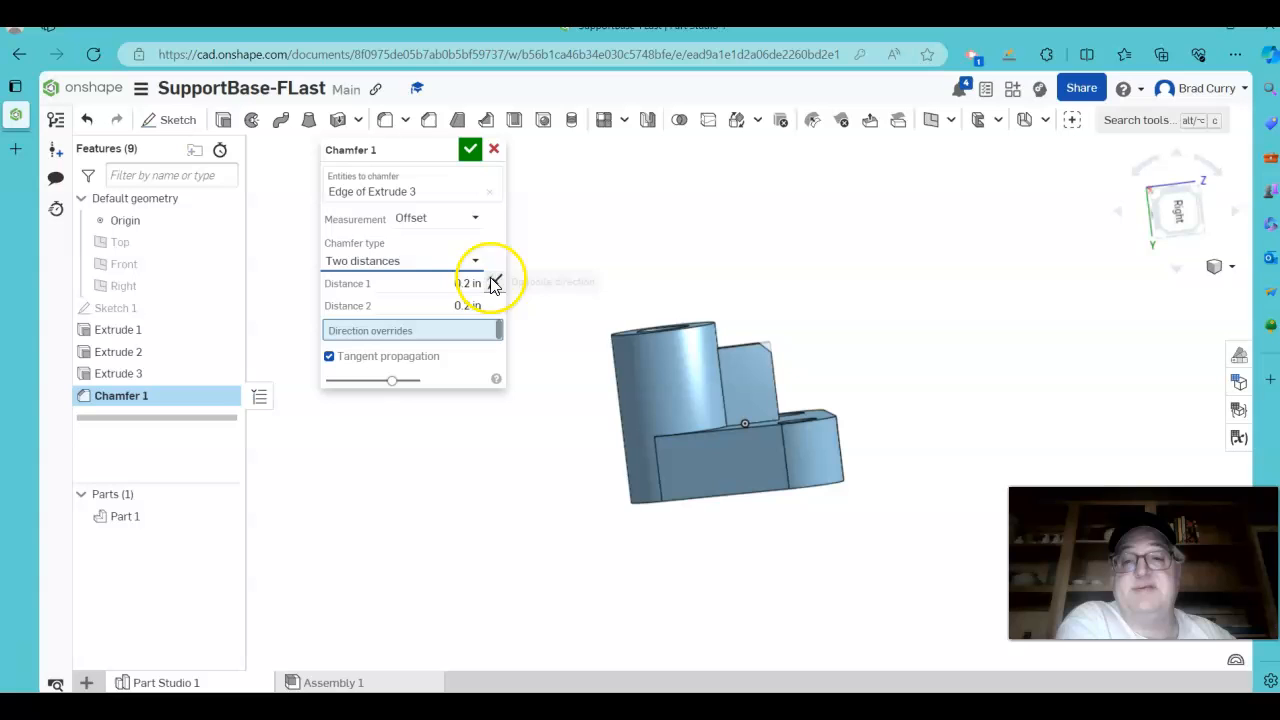
# Set the chamfer distances to 1 in and 1.5 in and accept it.
pyautogui.click(468, 283)
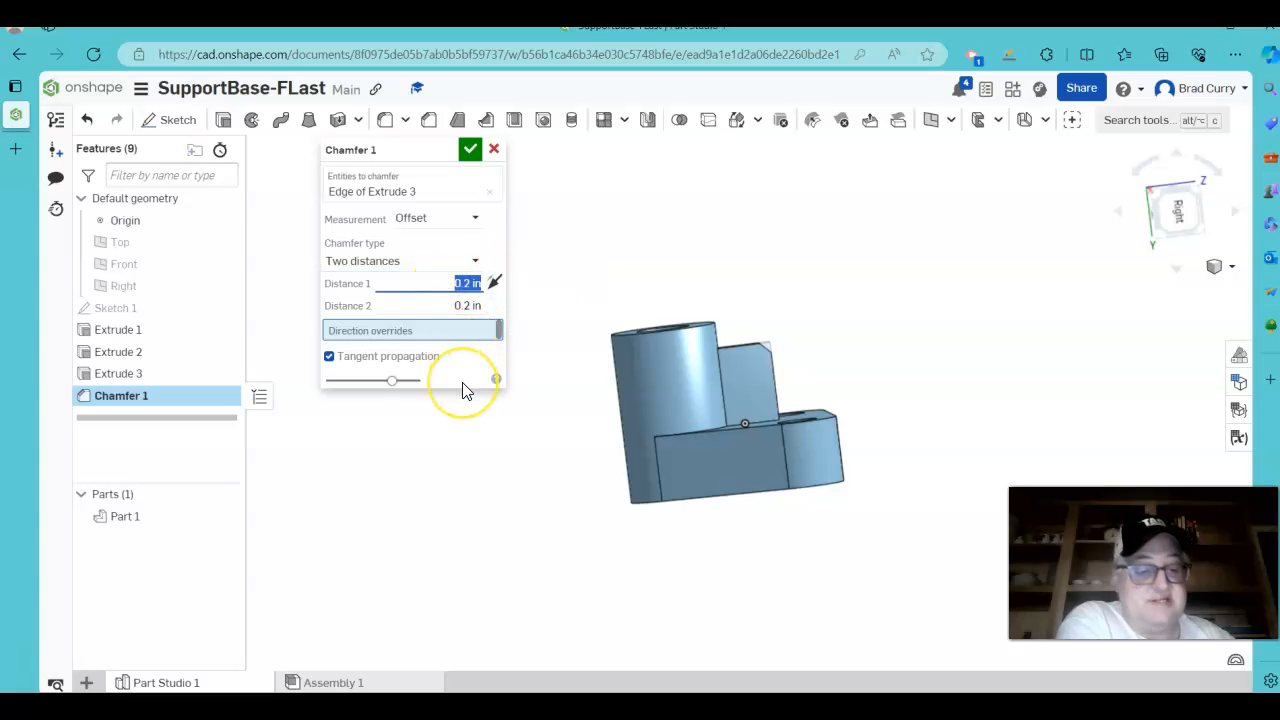
pyautogui.write('1')
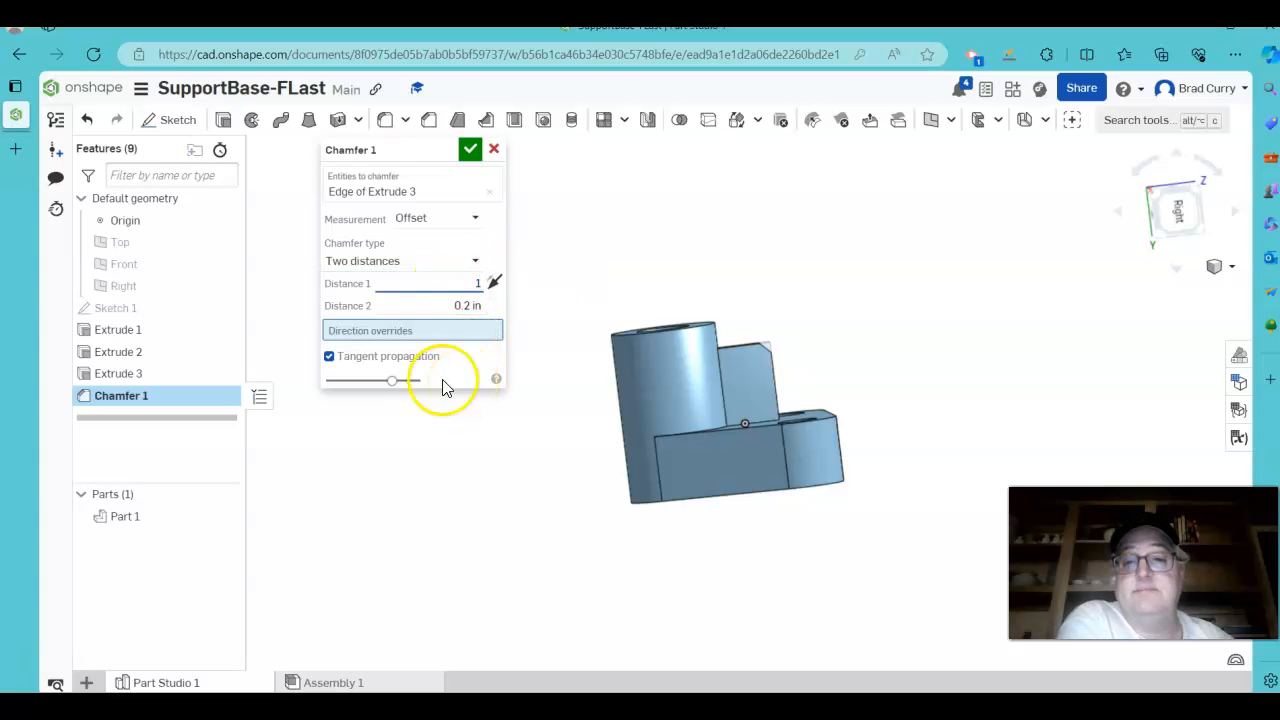
pyautogui.click(455, 305)
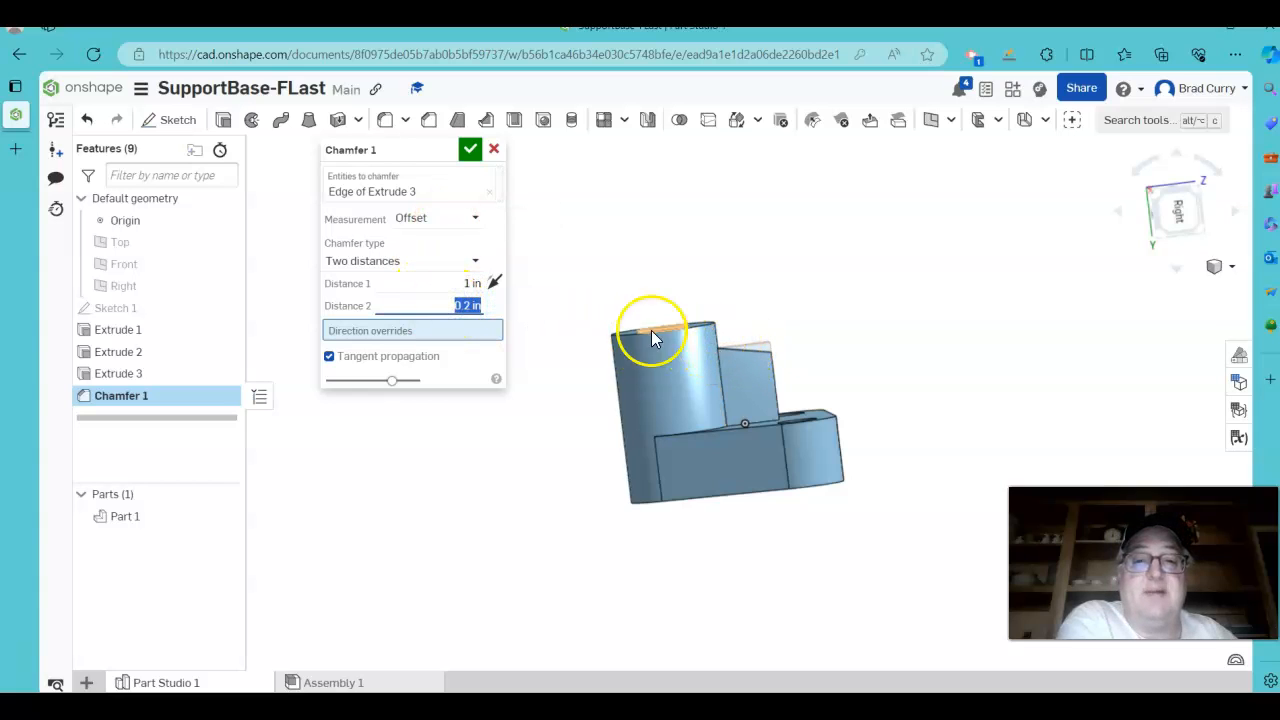
pyautogui.write('1.5')
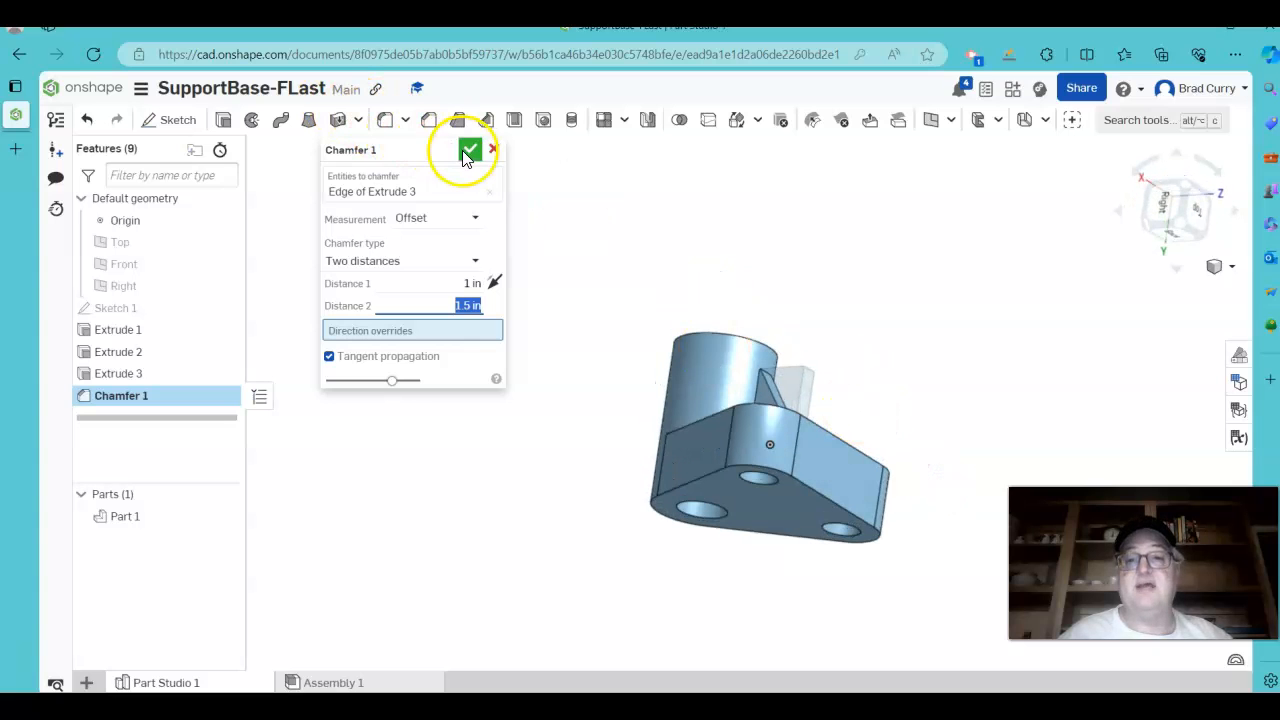
pyautogui.click(470, 150)
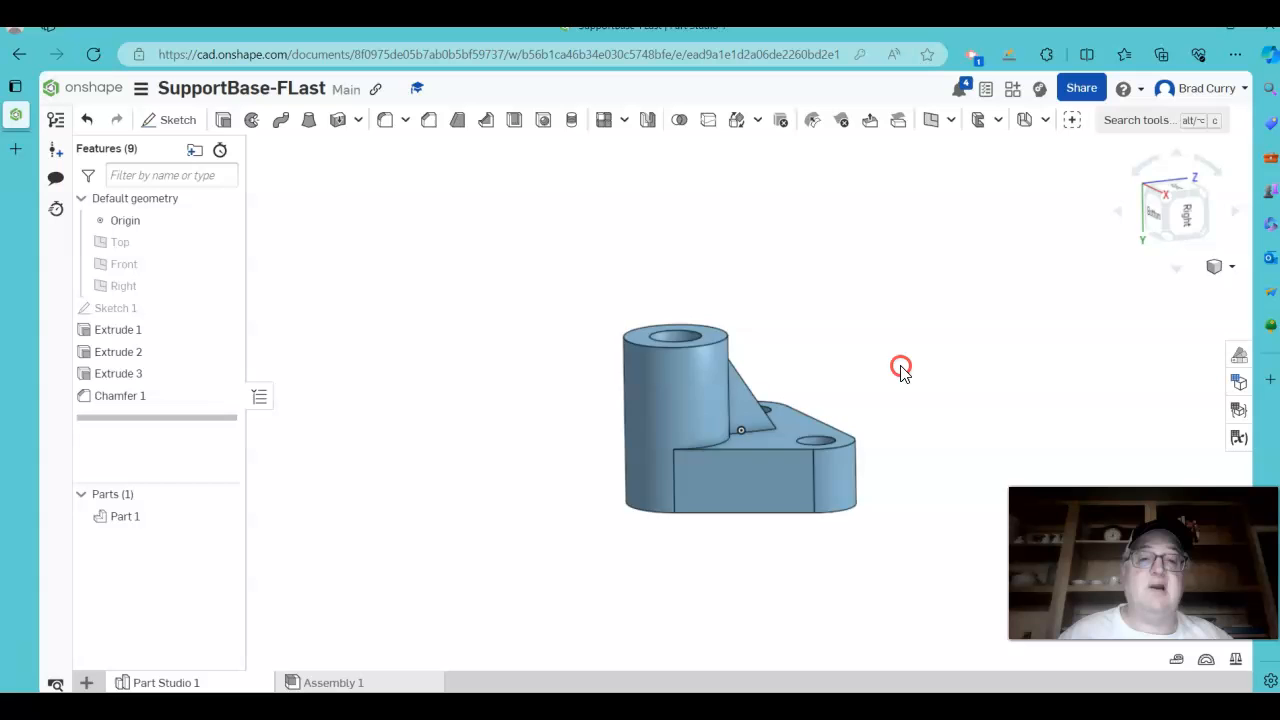
pyautogui.moveTo(900, 365); pyautogui.dragTo(680, 390)
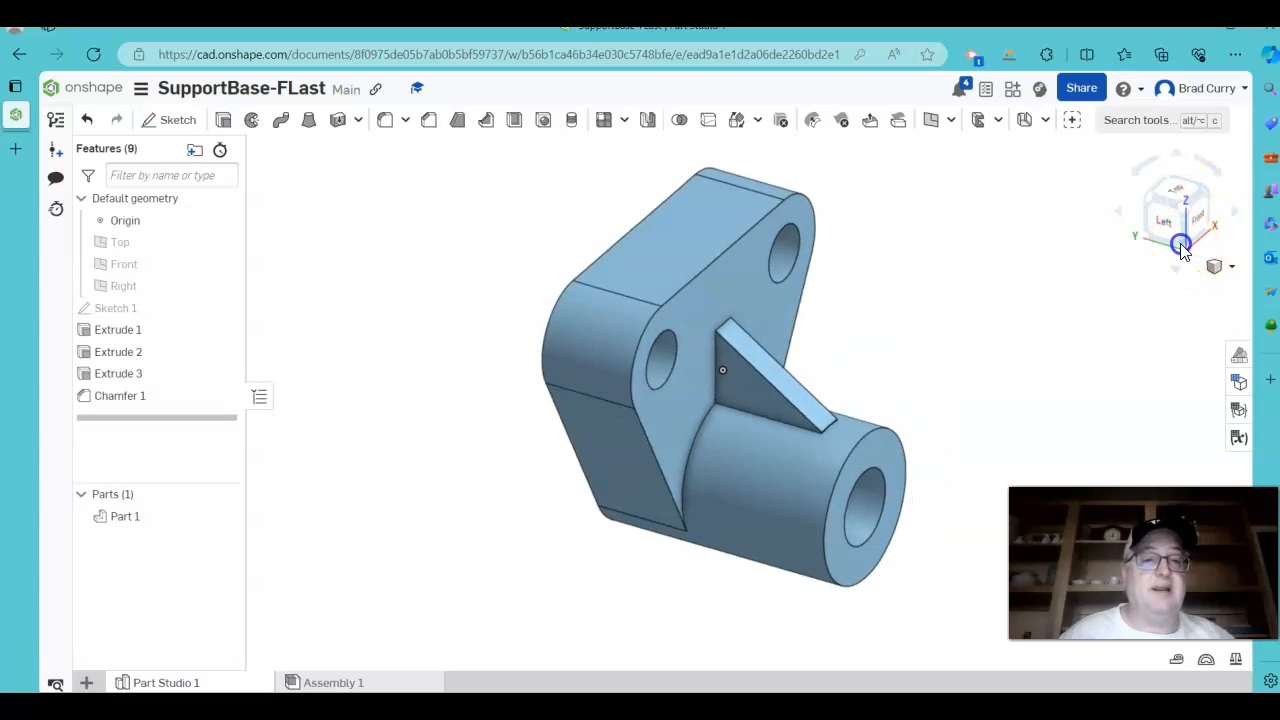
pyautogui.click(1238, 267)
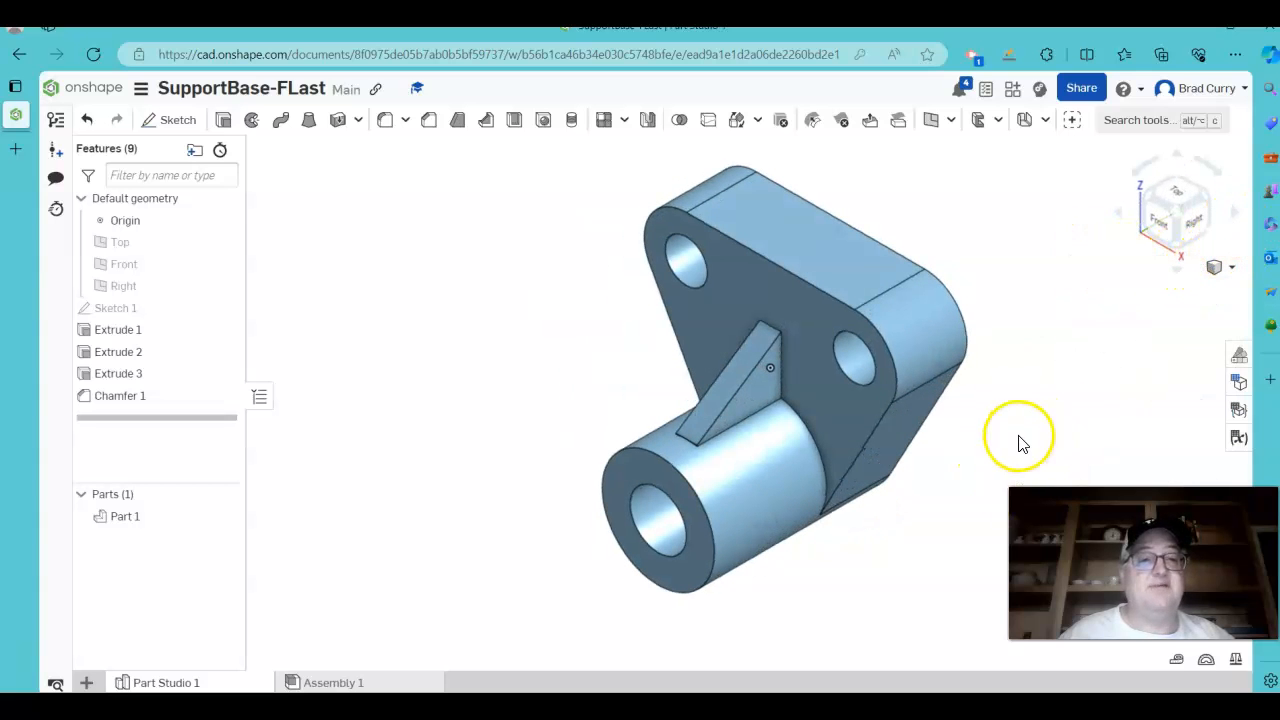
pyautogui.moveTo(1020, 440); pyautogui.dragTo(900, 340)
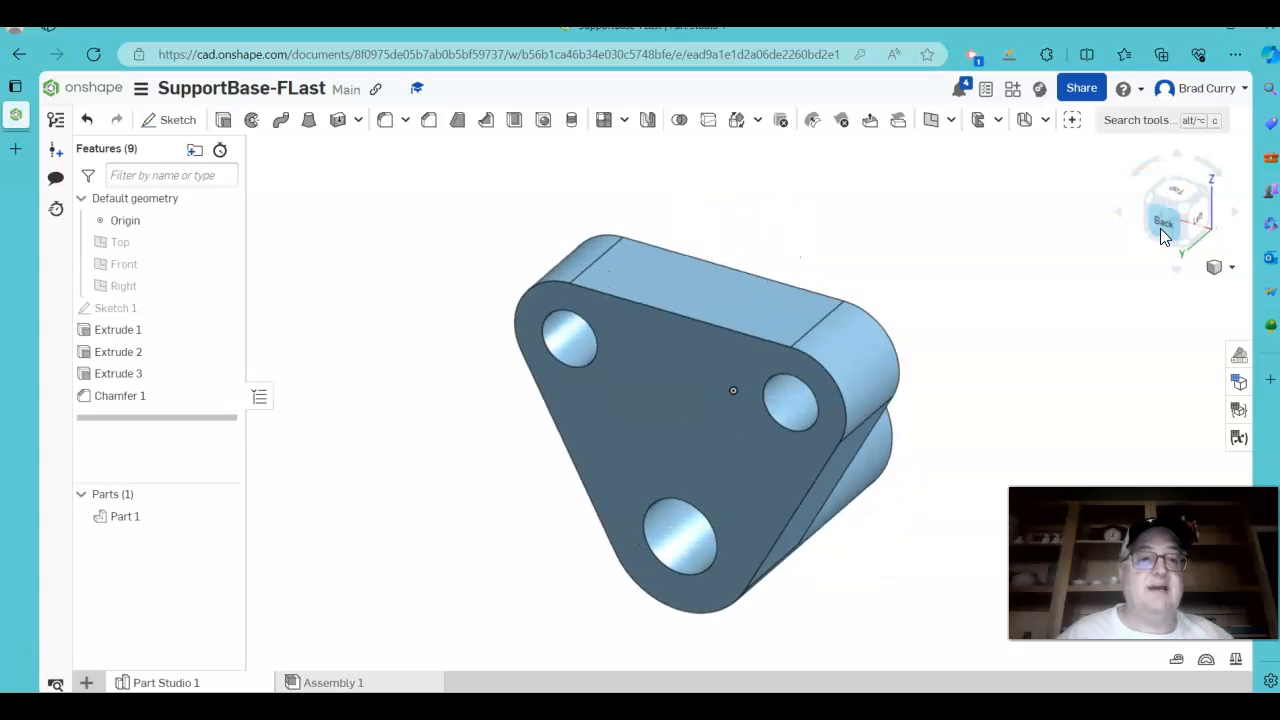
pyautogui.moveTo(1165, 235); pyautogui.dragTo(1043, 360)
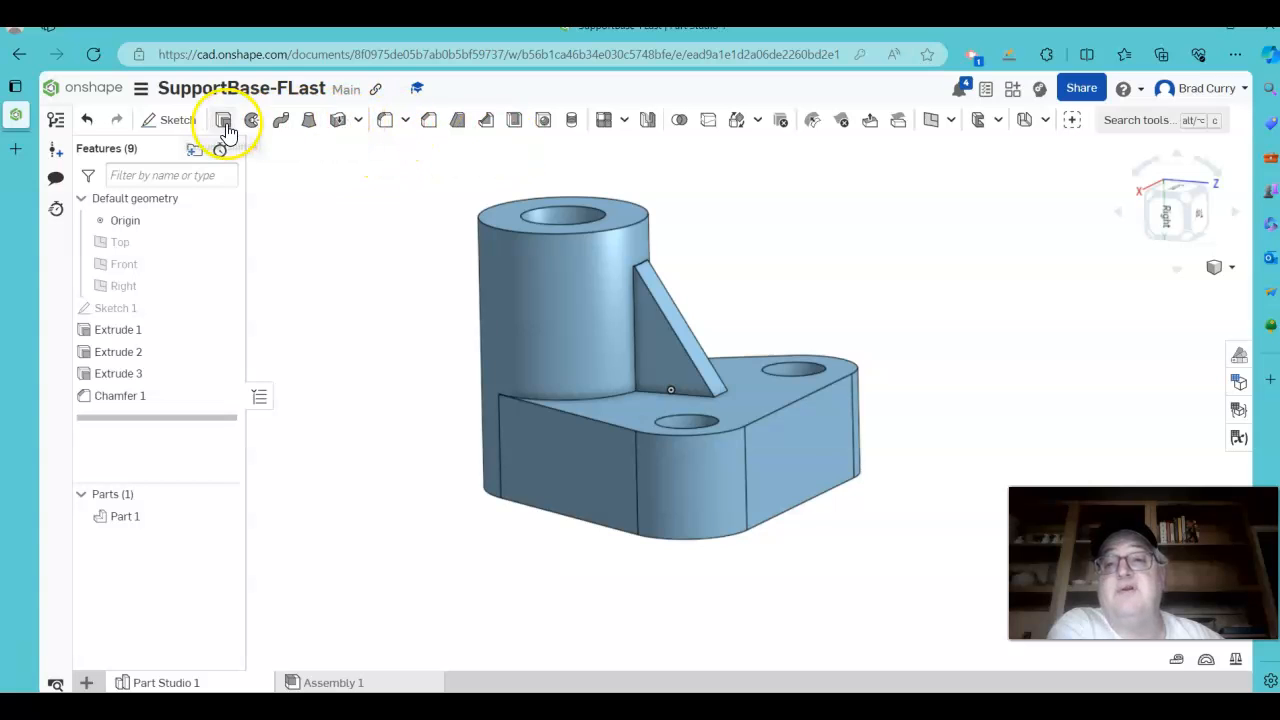
pyautogui.moveTo(251, 120)
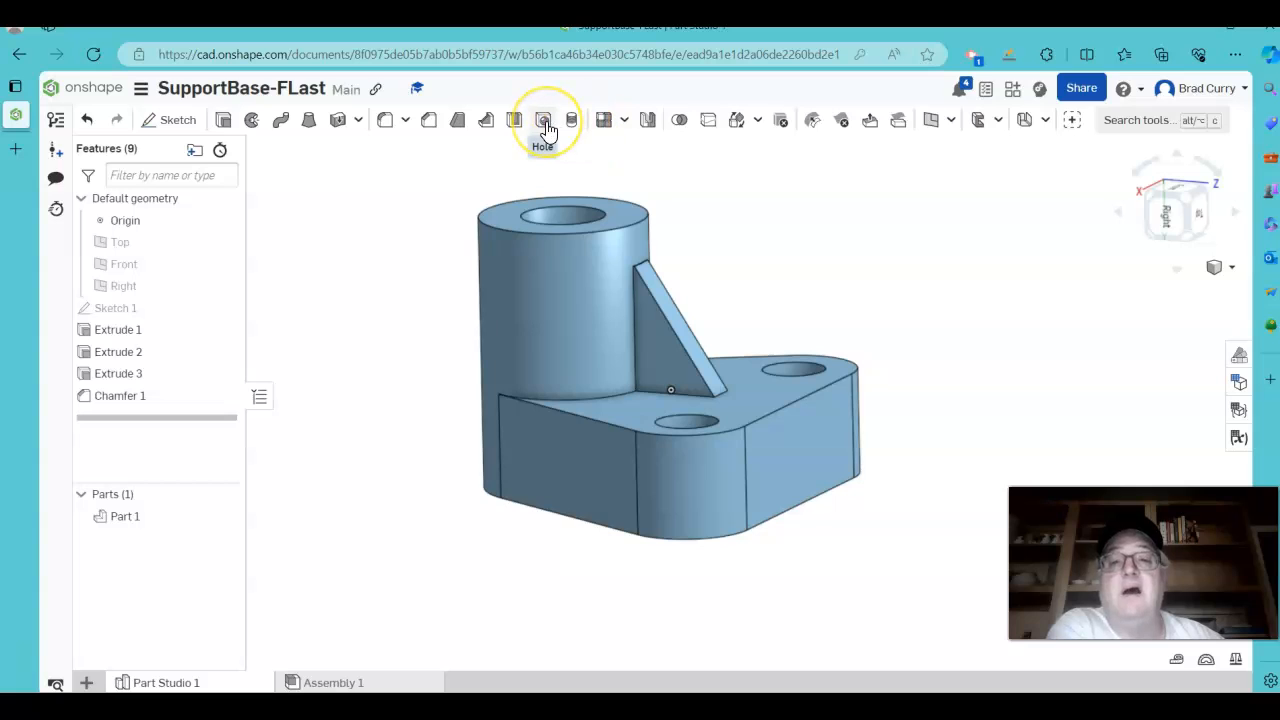
pyautogui.moveTo(543, 120)
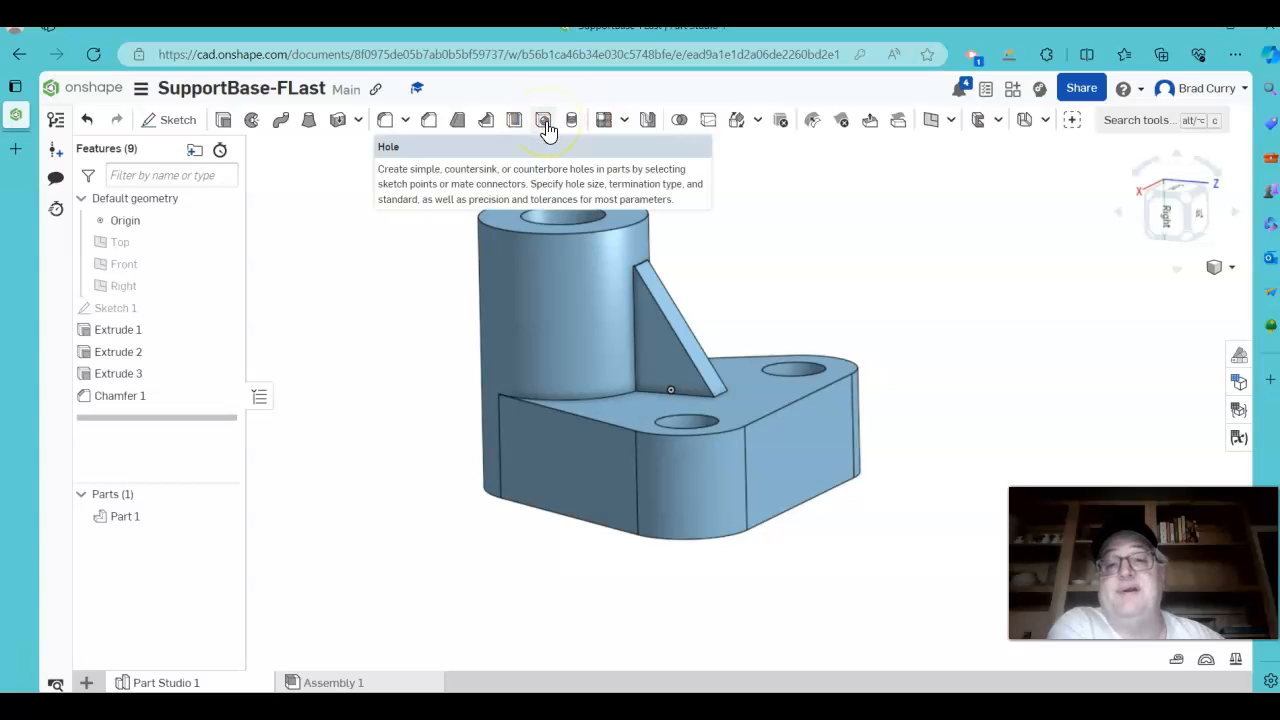
pyautogui.moveTo(428, 120)
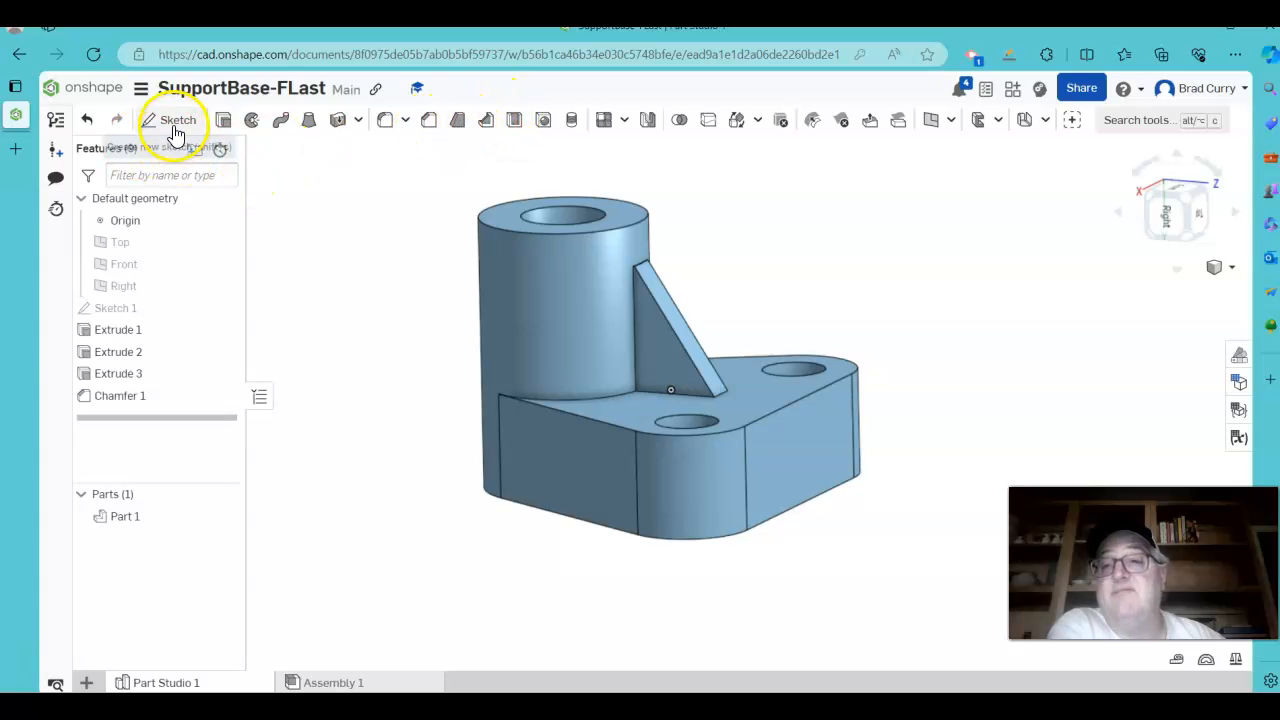
pyautogui.moveTo(173, 125)
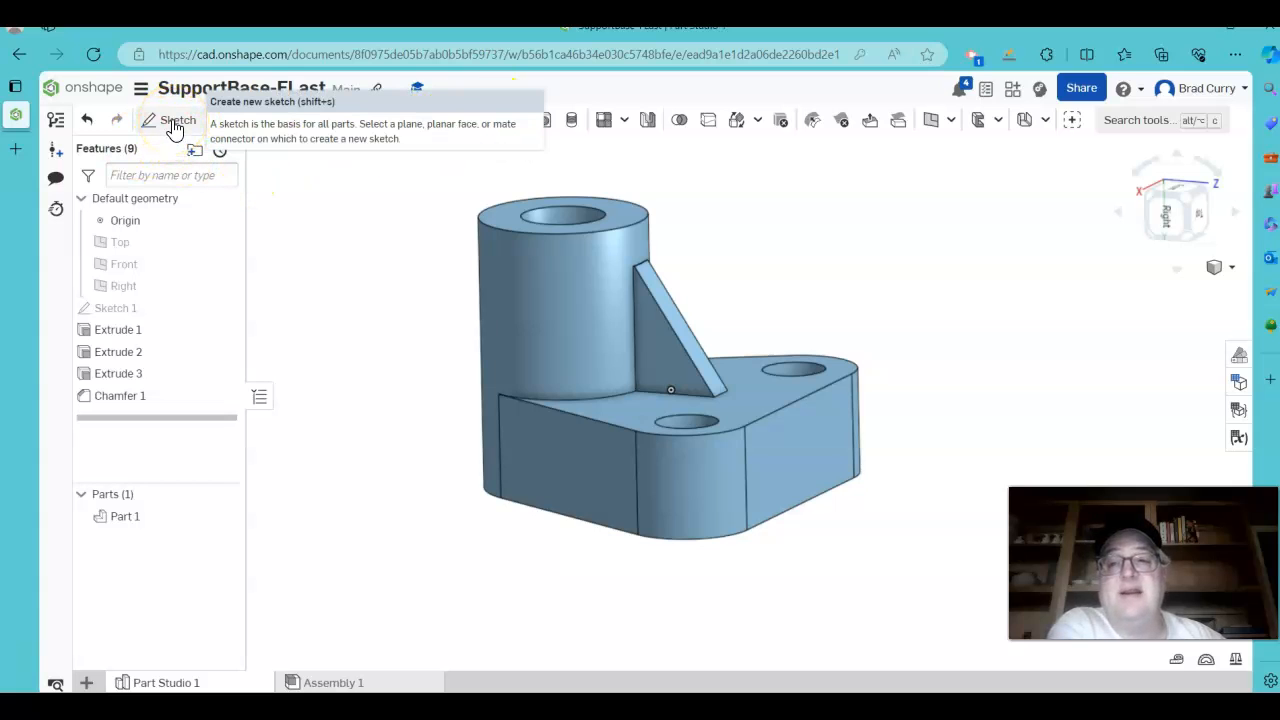
# Sketch Ø1 circles concentric with both mounting holes on the base's top face.
pyautogui.click(170, 120)
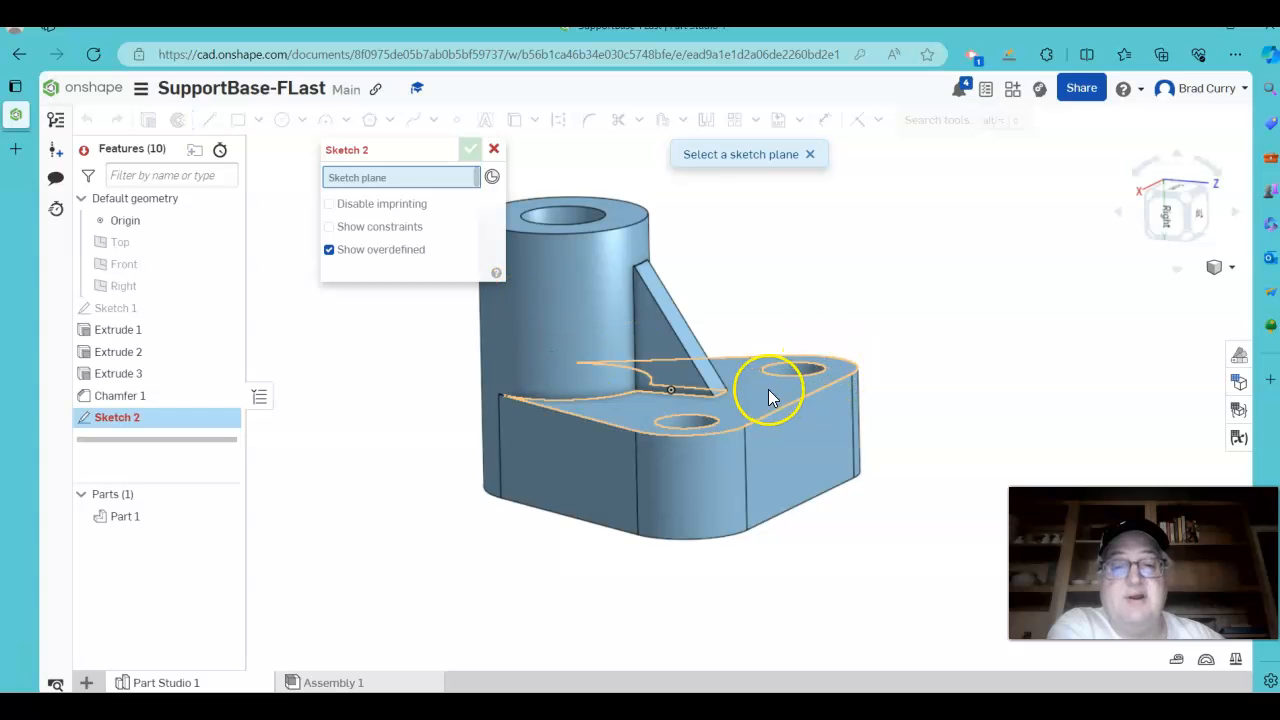
pyautogui.moveTo(788, 400)
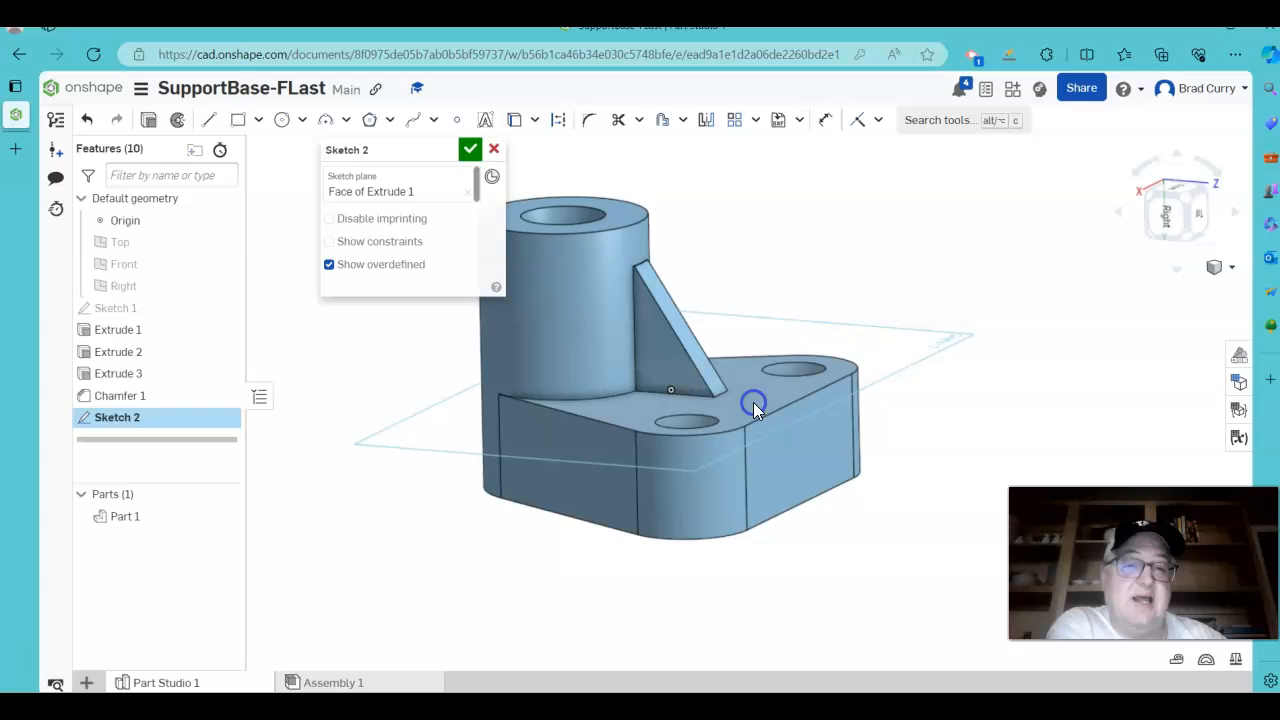
pyautogui.moveTo(1175, 205)
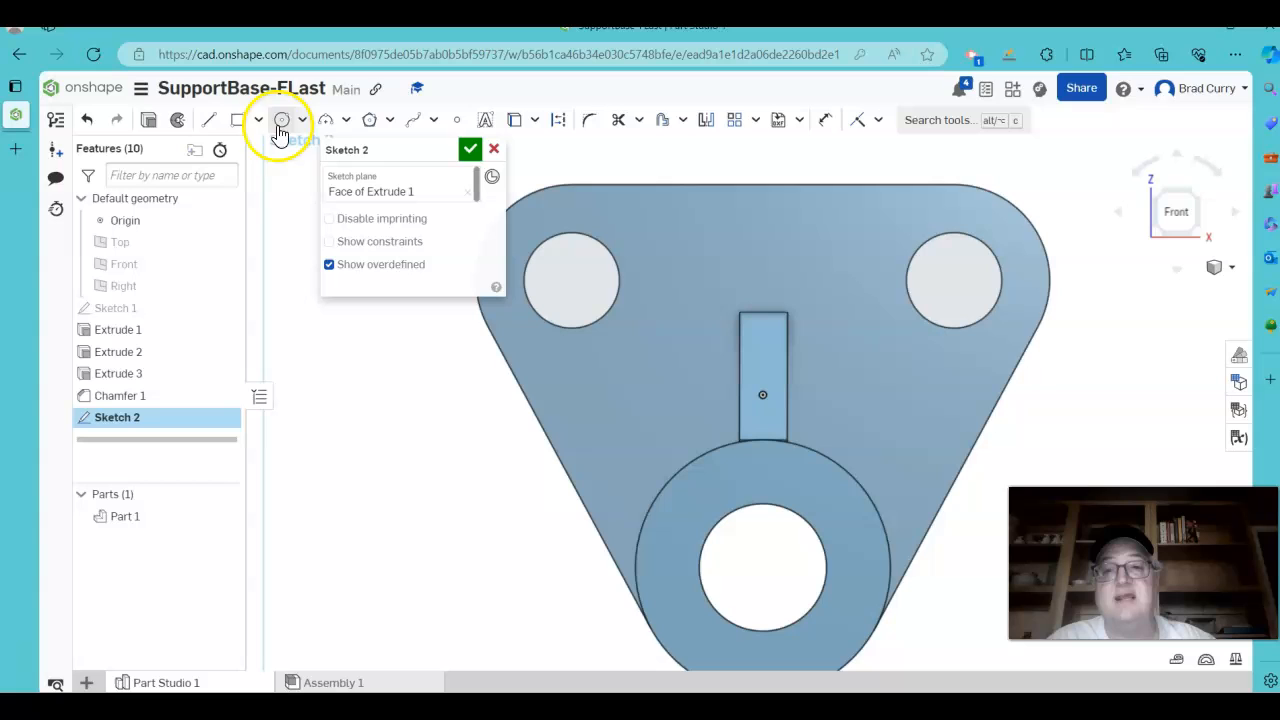
pyautogui.click(302, 119)
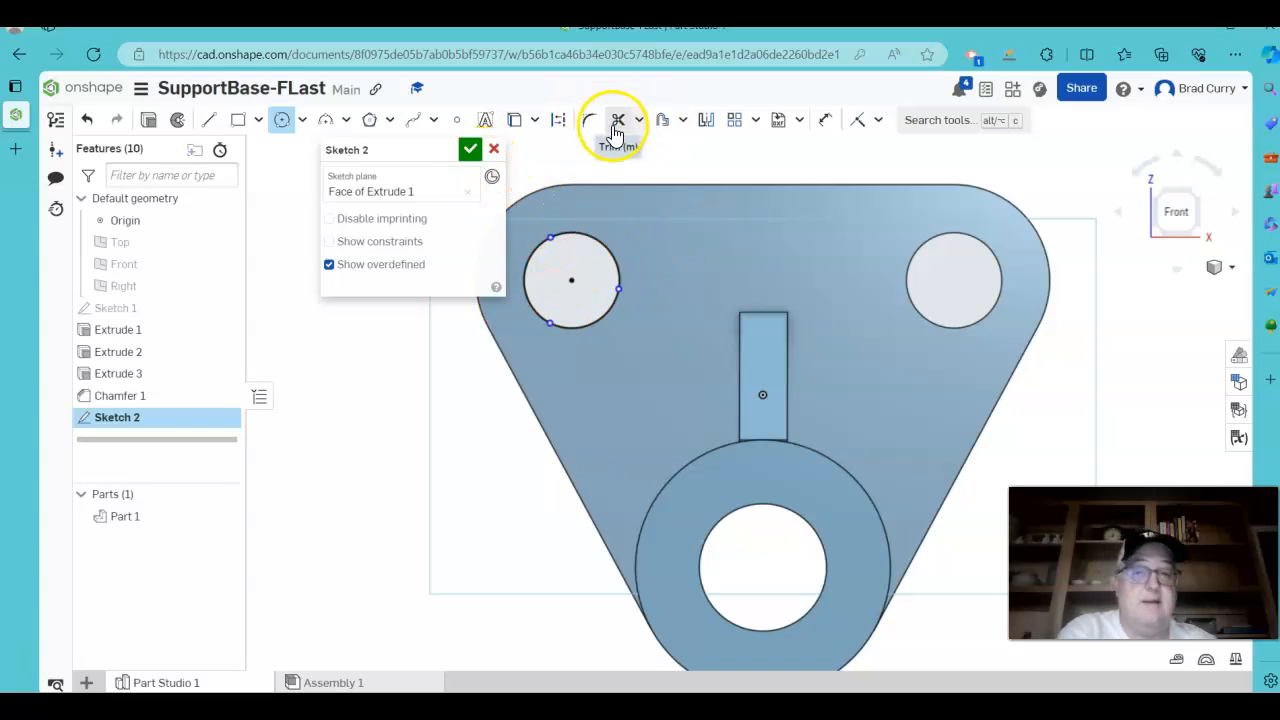
pyautogui.moveTo(661, 120)
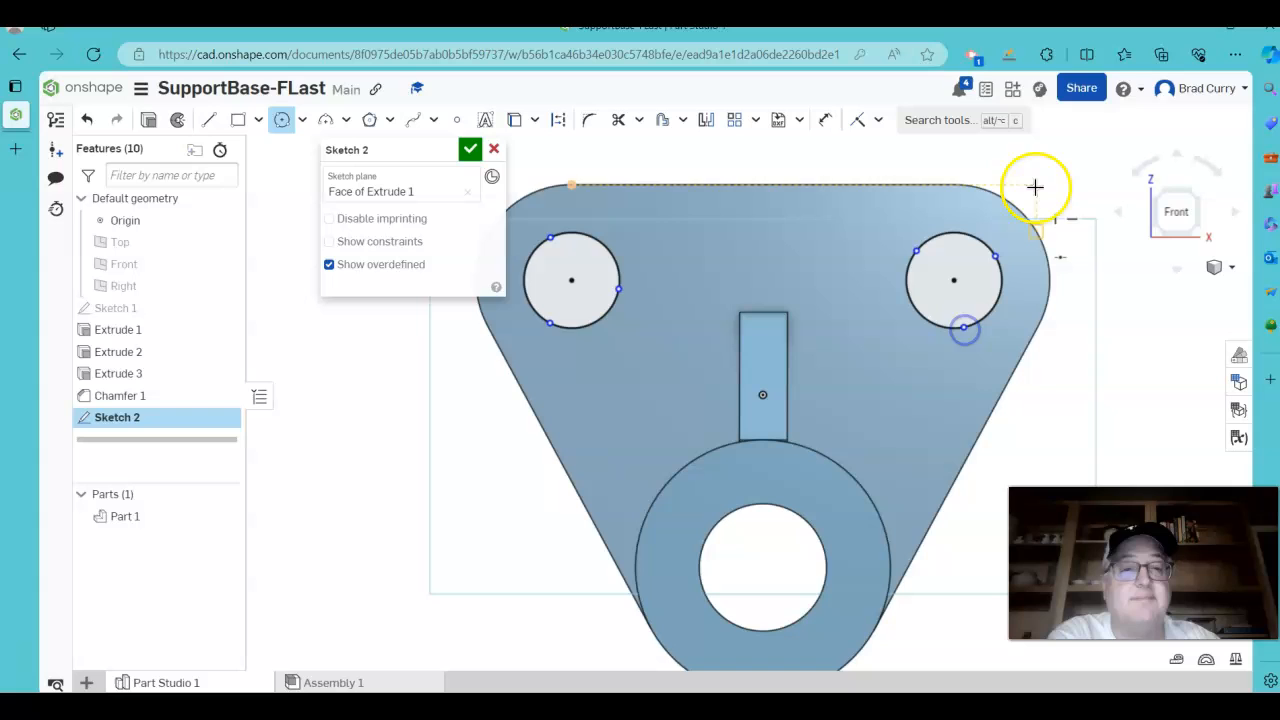
pyautogui.moveTo(775, 193)
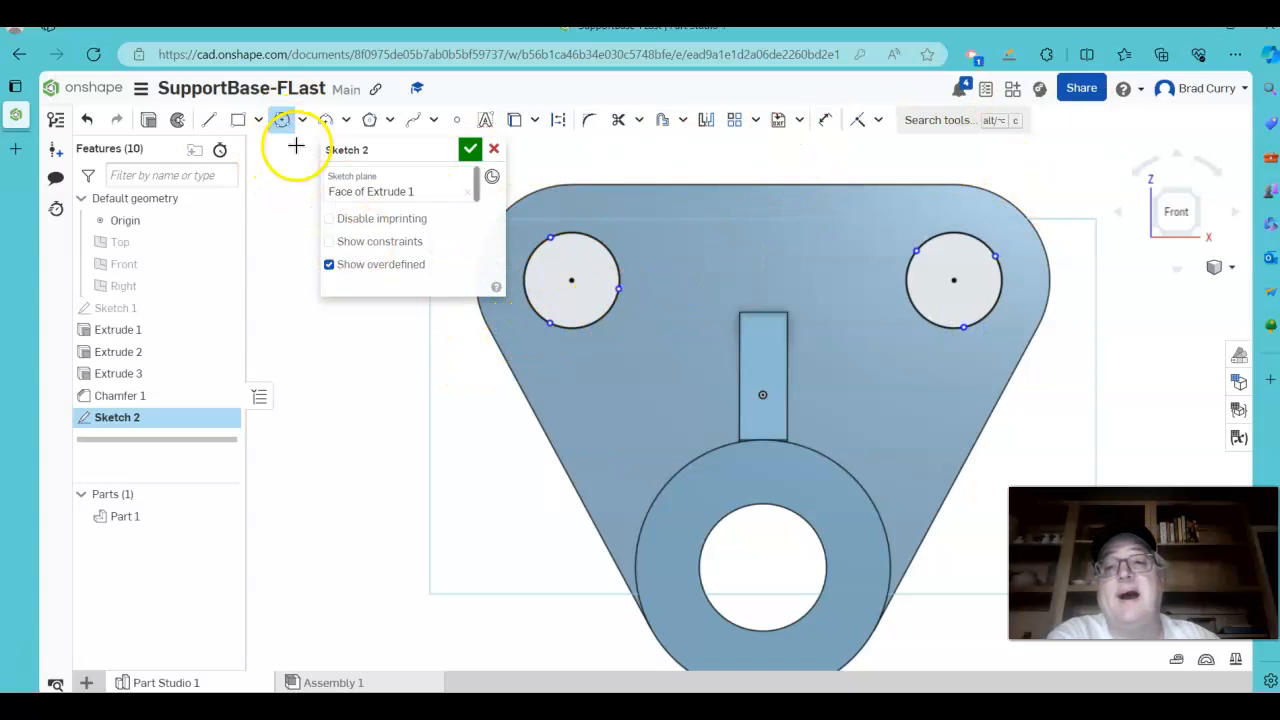
pyautogui.click(302, 119)
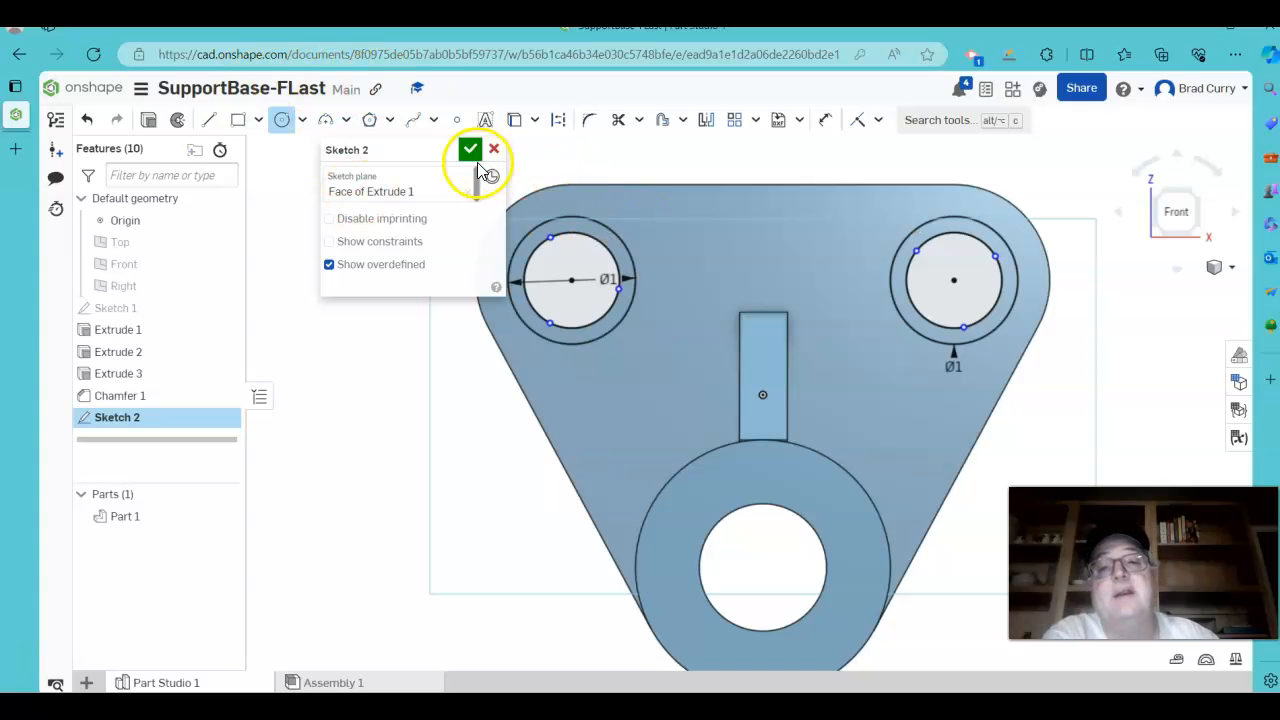
pyautogui.click(470, 149)
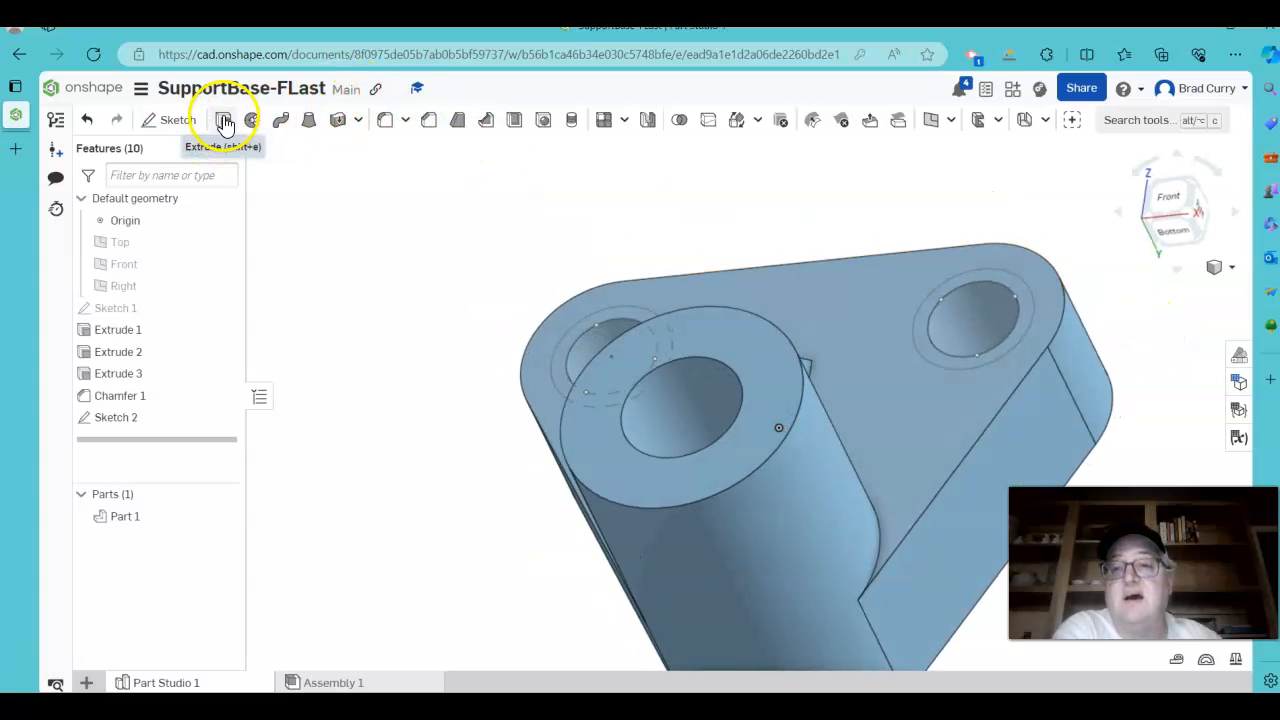
# Extrude Sketch 2's ring regions as a Remove into the part, cutting counterbores in both holes.
pyautogui.click(224, 120)
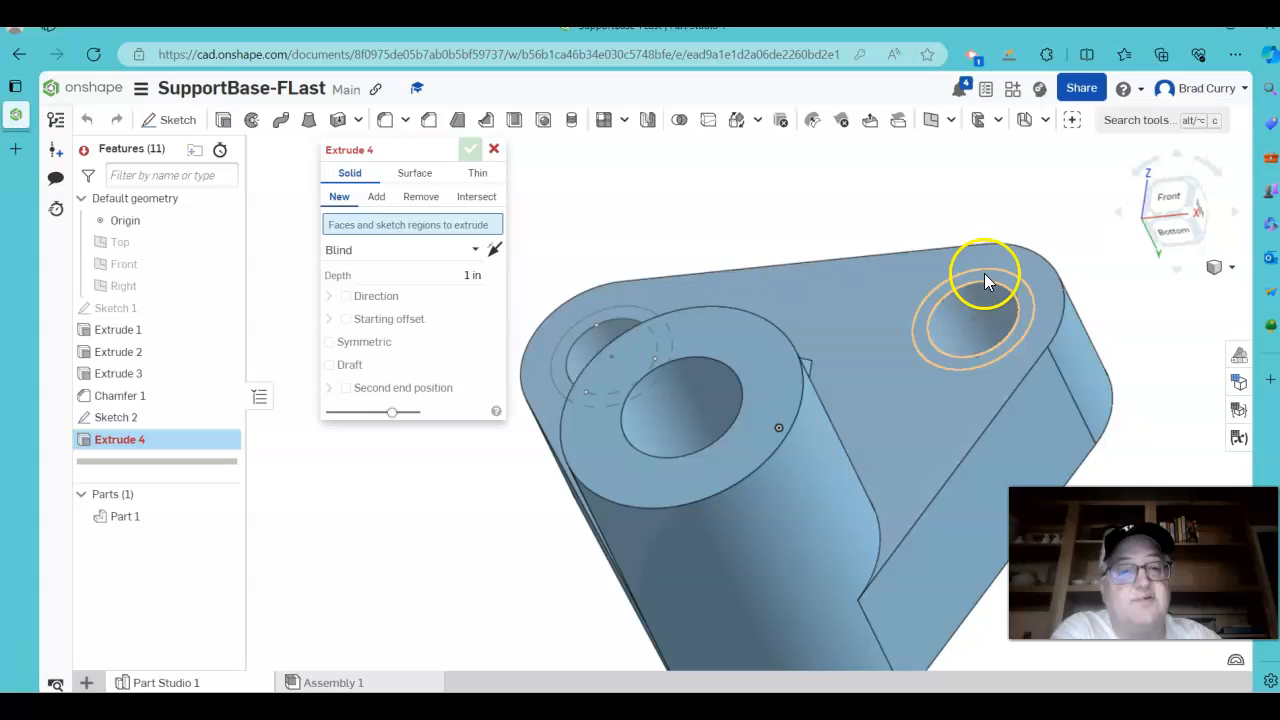
pyautogui.click(376, 196)
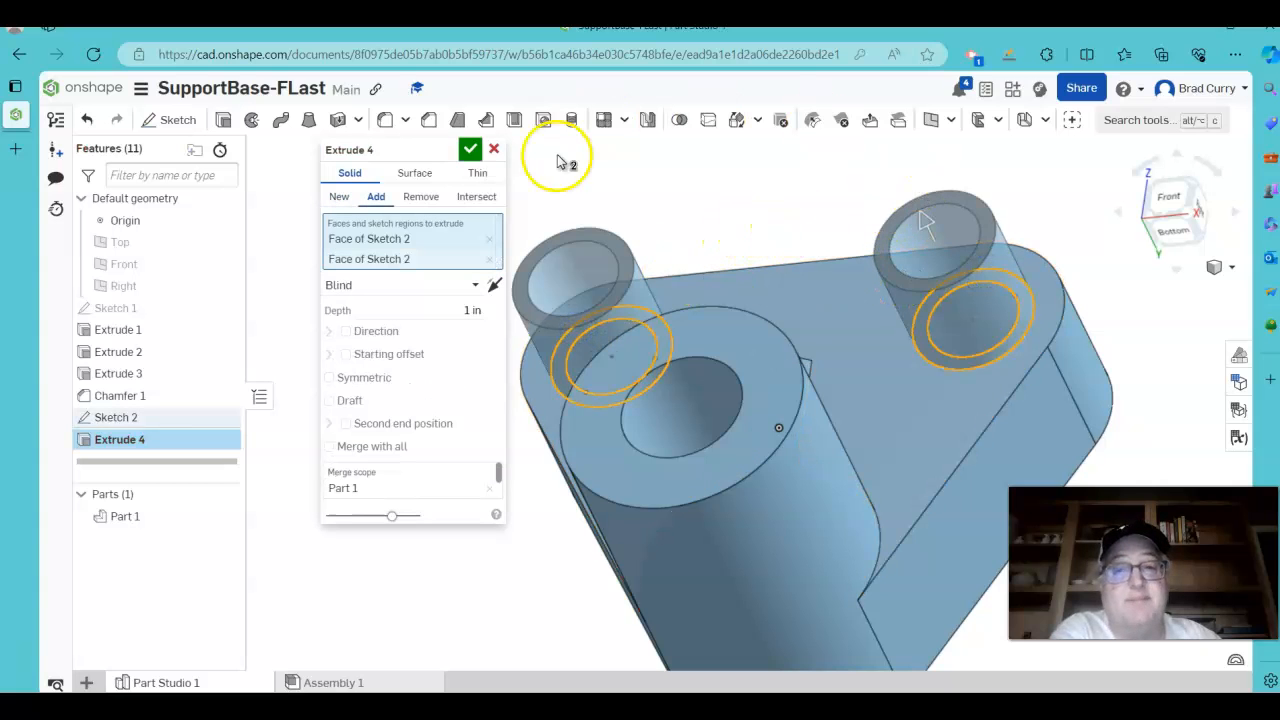
pyautogui.click(494, 285)
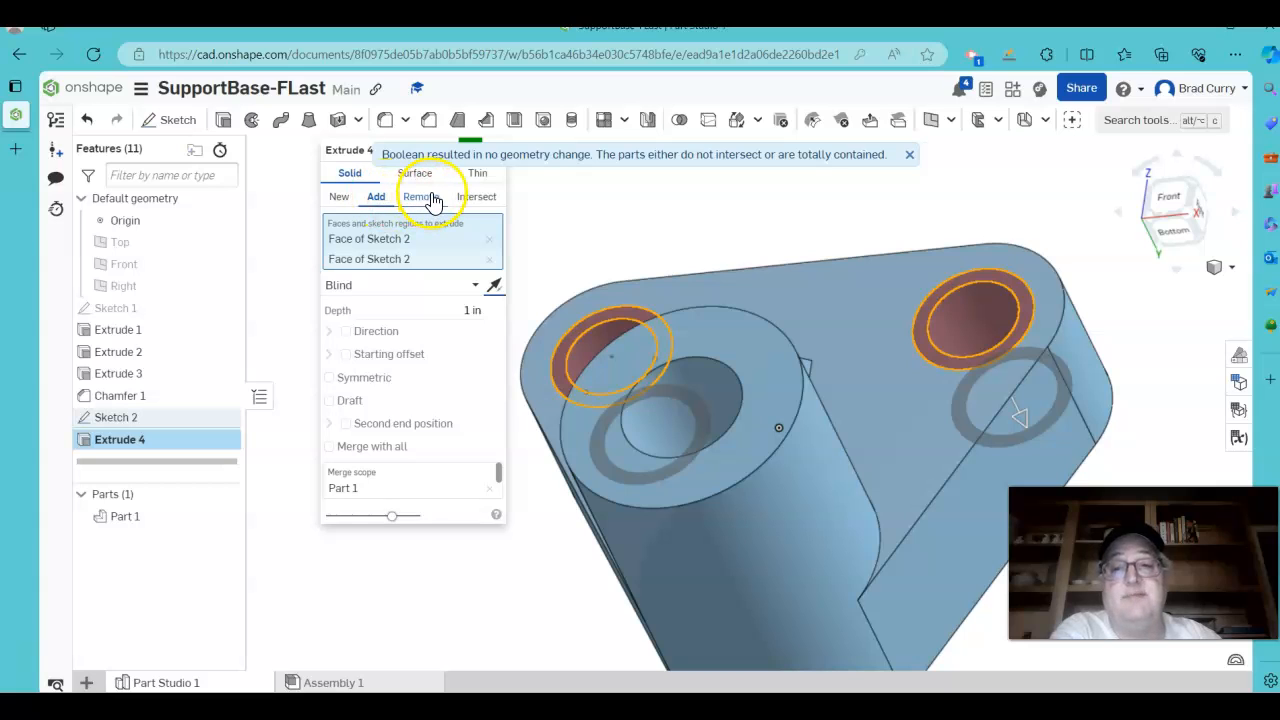
pyautogui.click(420, 196)
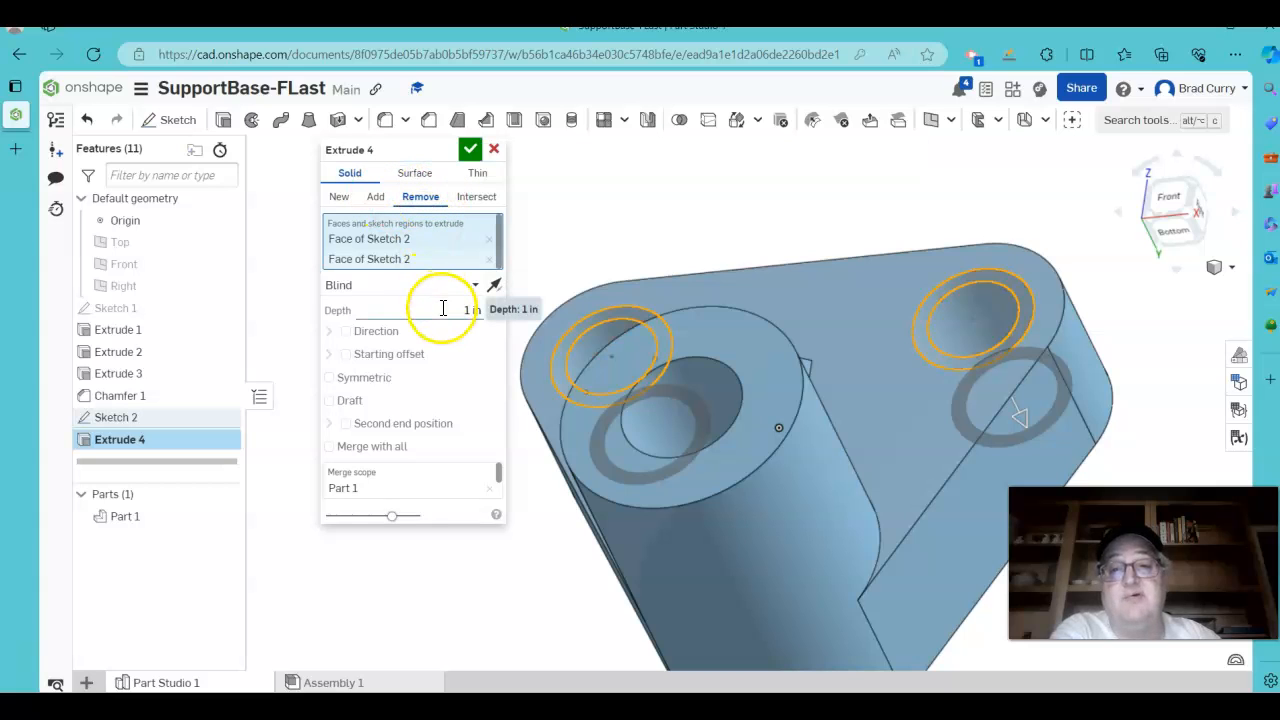
pyautogui.tripleClick(445, 309)
pyautogui.write('5')
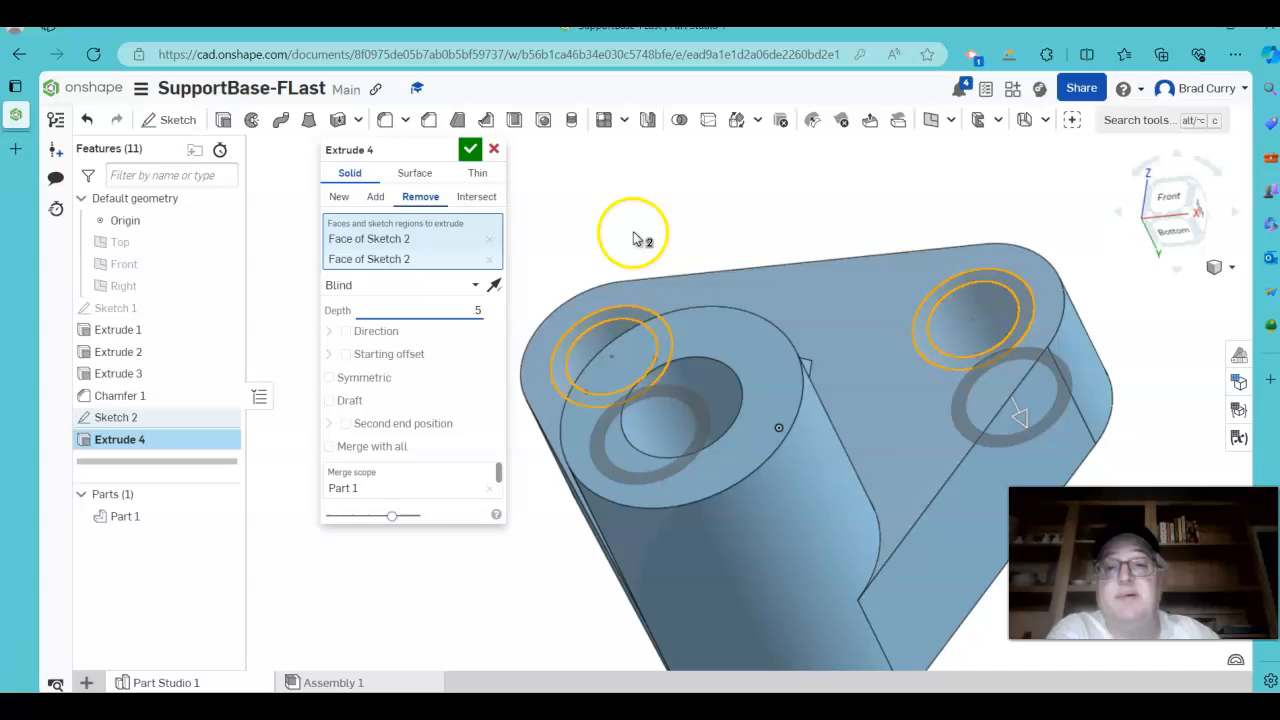
pyautogui.click(470, 149)
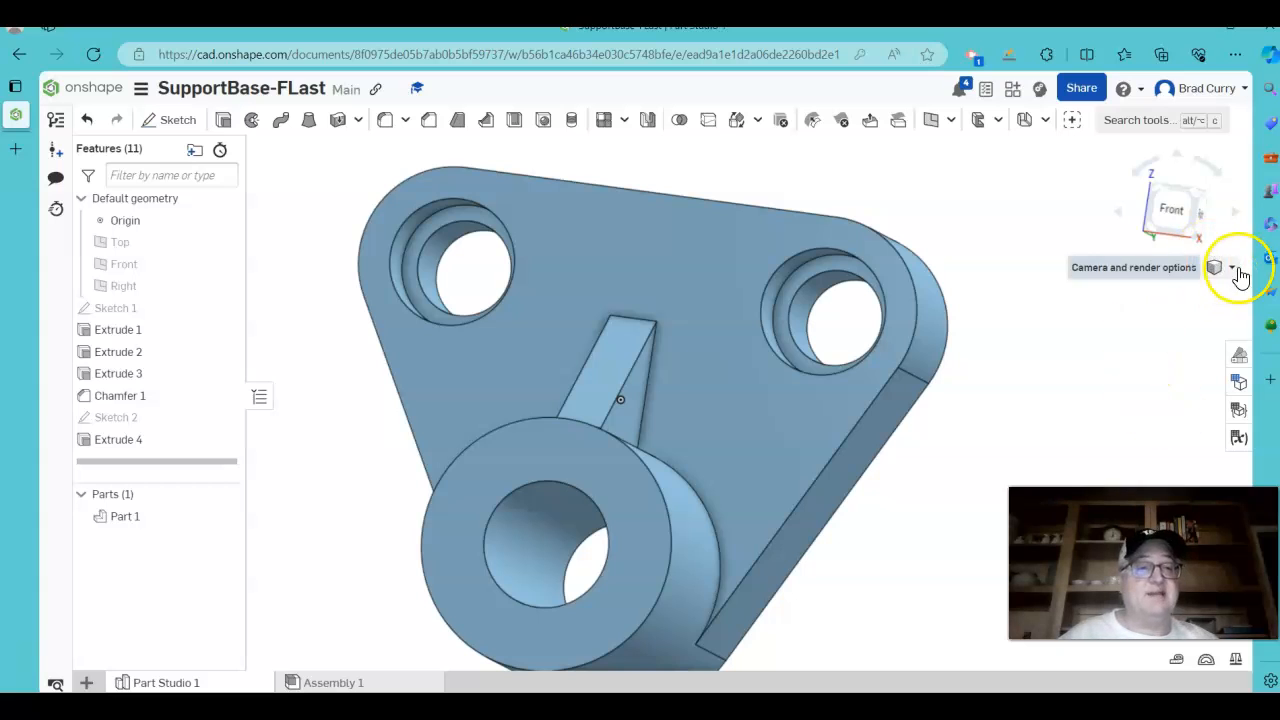
# Show the finished support base in the Isometric standard view.
pyautogui.click(1231, 267)
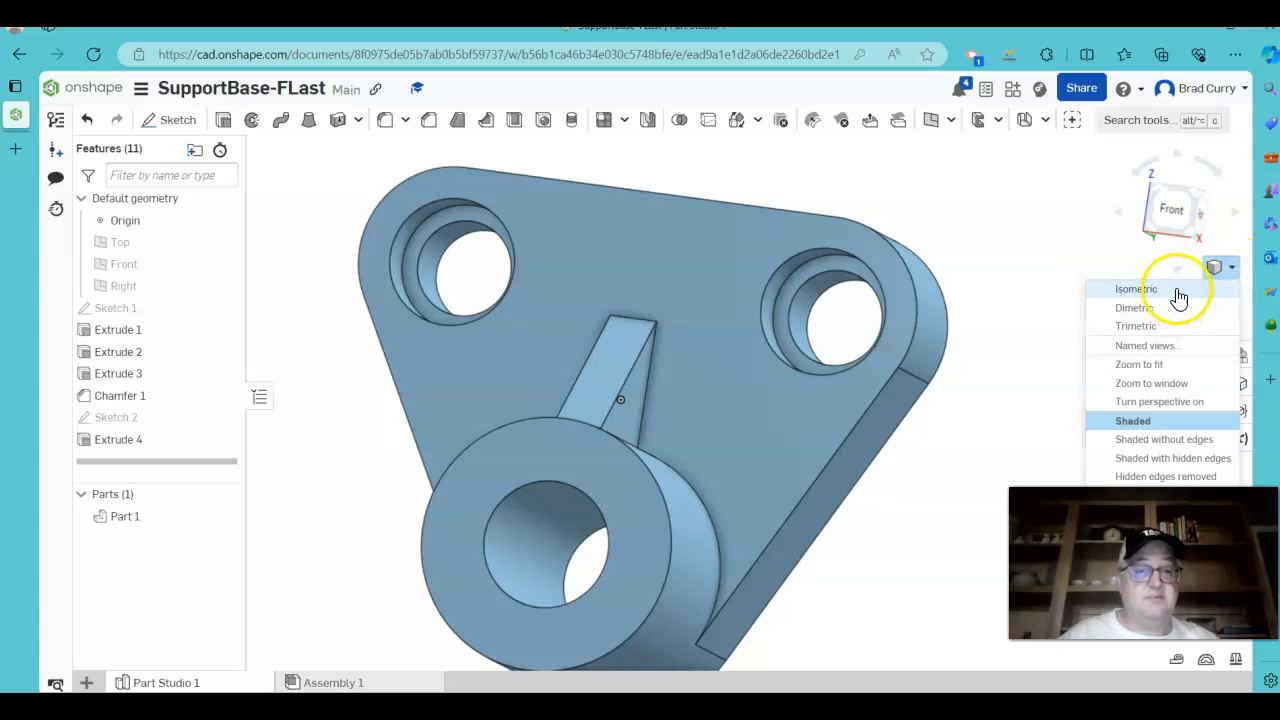
pyautogui.click(1136, 289)
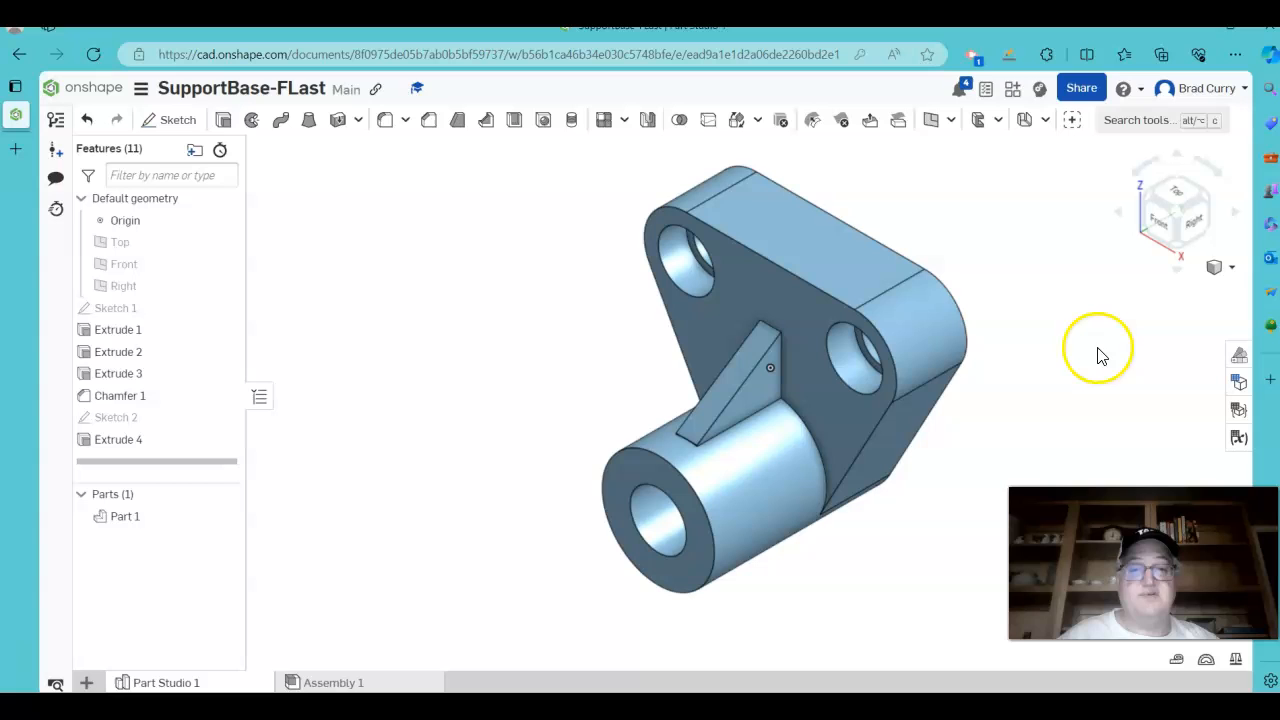